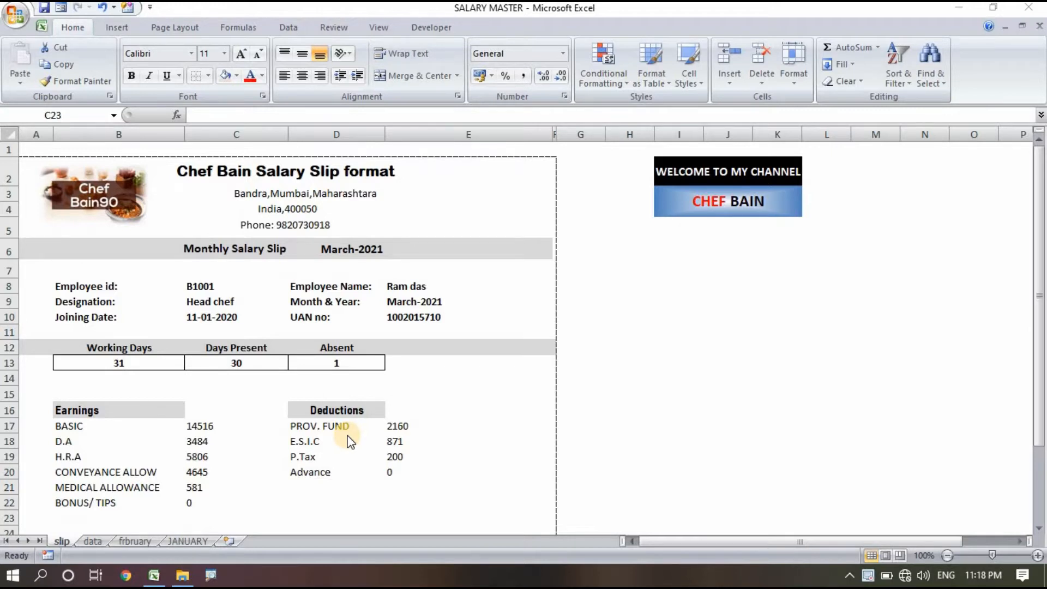
mouse_move(162, 496)
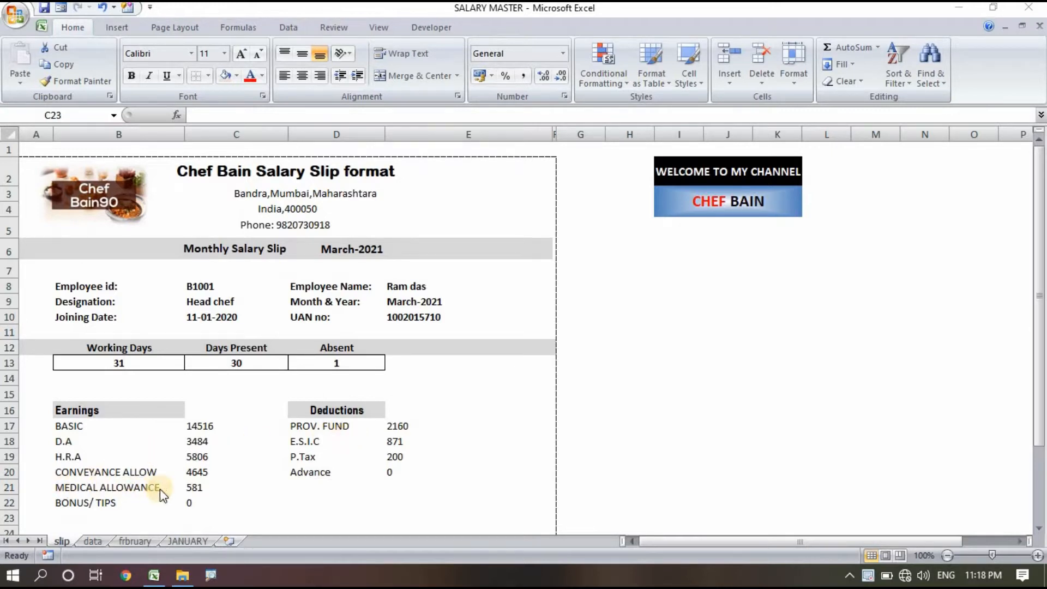
mouse_move(127, 399)
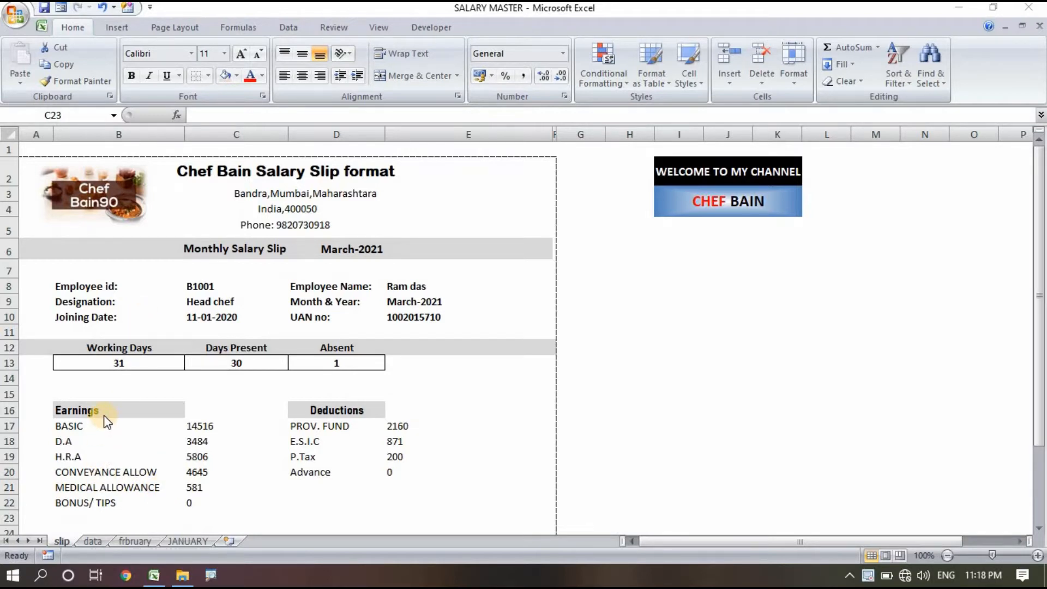
mouse_move(188, 410)
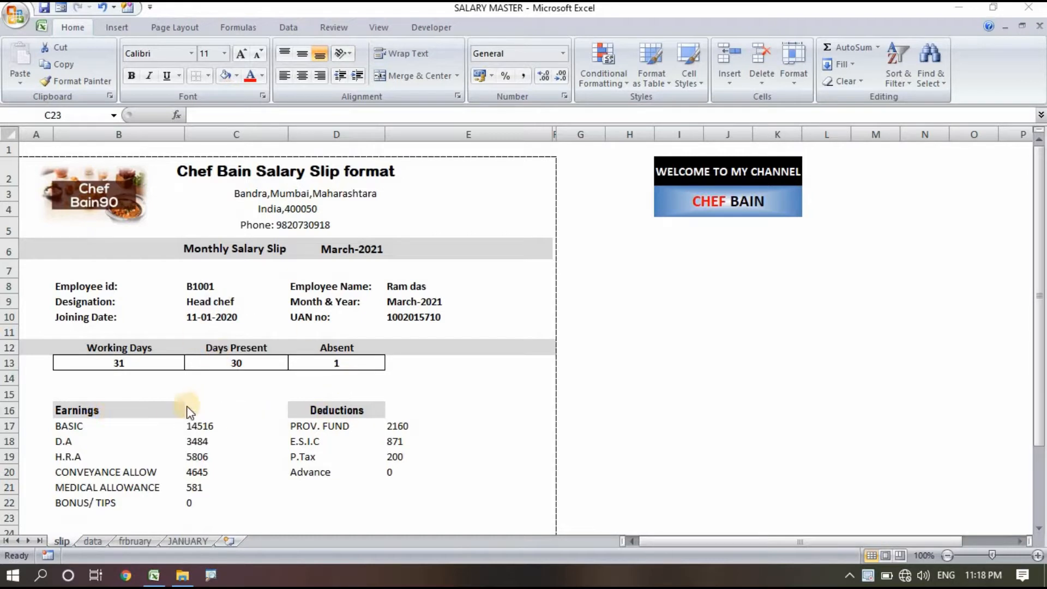
Step: Review the slip's H.R.A, medical and provident fund labels and lookup formulas, then view the data sheet
left_click(236, 518)
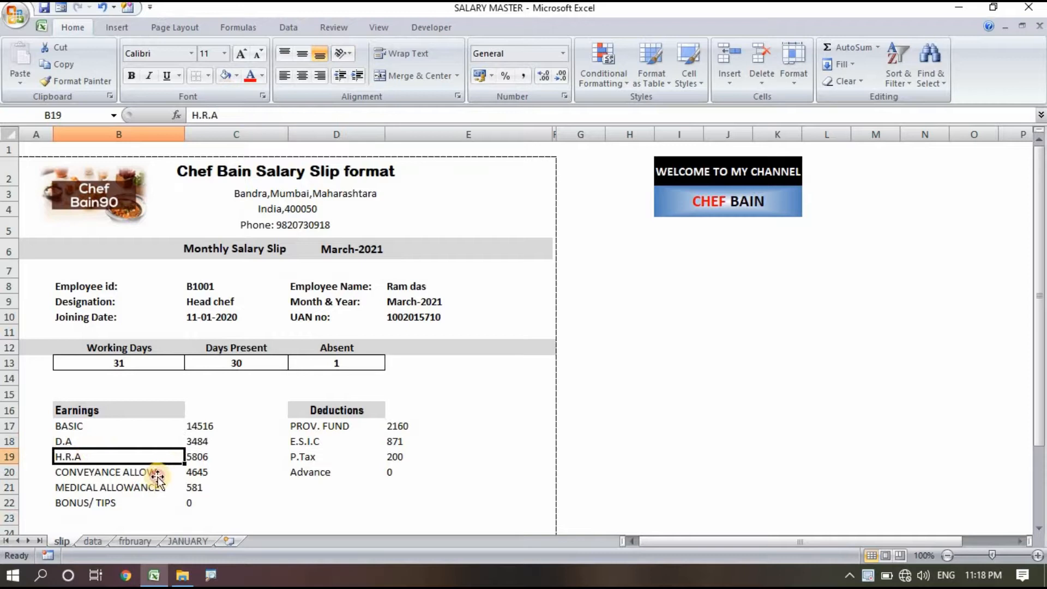
left_click(106, 487)
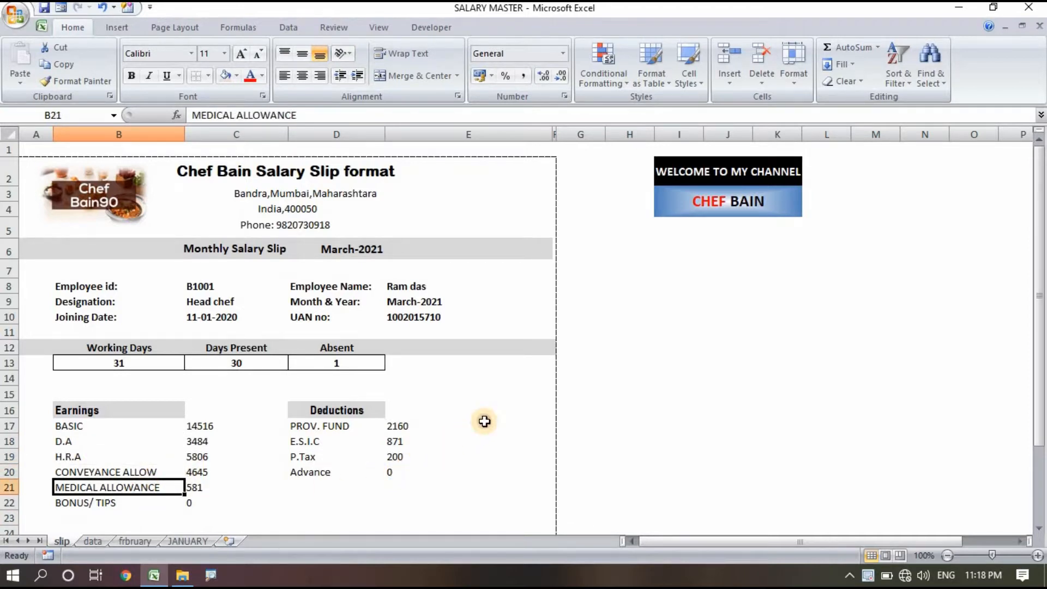
left_click(337, 426)
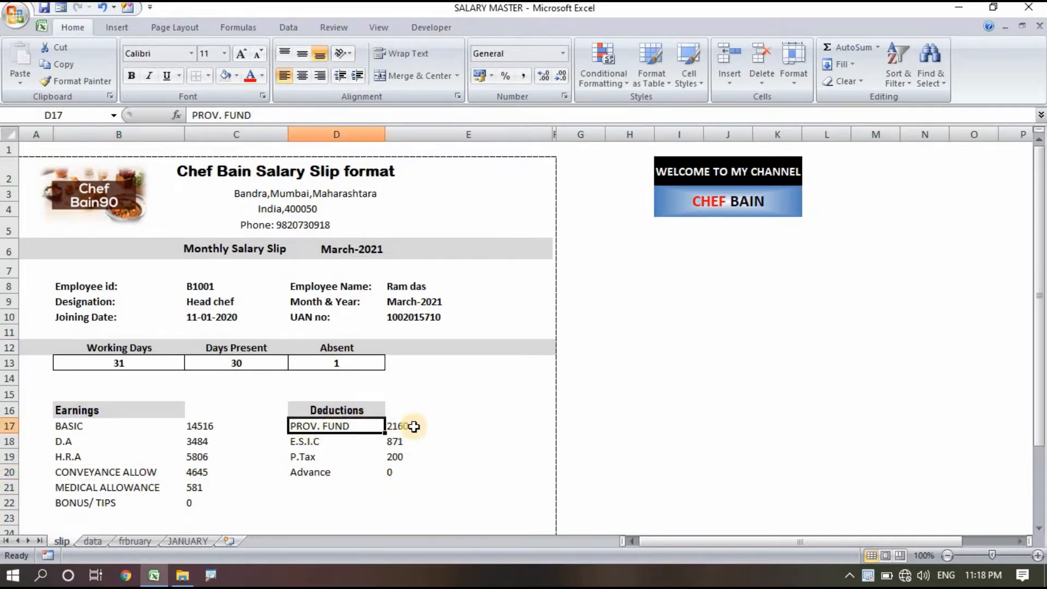
left_click(468, 426)
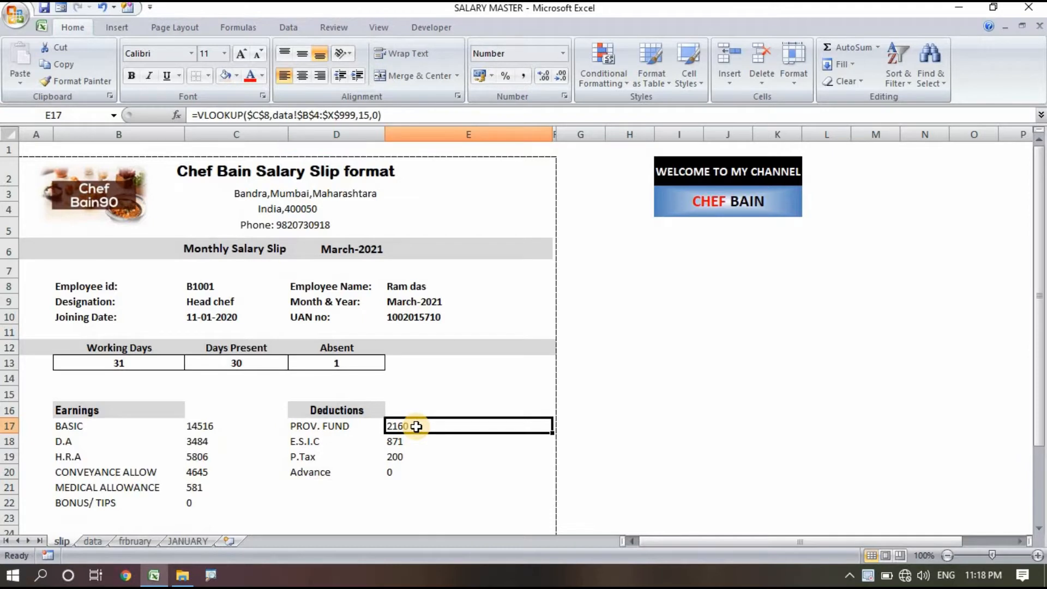
mouse_move(419, 426)
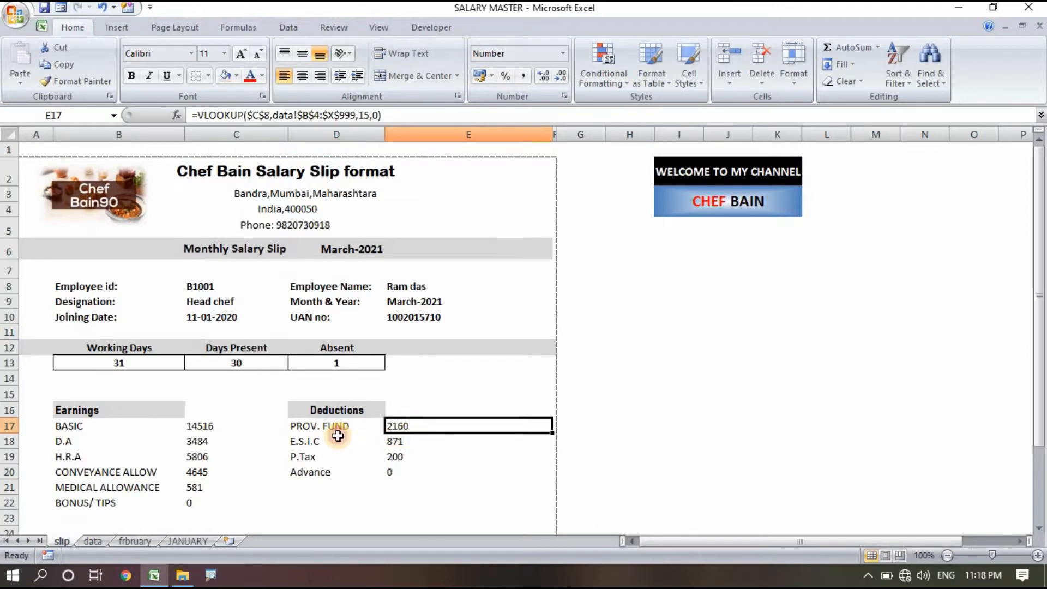
left_click(468, 440)
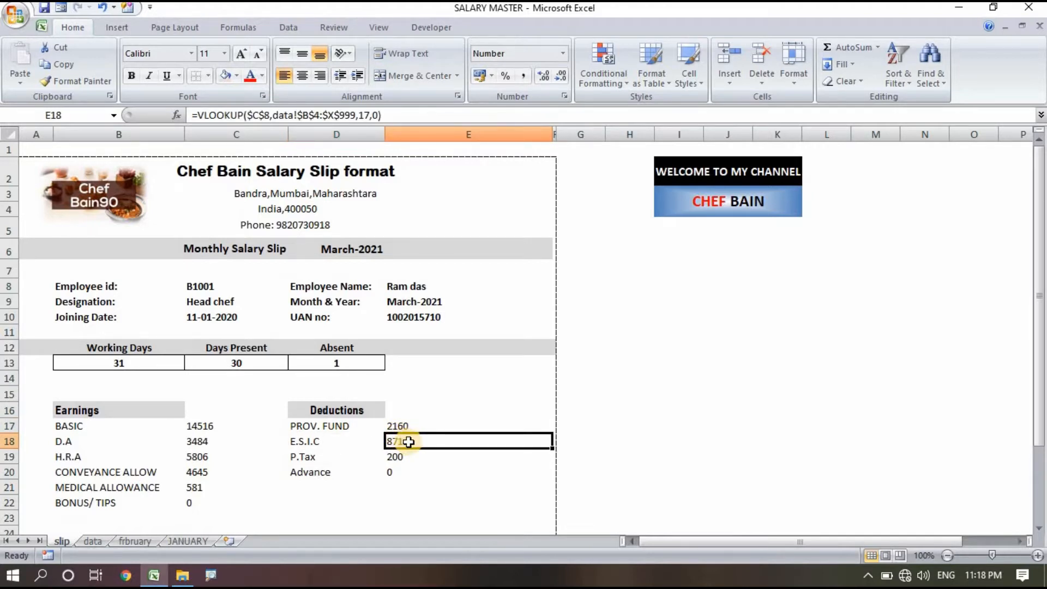
mouse_move(190, 369)
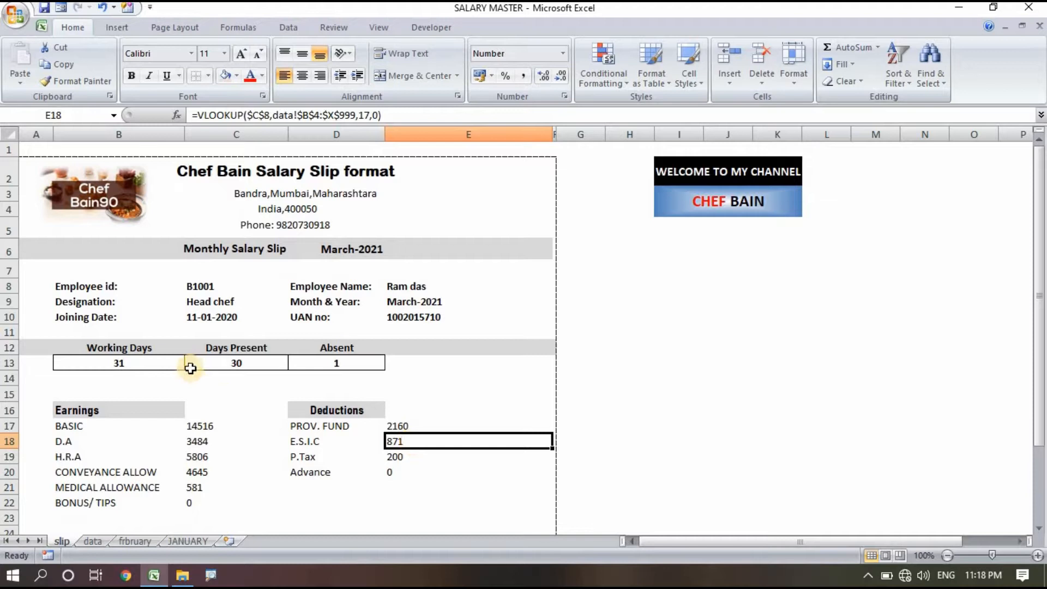
mouse_move(469, 486)
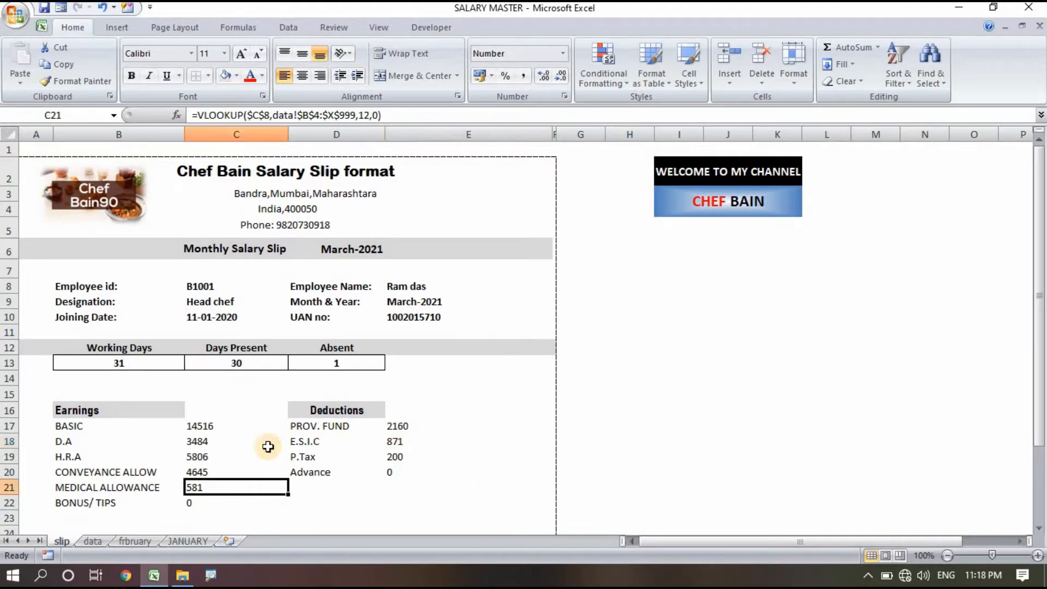
mouse_move(272, 430)
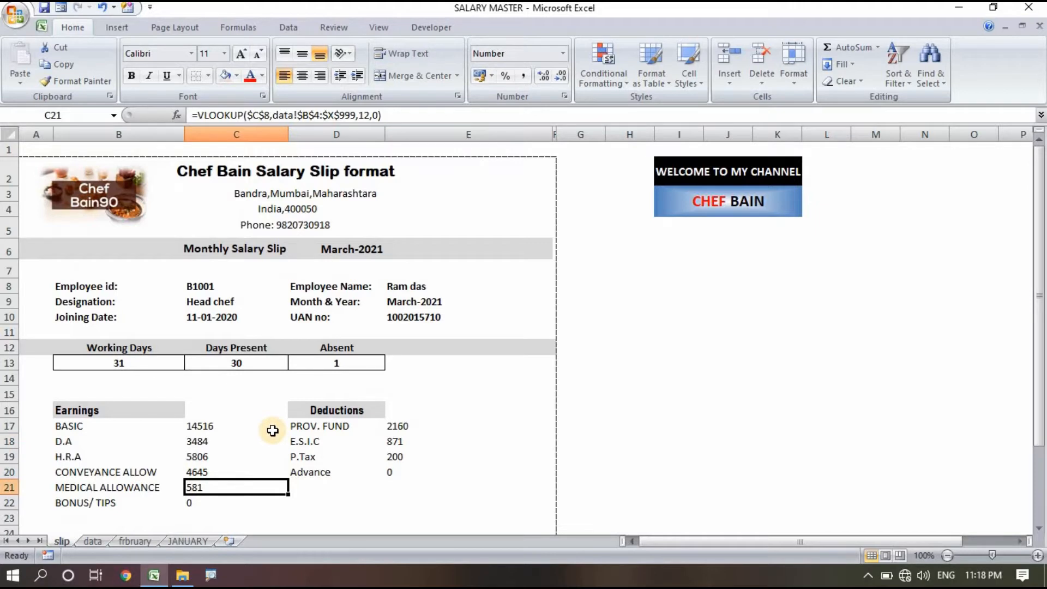
mouse_move(257, 385)
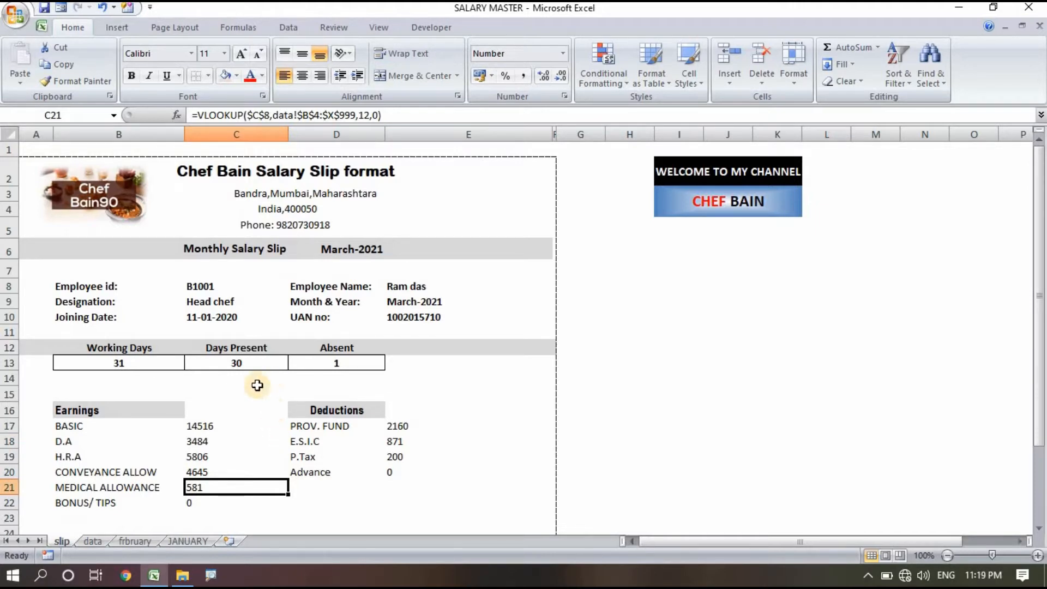
mouse_move(497, 179)
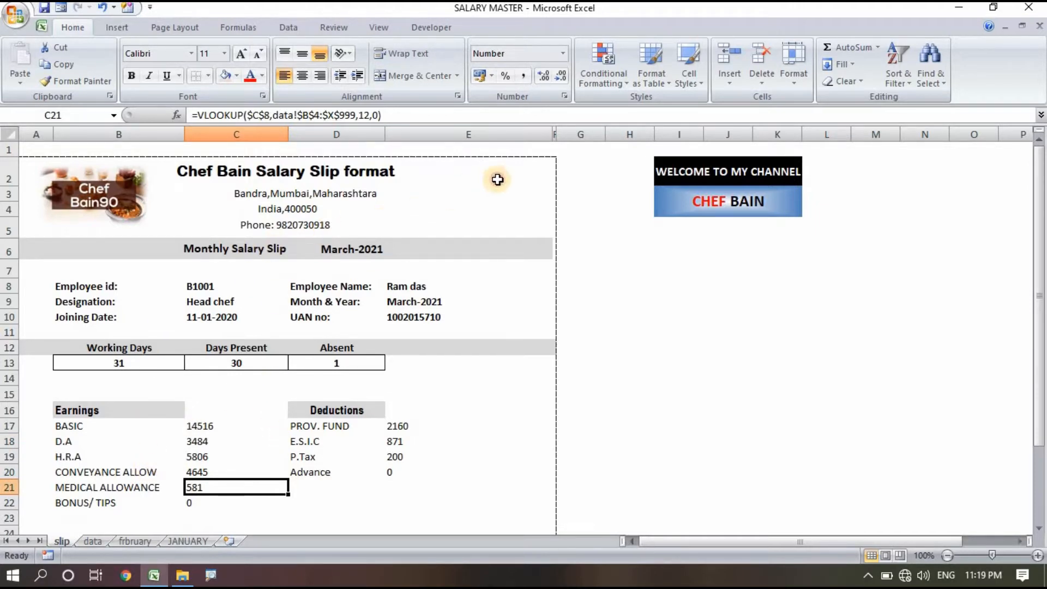
left_click(468, 209)
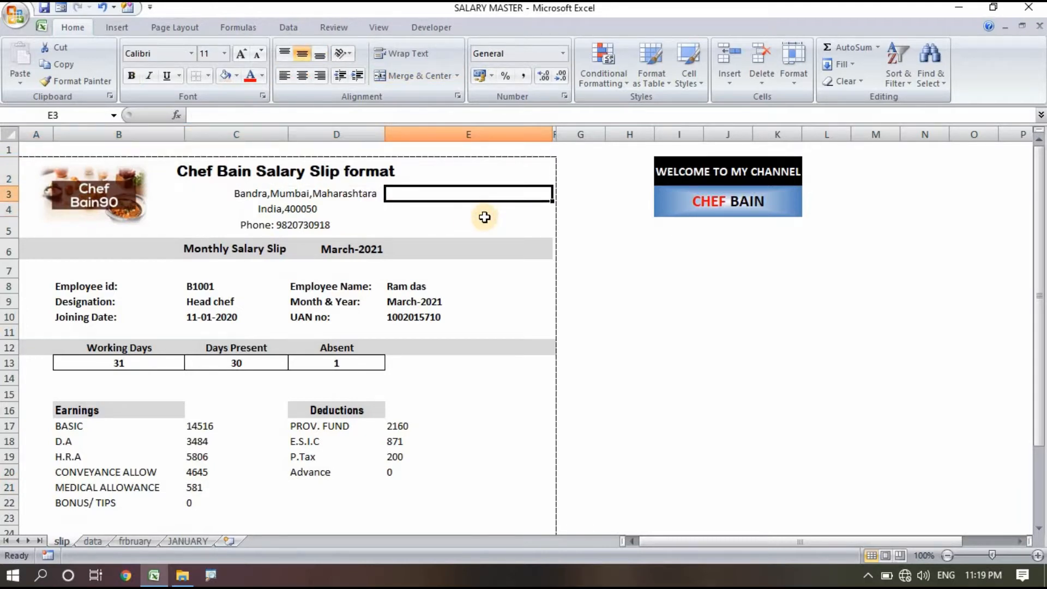
mouse_move(52, 284)
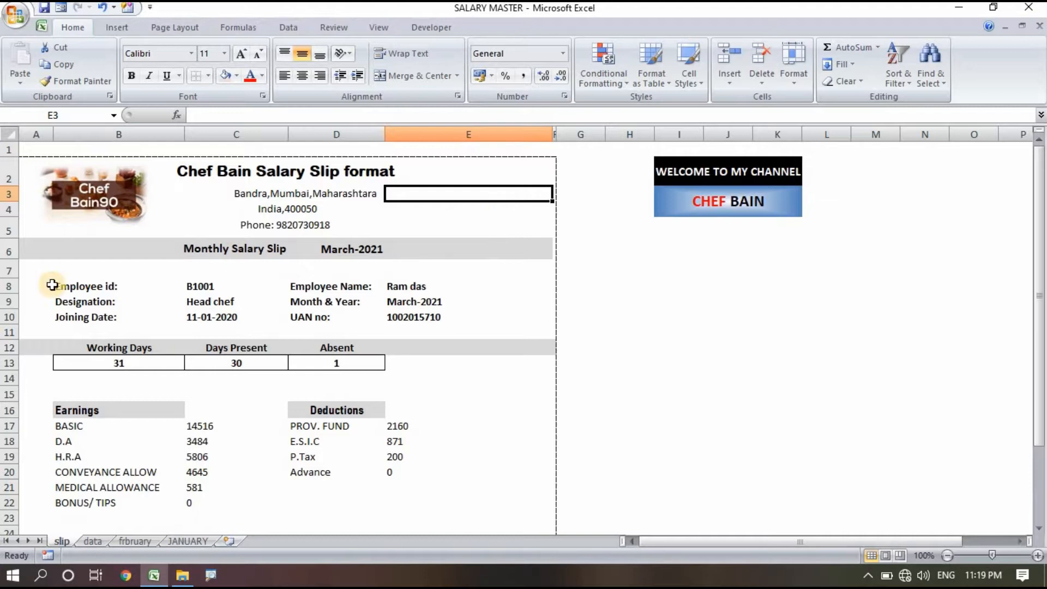
mouse_move(196, 499)
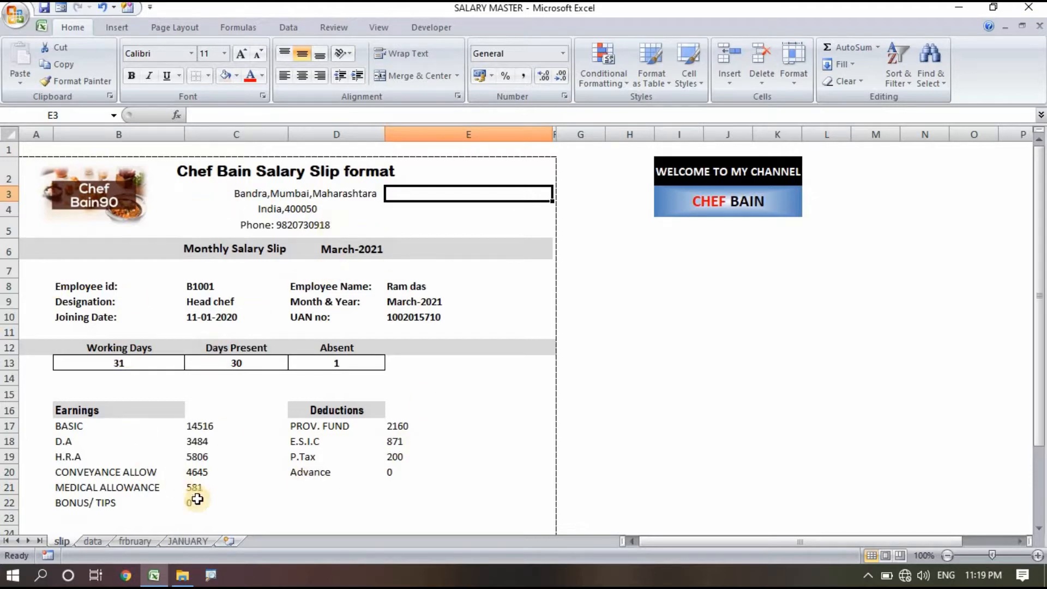
left_click(93, 541)
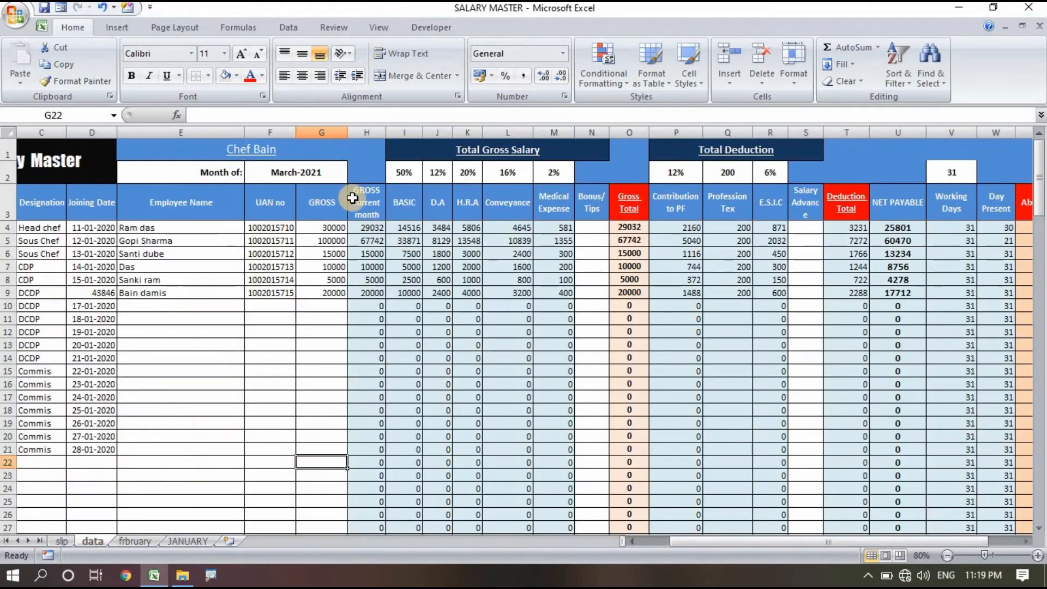
mouse_move(451, 384)
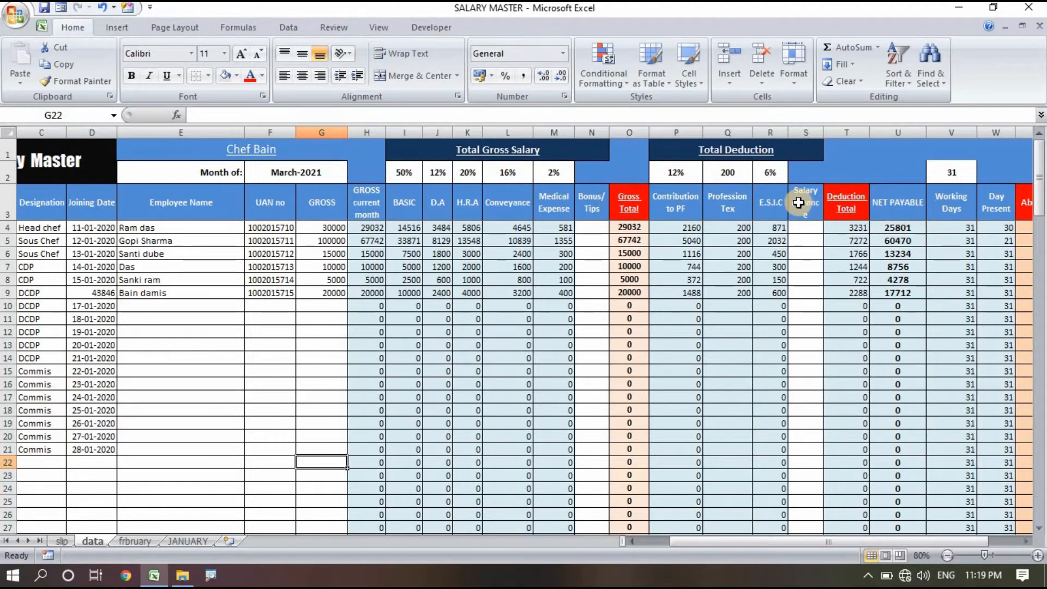
mouse_move(686, 207)
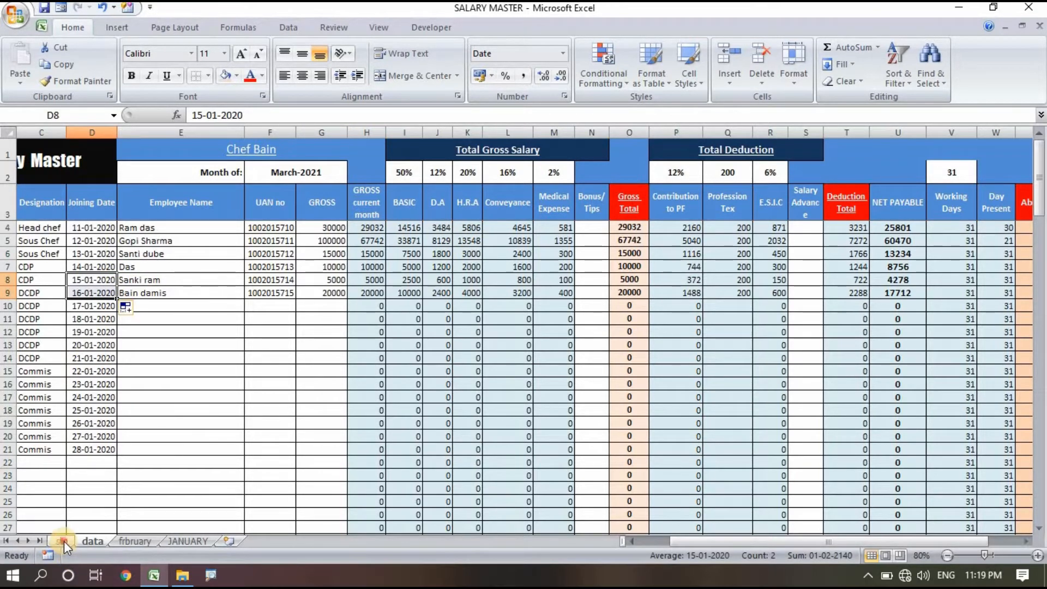
left_click(61, 541)
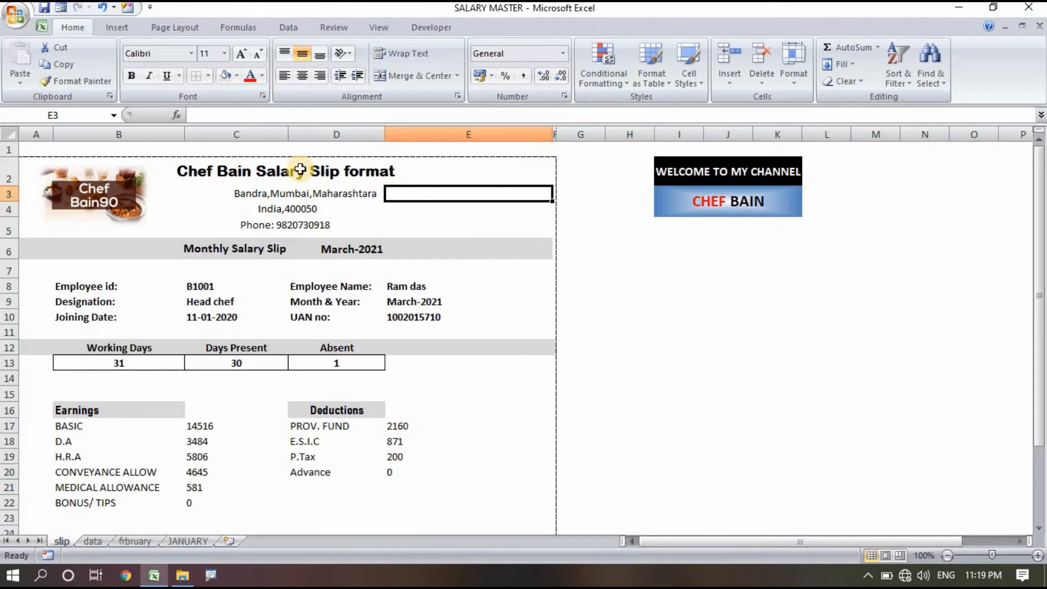
left_click(284, 171)
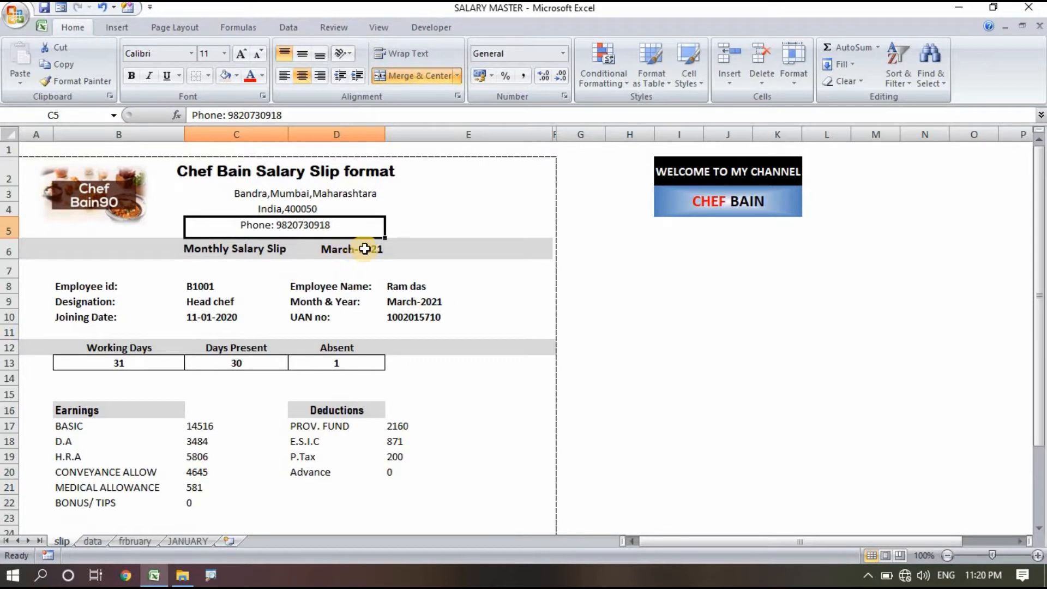
mouse_move(369, 254)
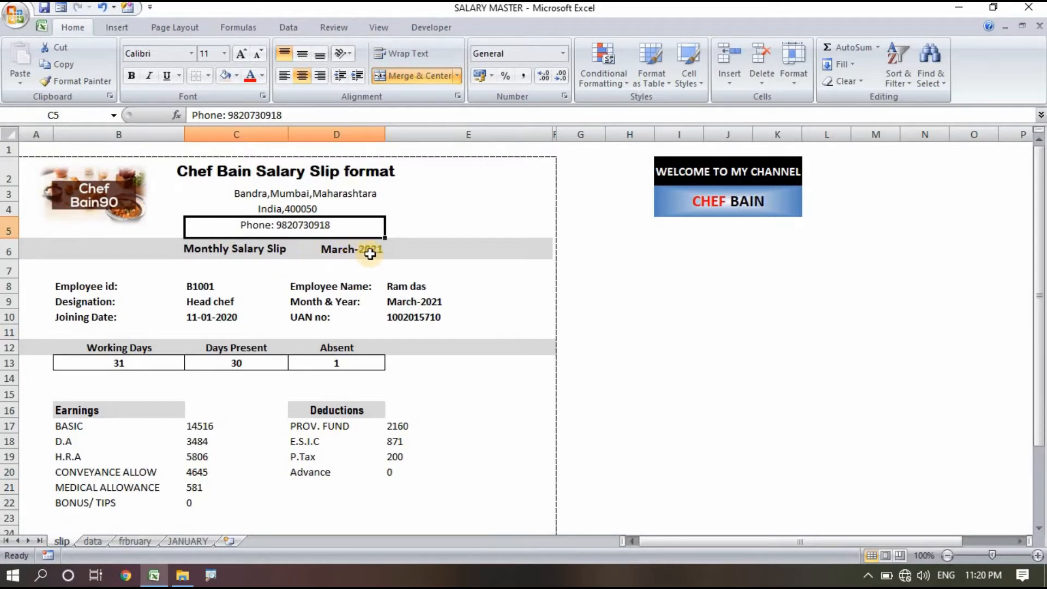
mouse_move(176, 266)
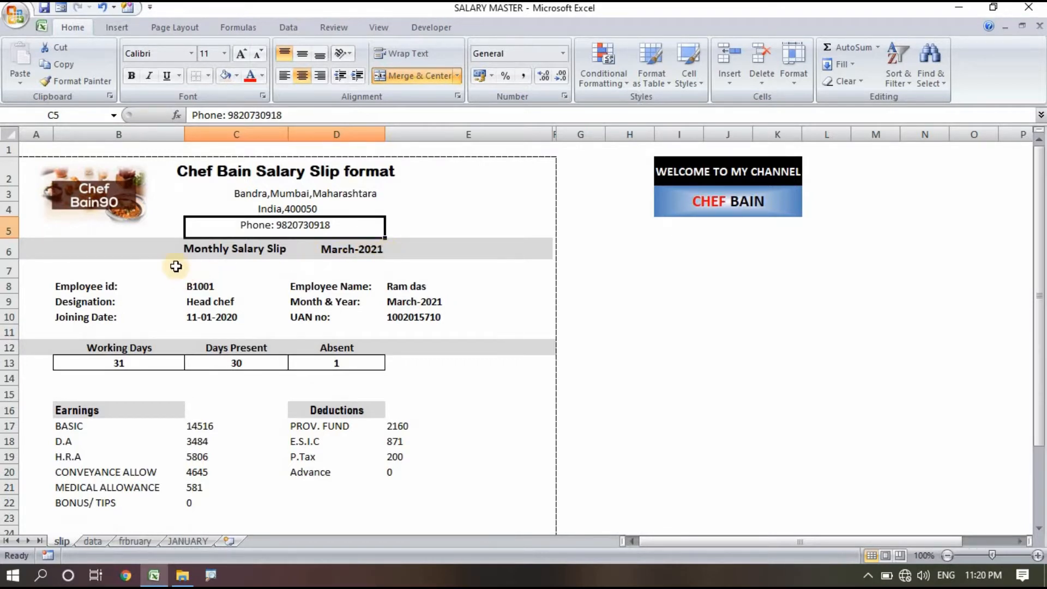
mouse_move(289, 272)
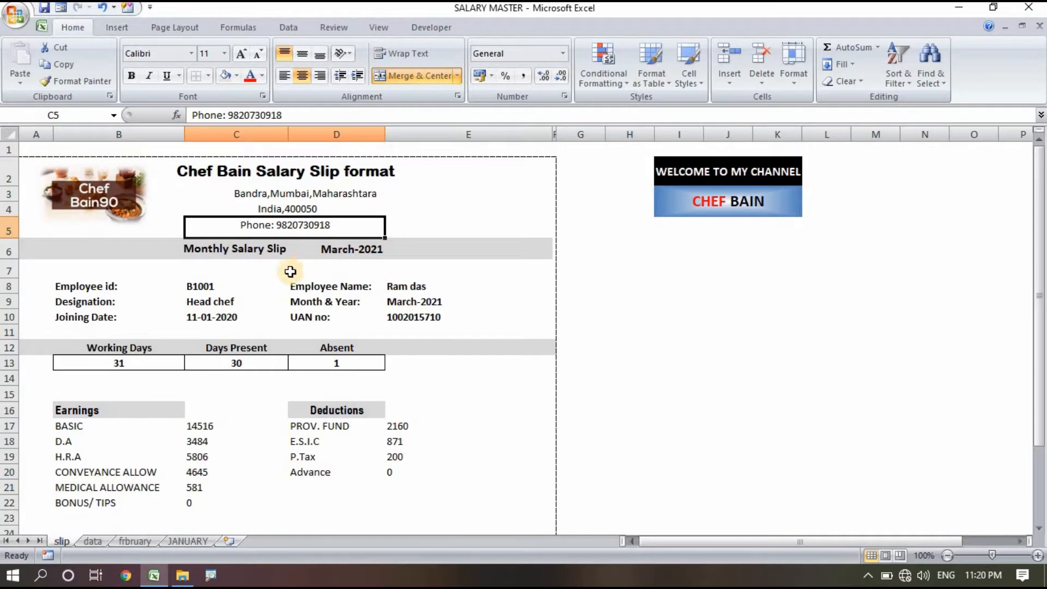
left_click(236, 286)
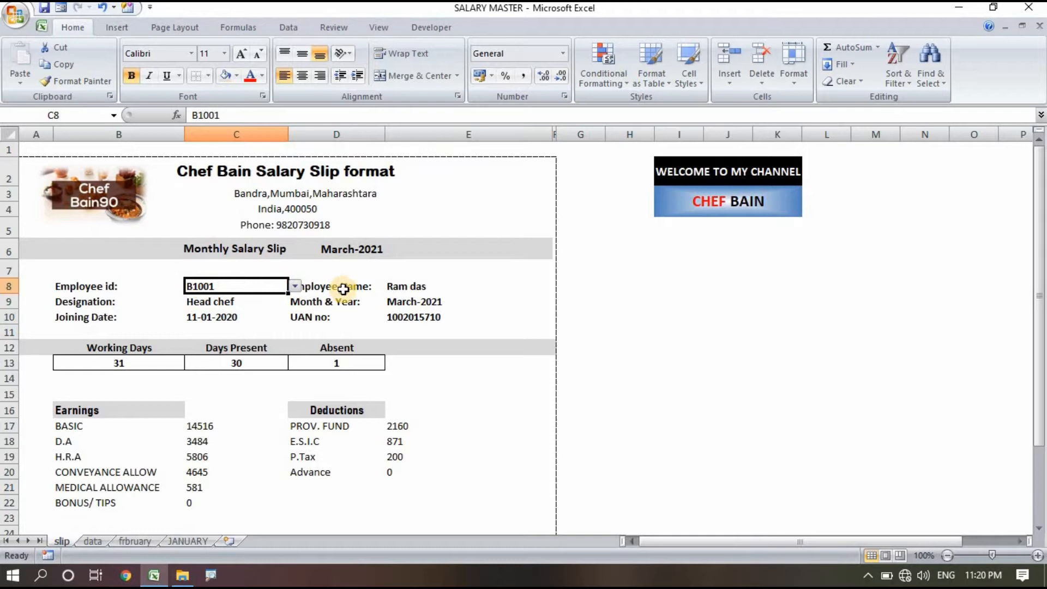
left_click(468, 286)
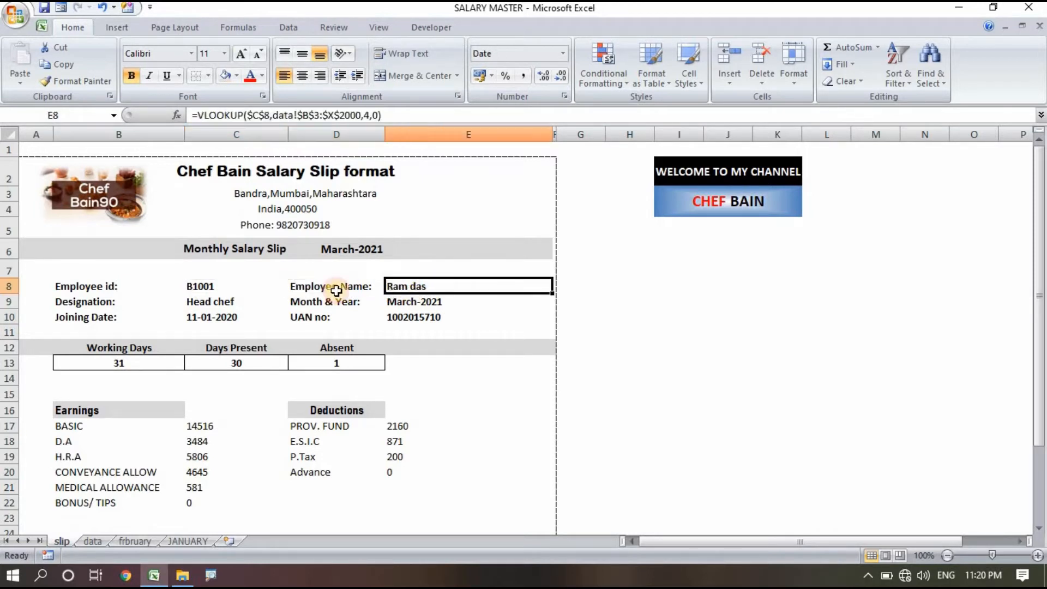
mouse_move(216, 300)
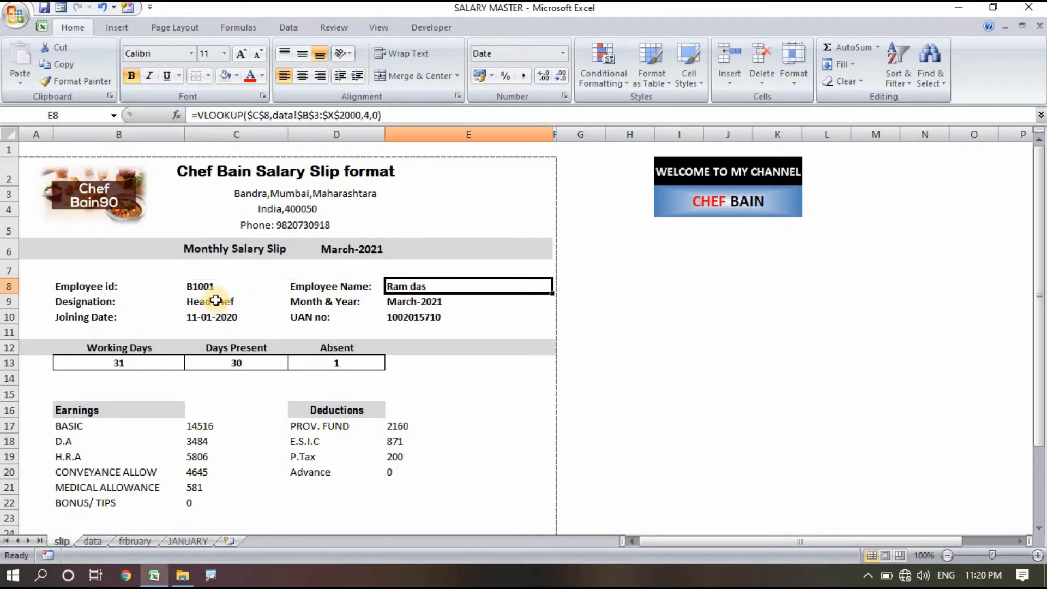
mouse_move(319, 296)
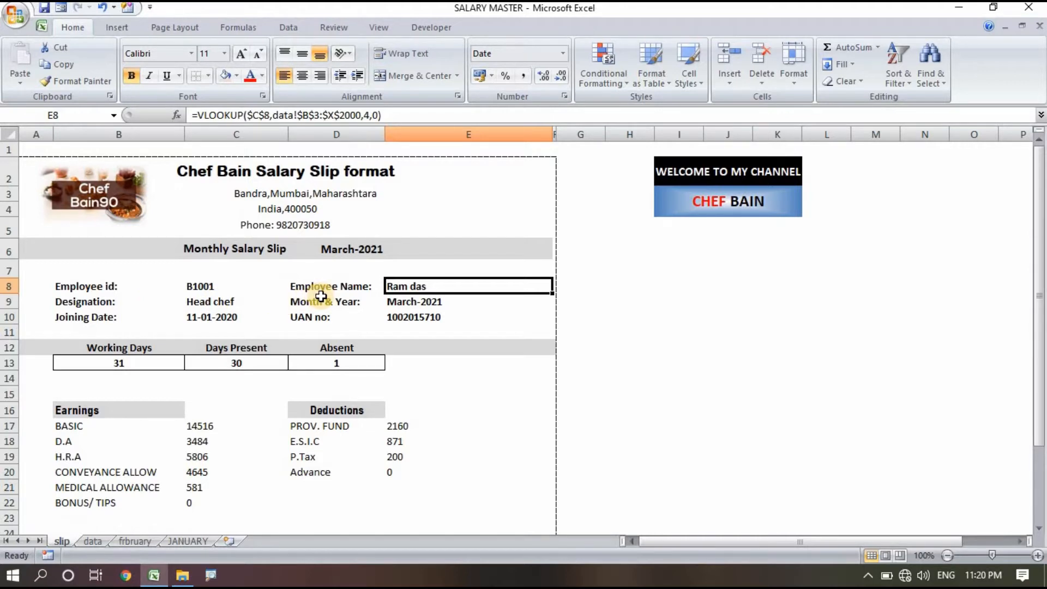
mouse_move(364, 289)
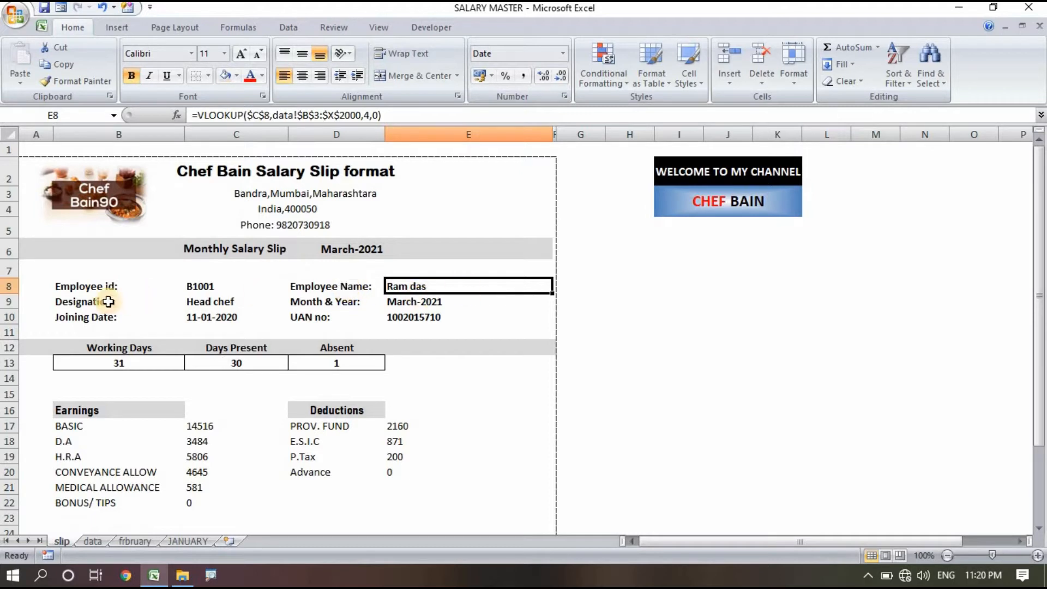
left_click(119, 316)
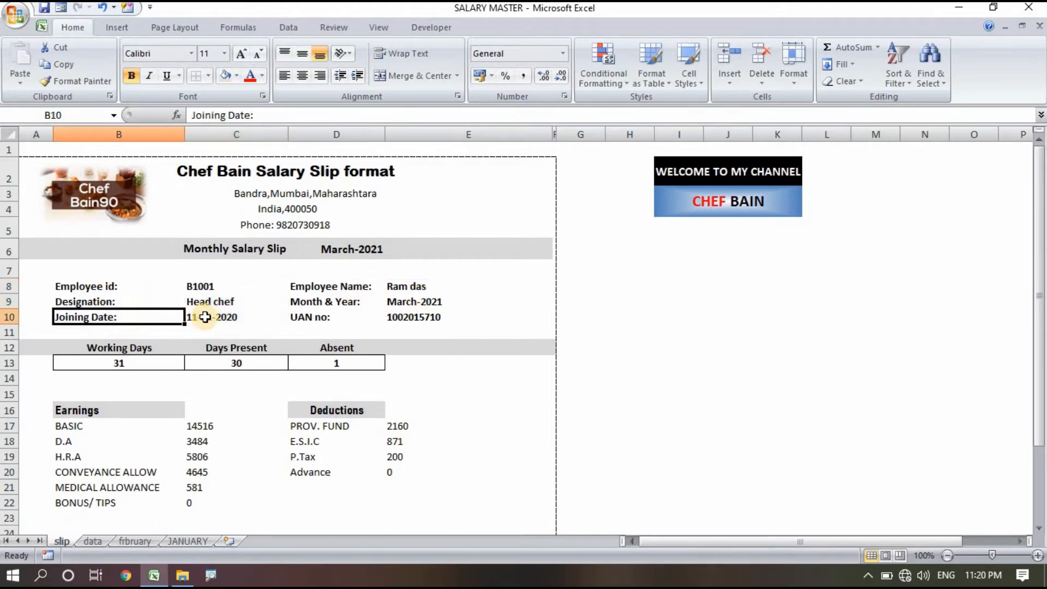
left_click(235, 316)
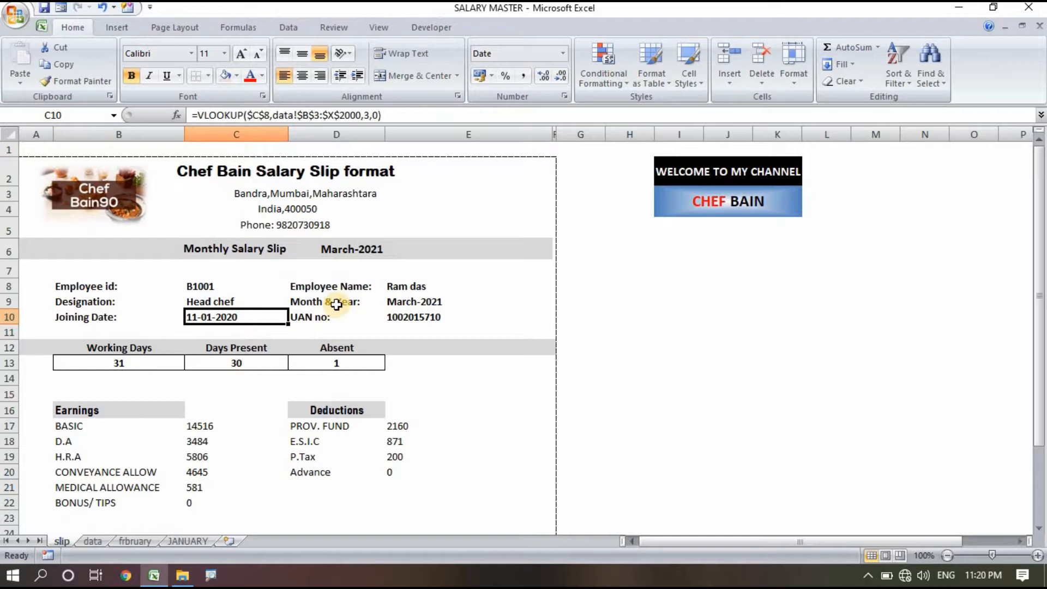
left_click(468, 268)
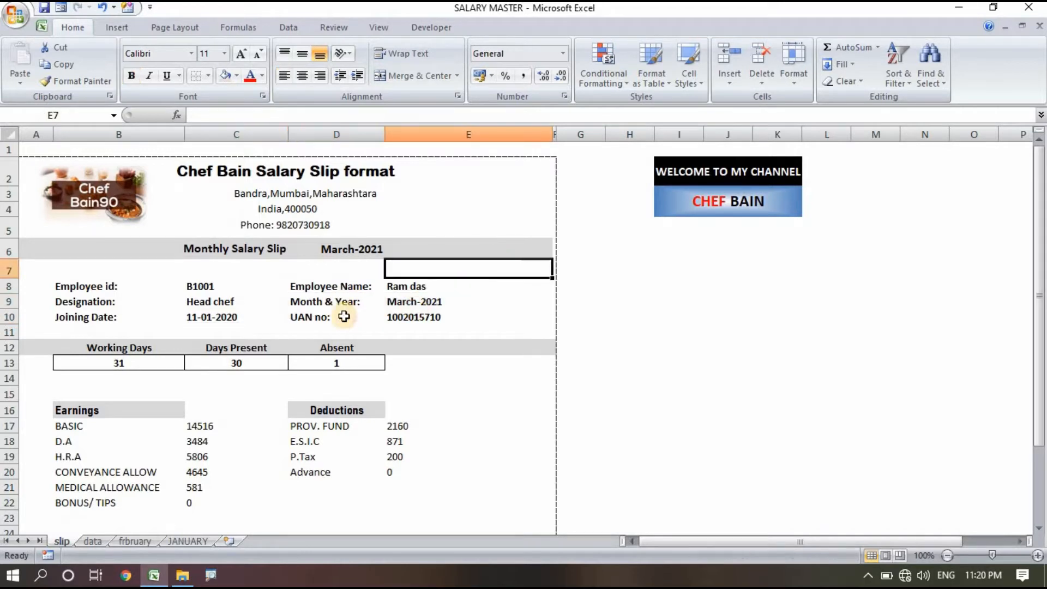
left_click(344, 317)
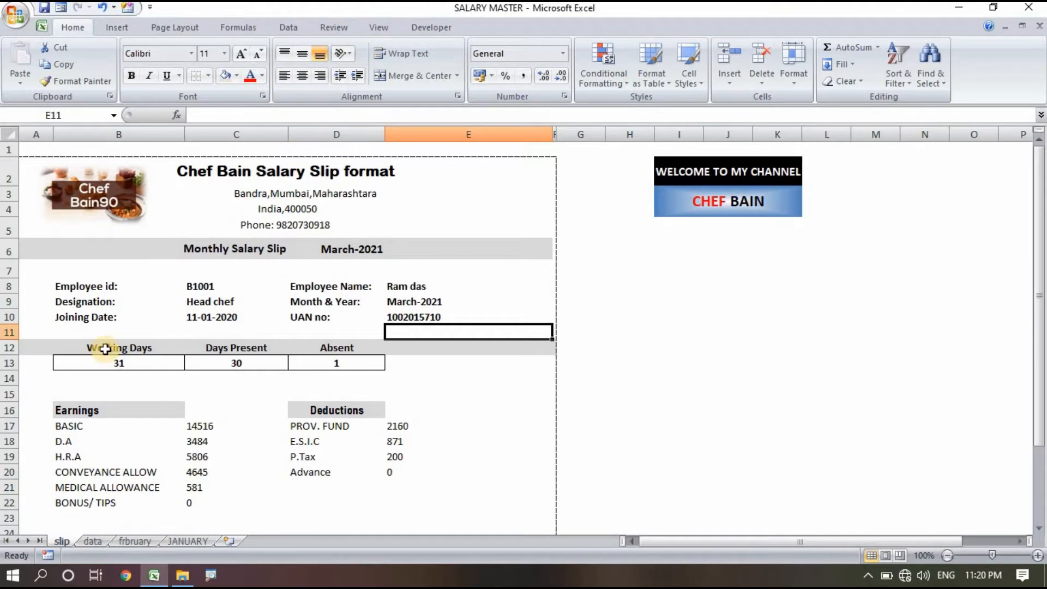
mouse_move(212, 360)
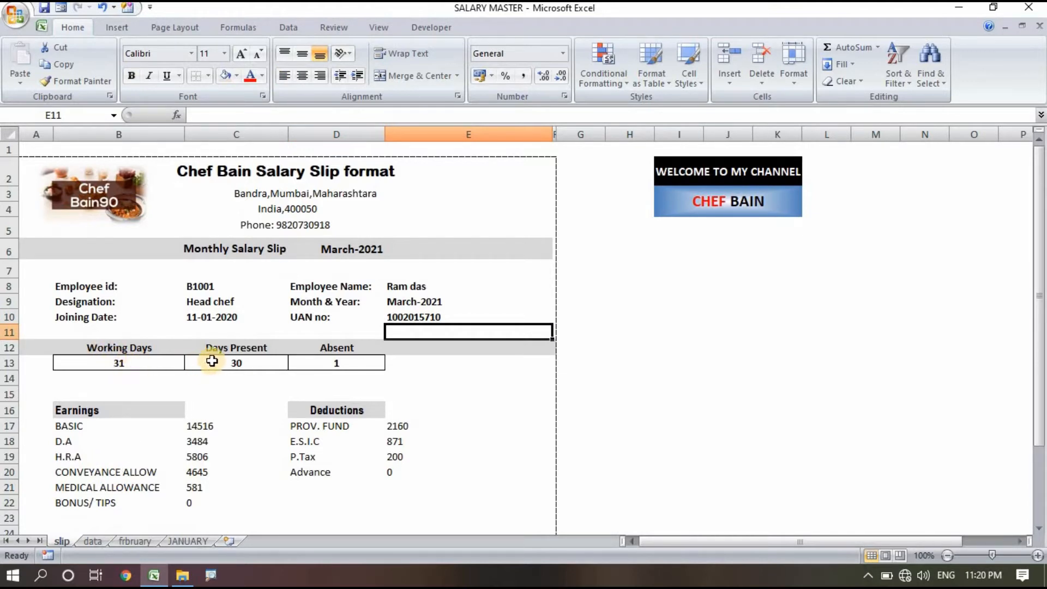
mouse_move(358, 358)
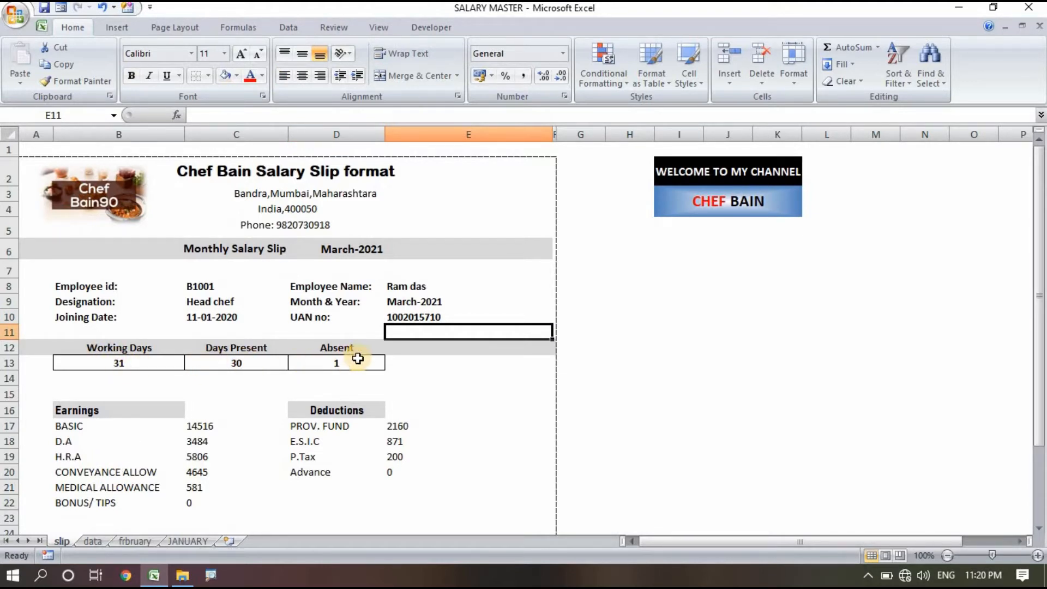
scroll("down", 3)
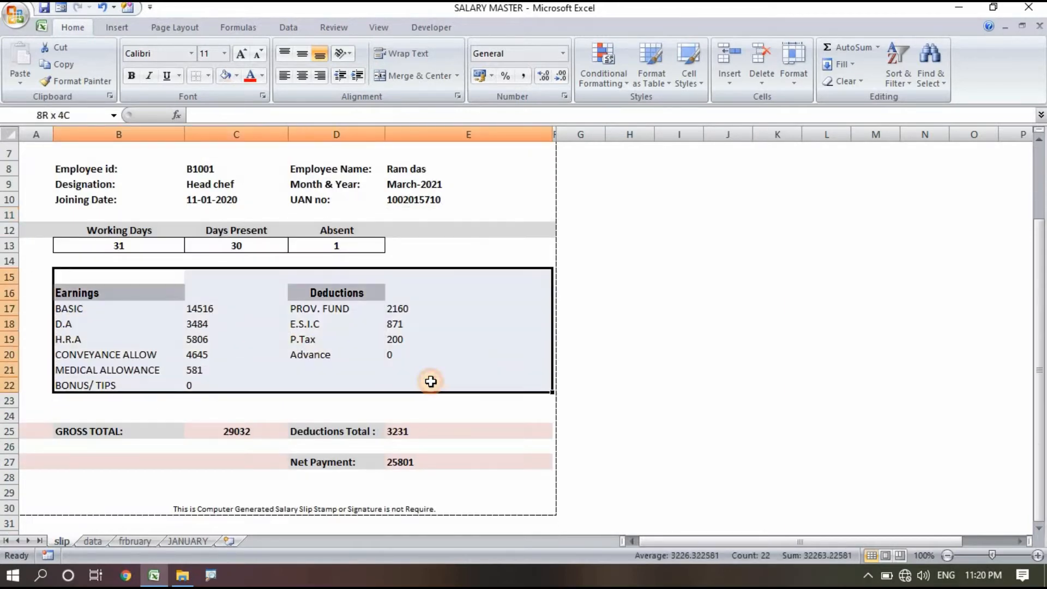
left_click(468, 355)
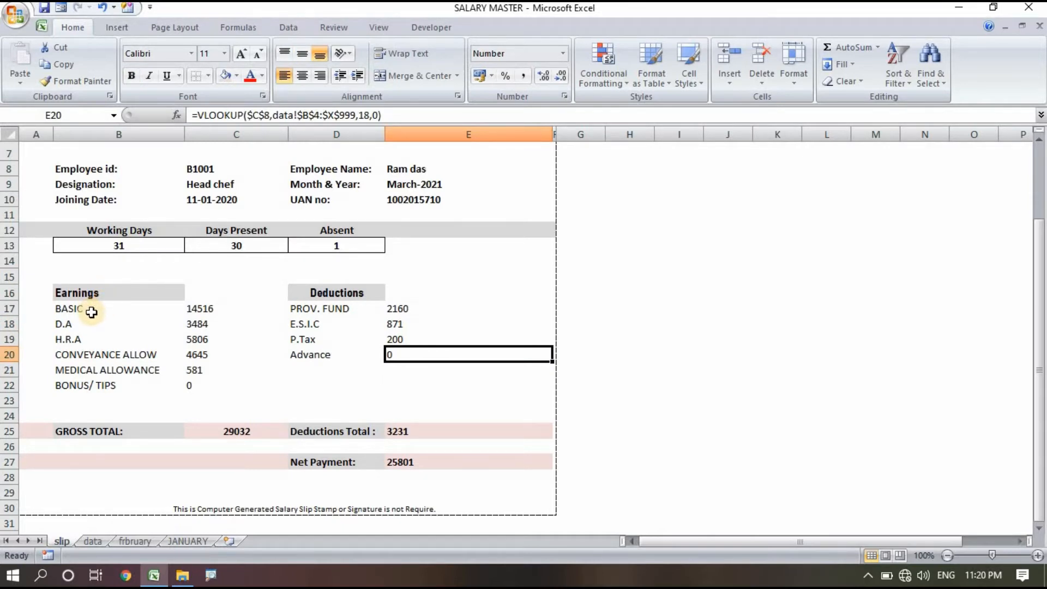
left_click(67, 339)
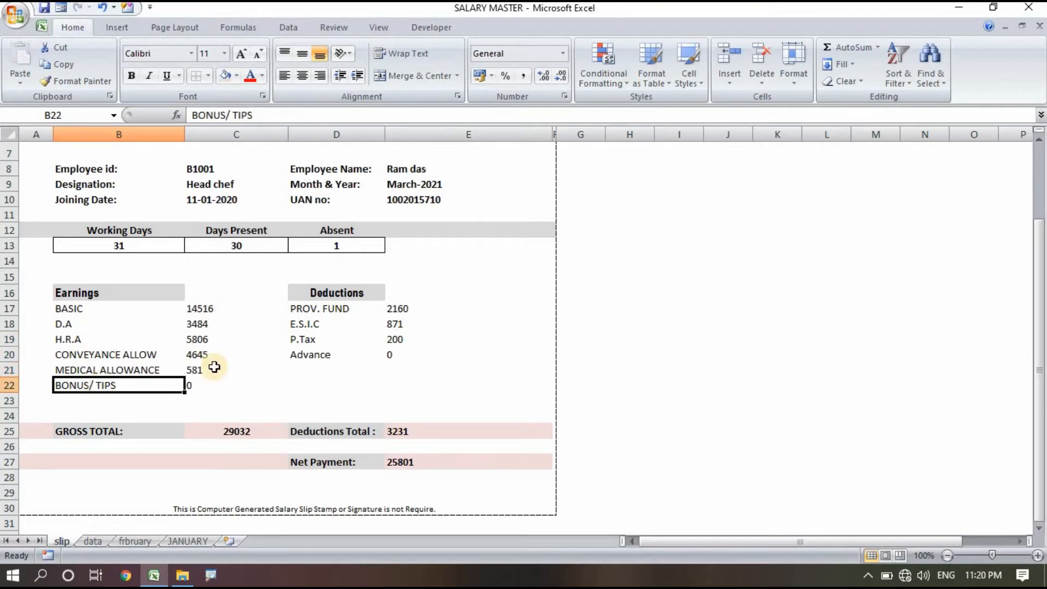
mouse_move(341, 296)
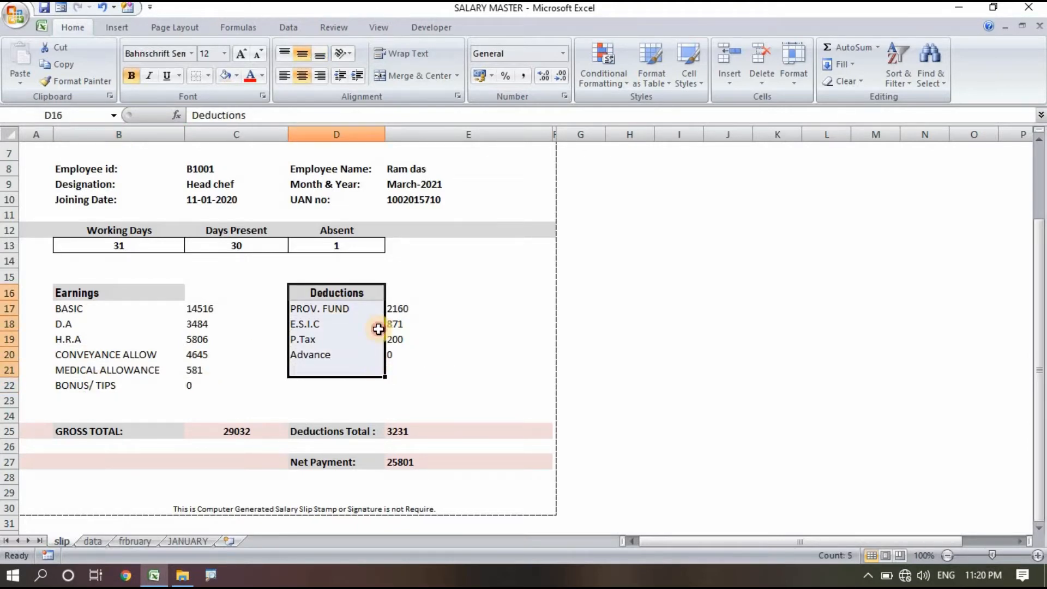
left_click(467, 354)
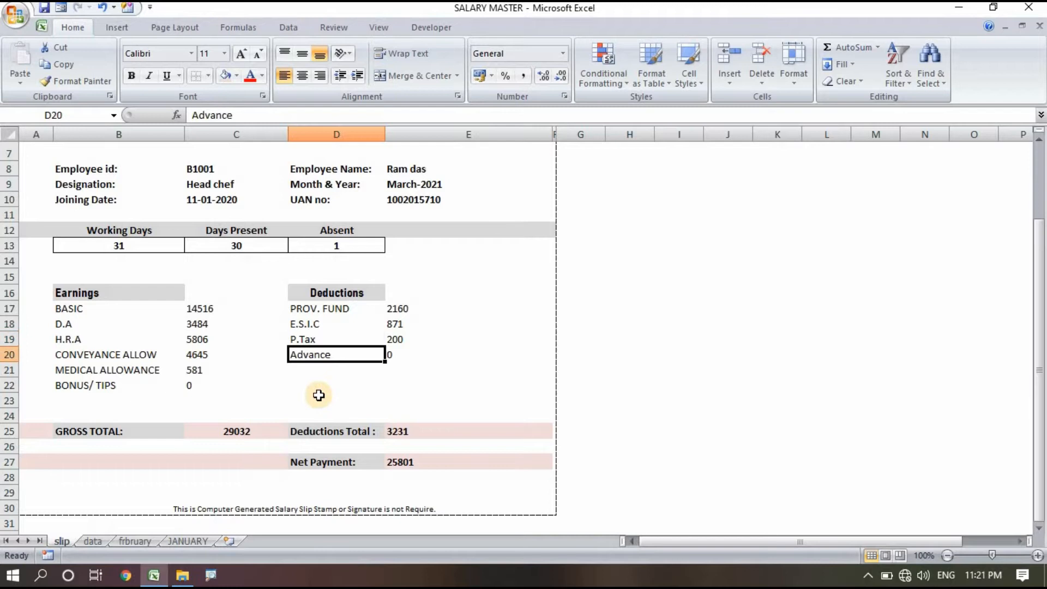
left_click(468, 385)
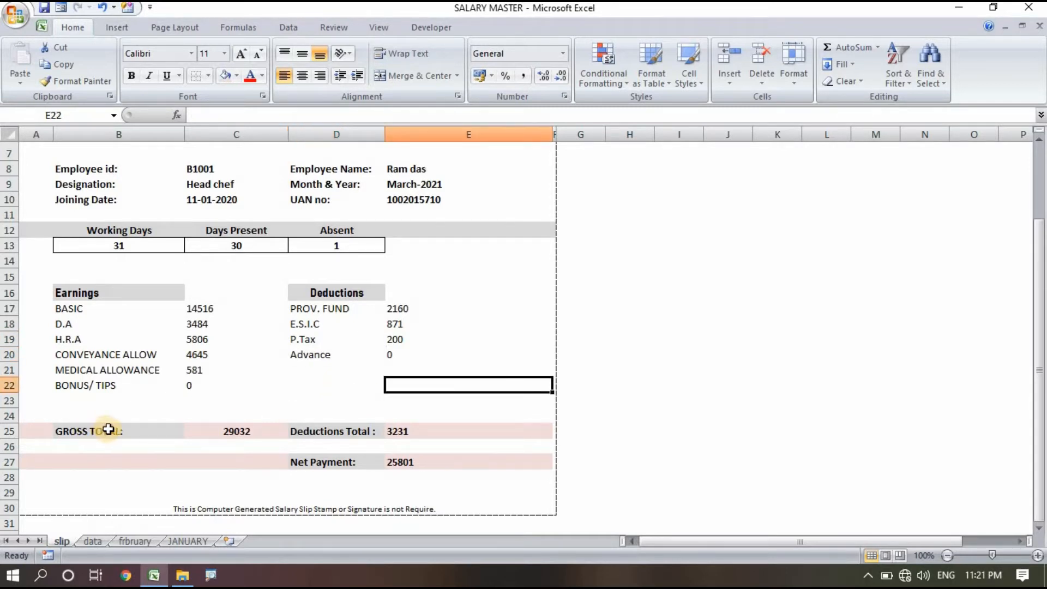
left_click(336, 431)
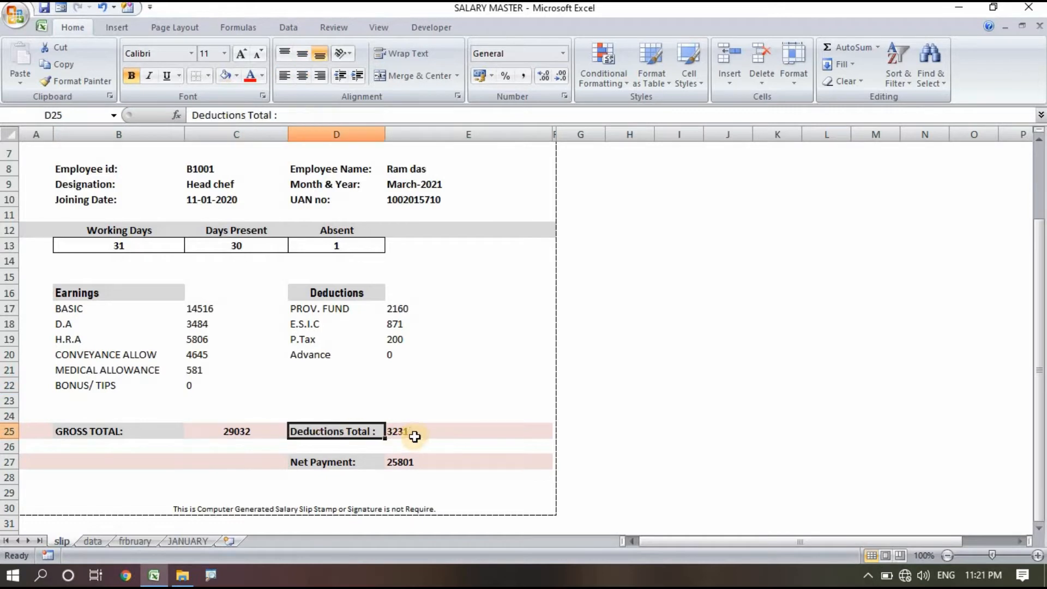
left_click(467, 431)
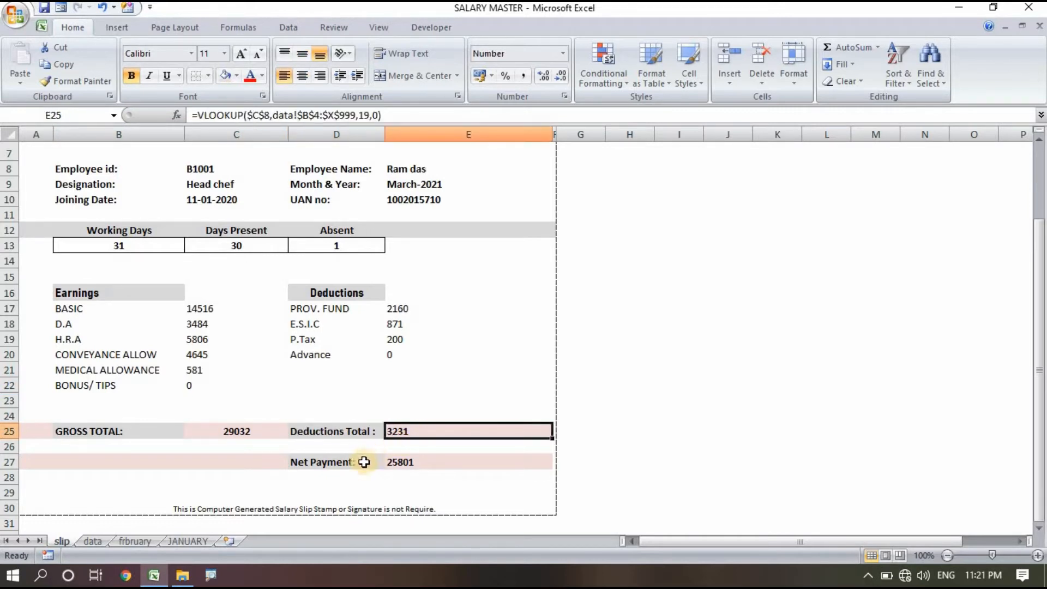
left_click(468, 461)
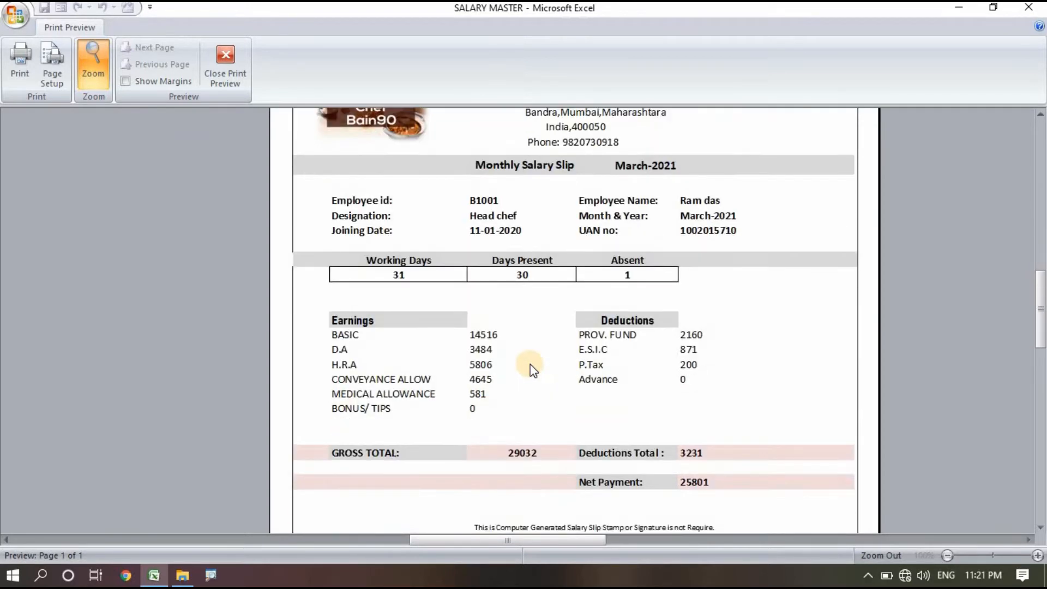
Step: Scroll the print preview down to the slip's no-stamp-or-signature note
scroll("down", 3)
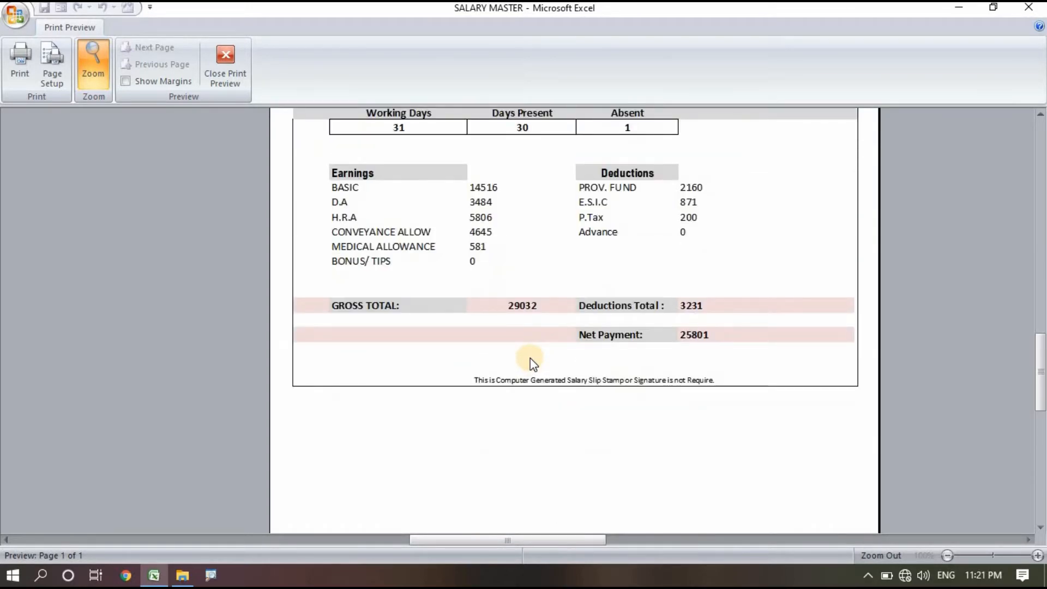
mouse_move(521, 384)
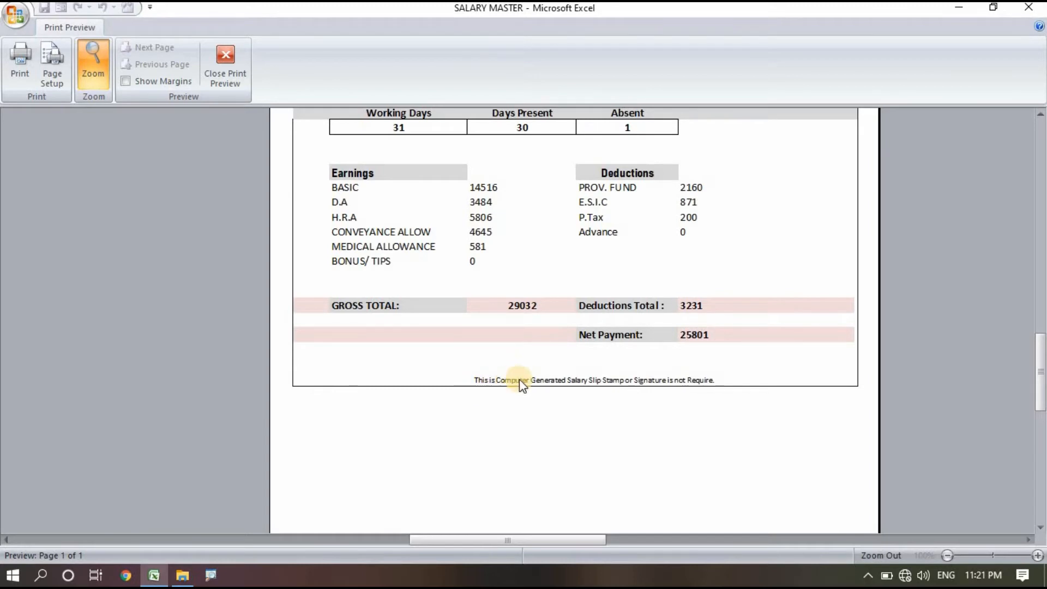
mouse_move(675, 391)
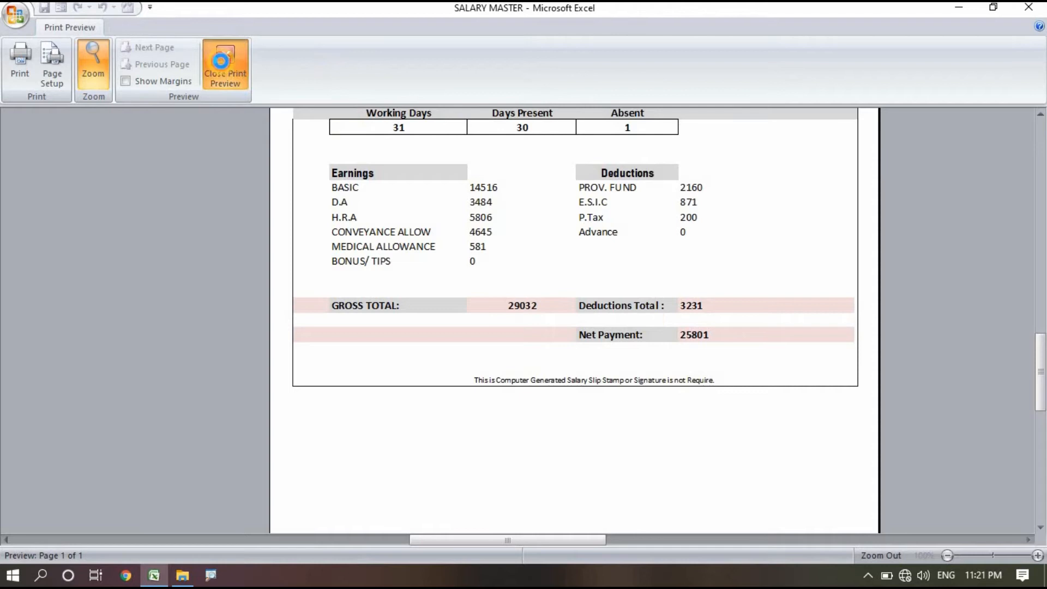
left_click(225, 64)
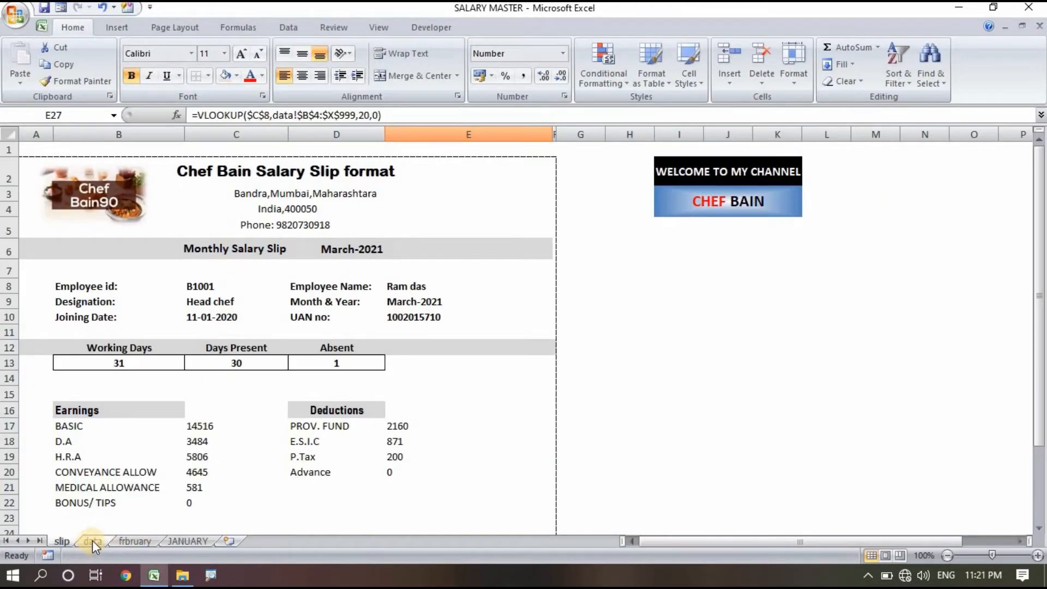
left_click(93, 541)
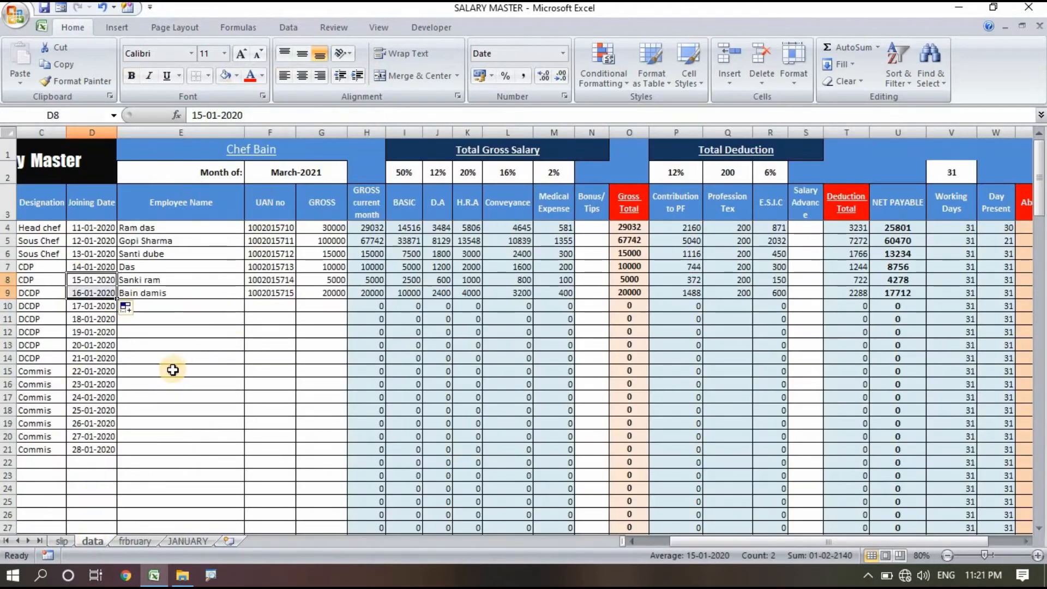
left_click(180, 371)
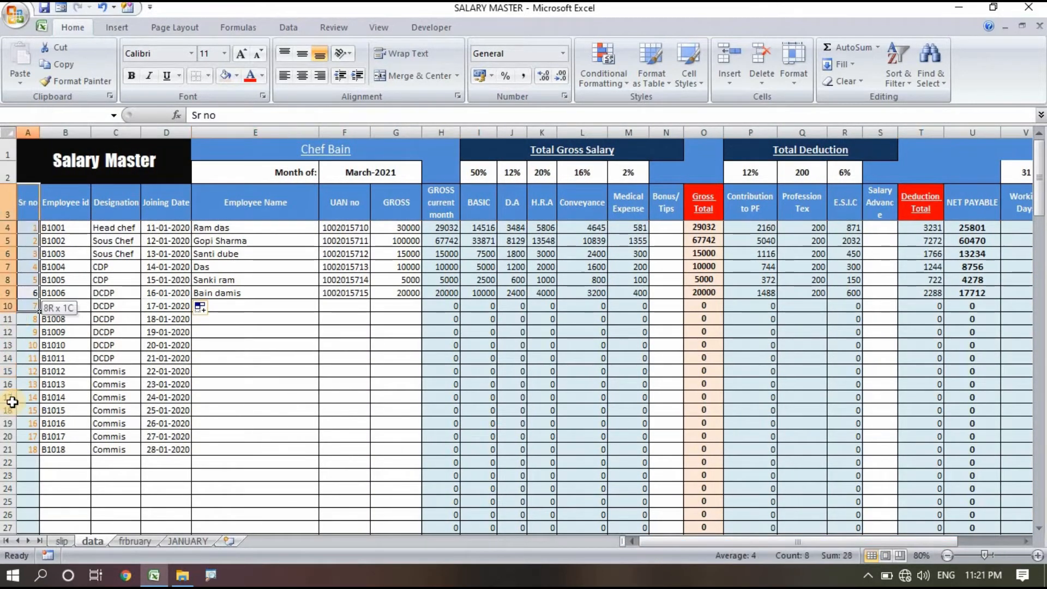
left_click(27, 487)
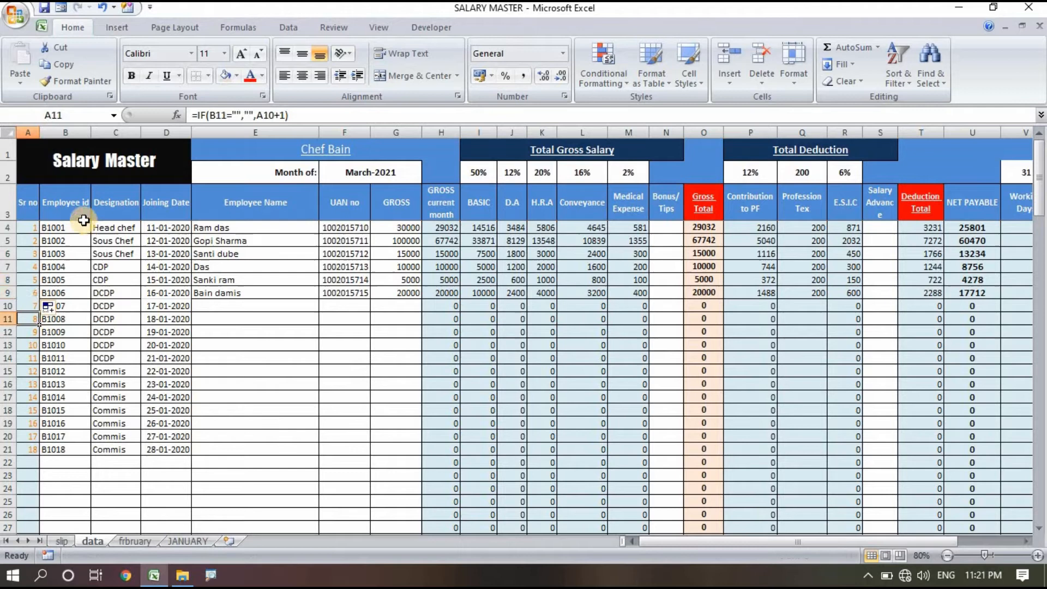
mouse_move(70, 283)
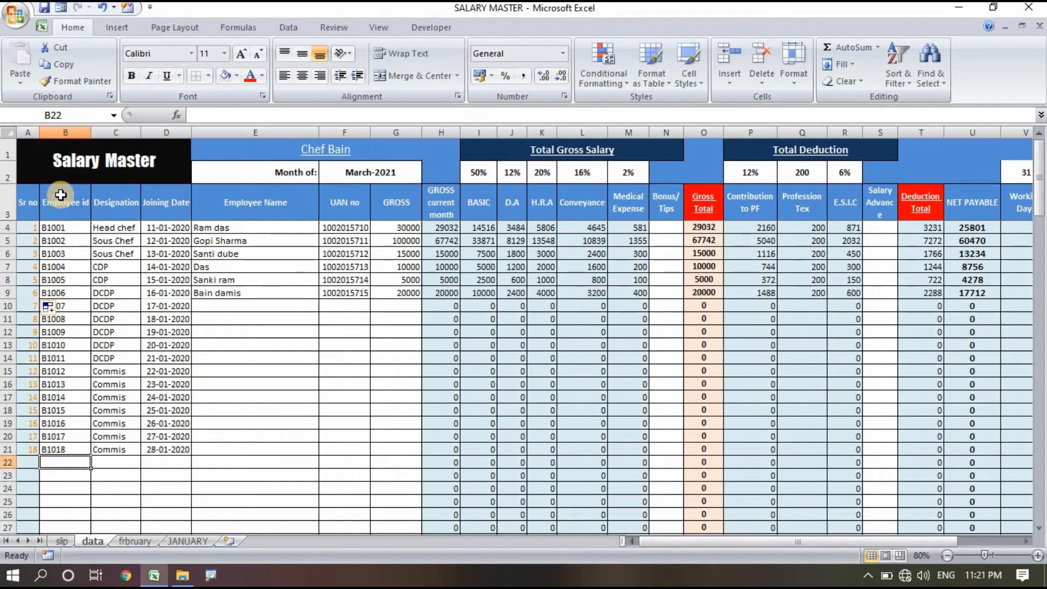
mouse_move(106, 388)
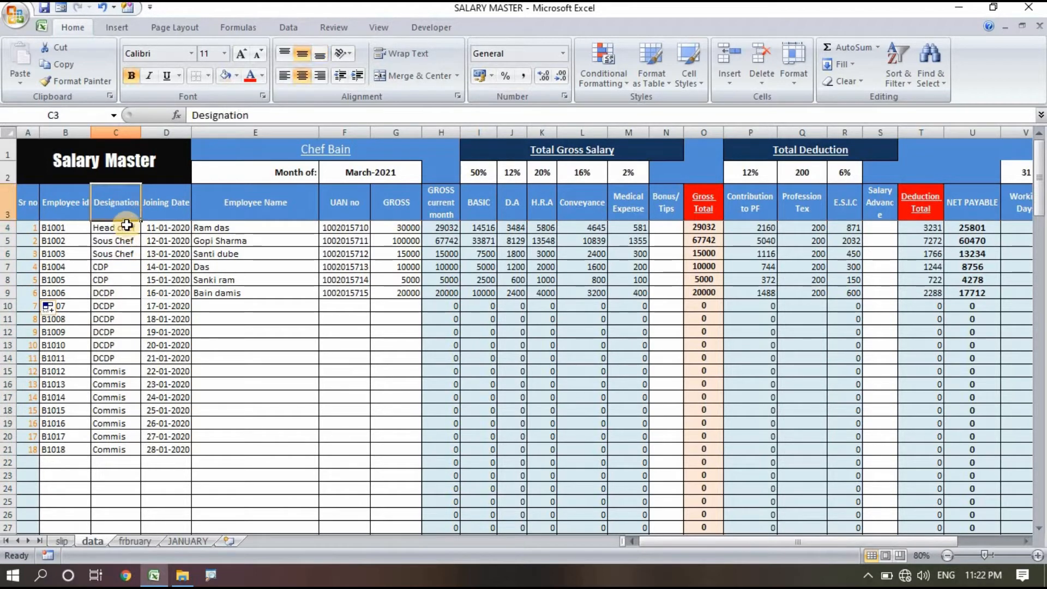
left_click(114, 227)
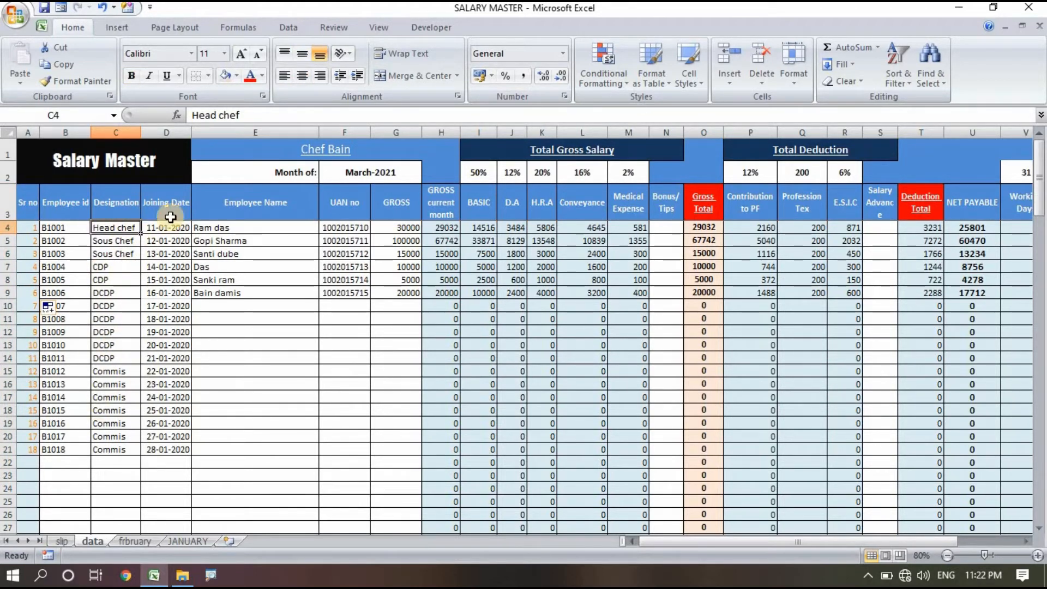
mouse_move(184, 220)
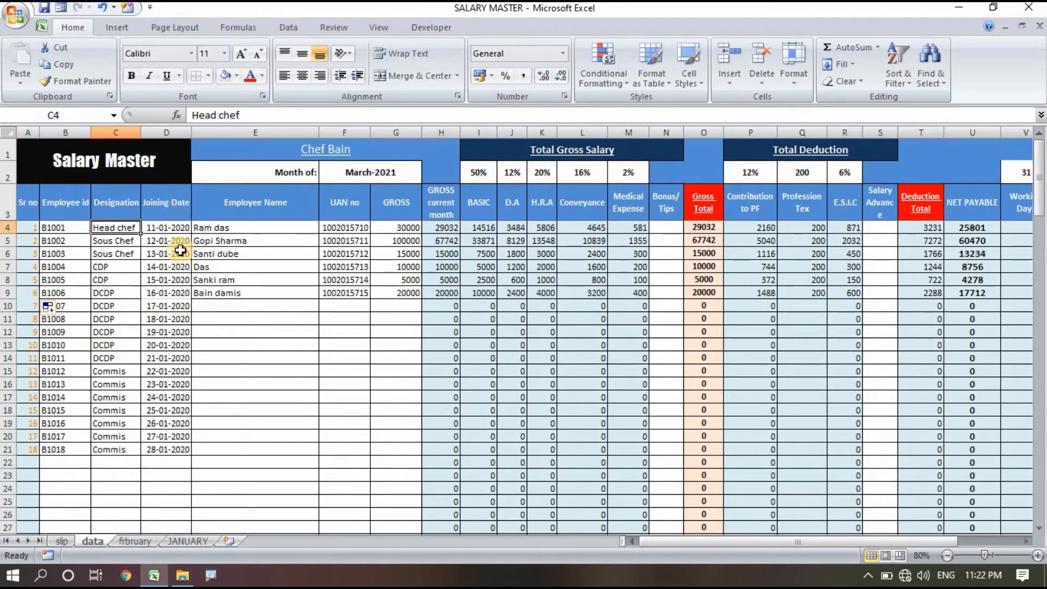
left_click(255, 398)
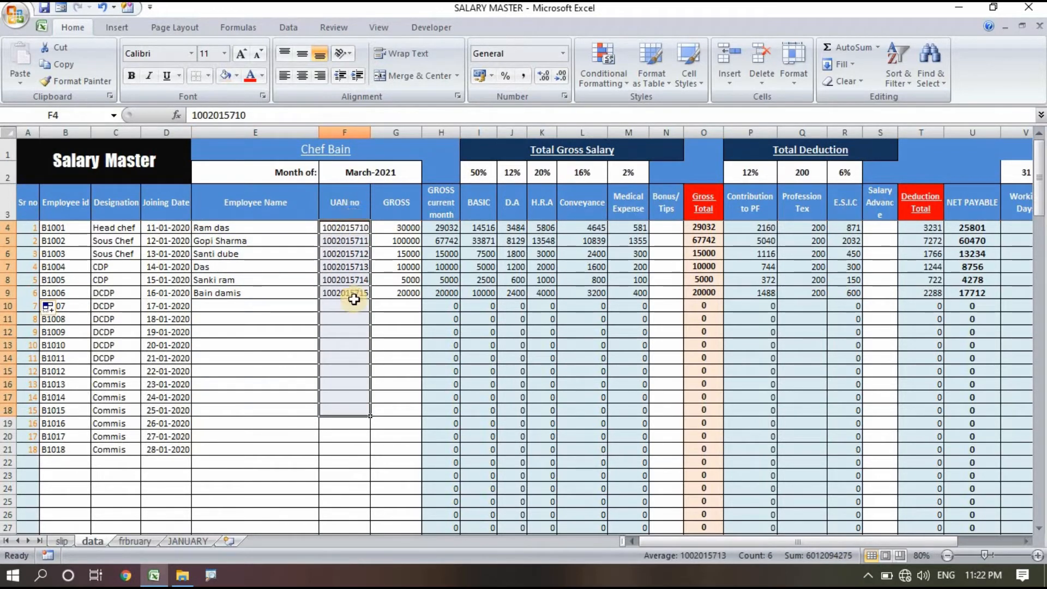
left_click(345, 318)
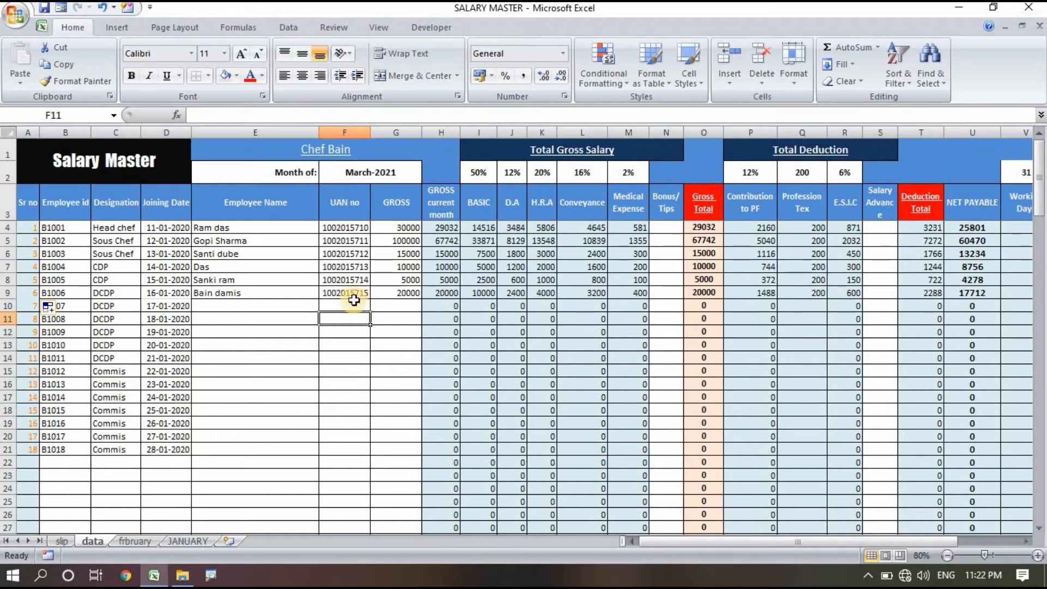
left_click(344, 345)
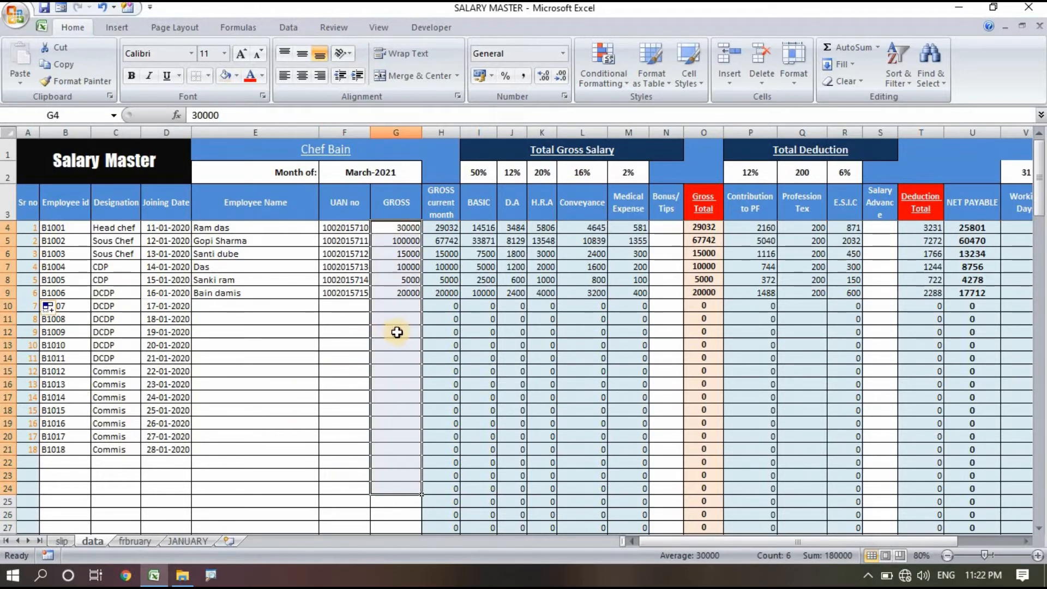
left_click(395, 306)
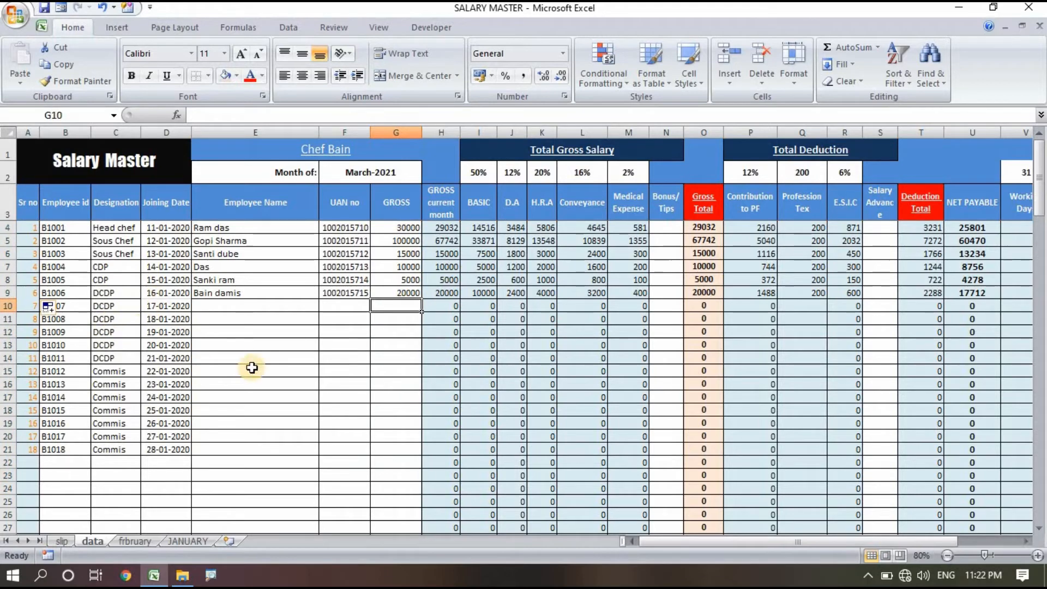
left_click(255, 372)
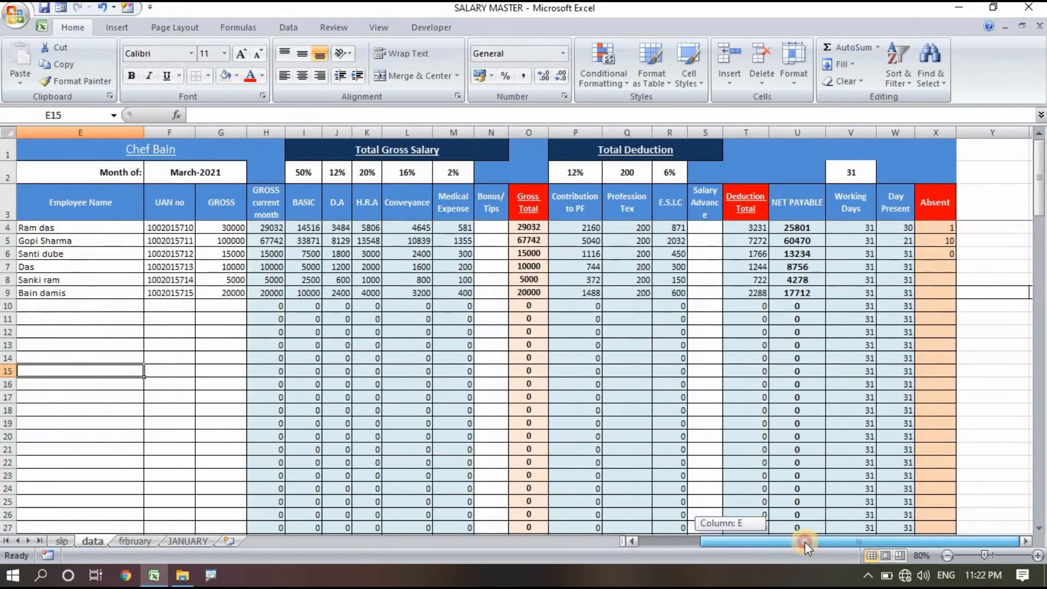
scroll("left", 3)
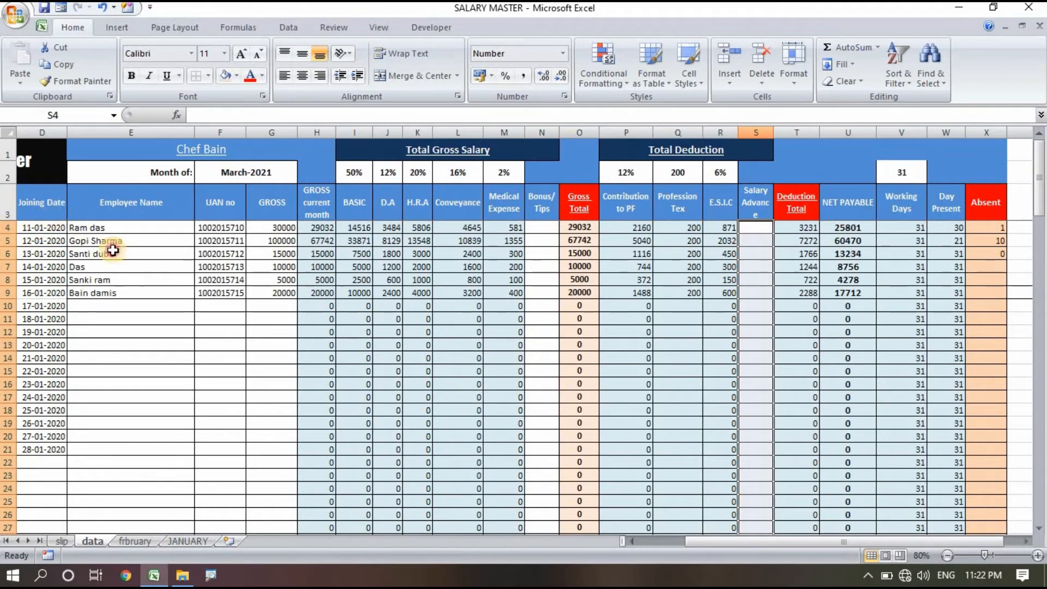
left_click(316, 267)
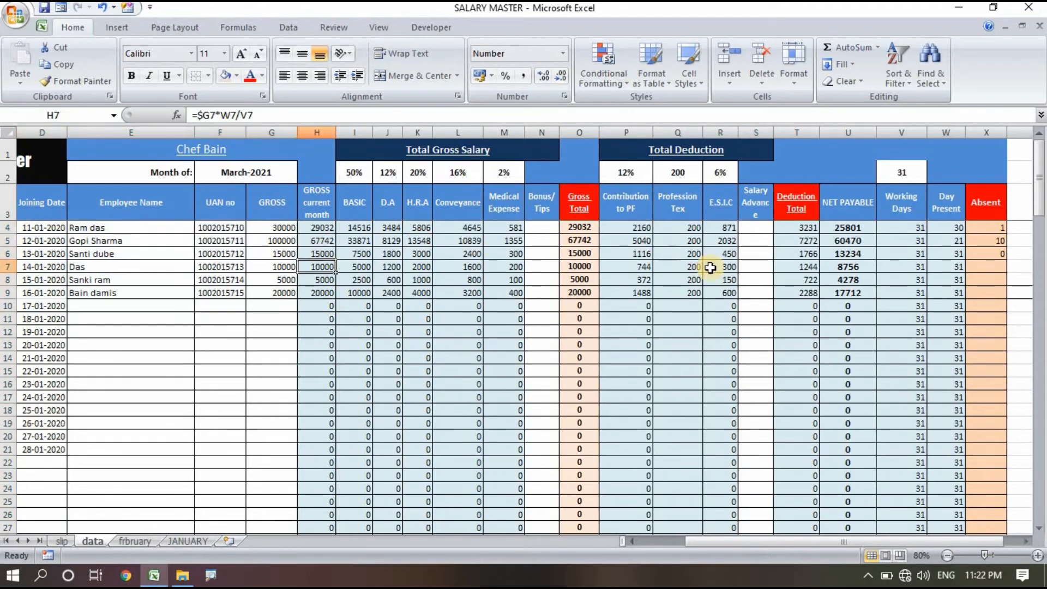
left_click_drag(316, 227, 504, 293)
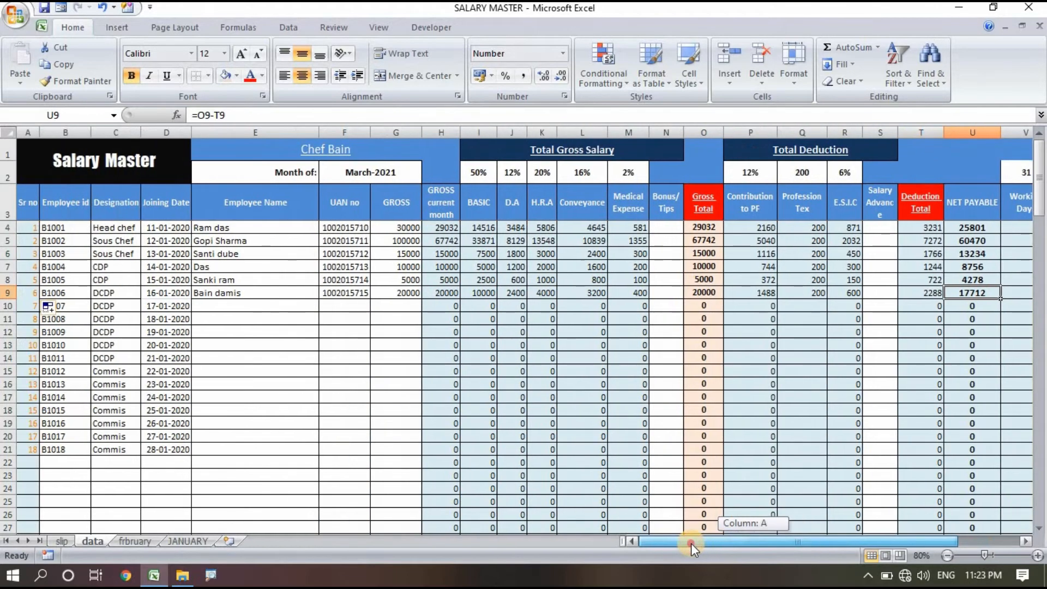
mouse_move(515, 340)
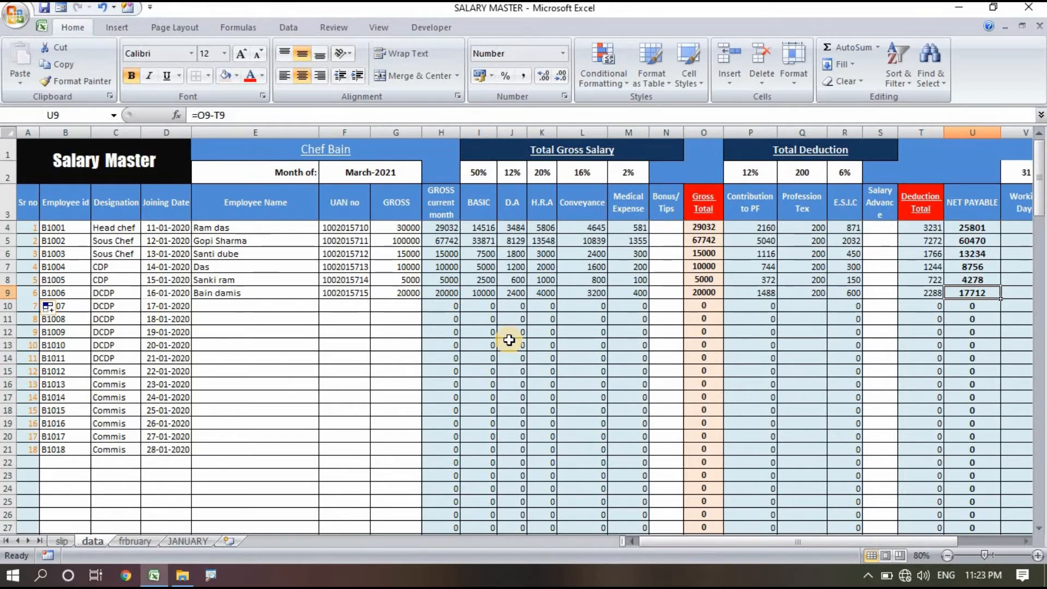
mouse_move(658, 369)
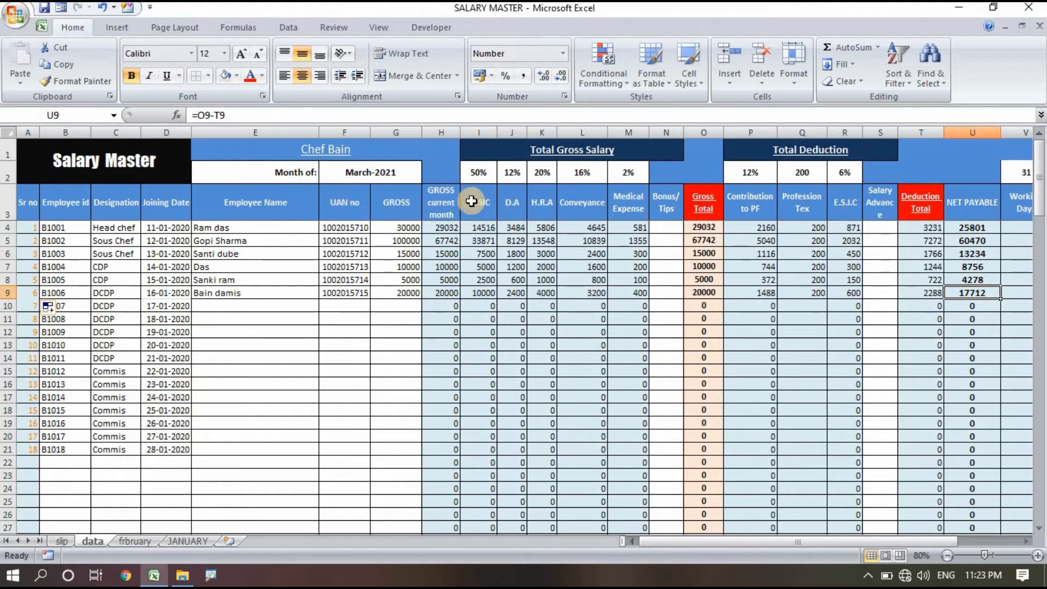
left_click(396, 240)
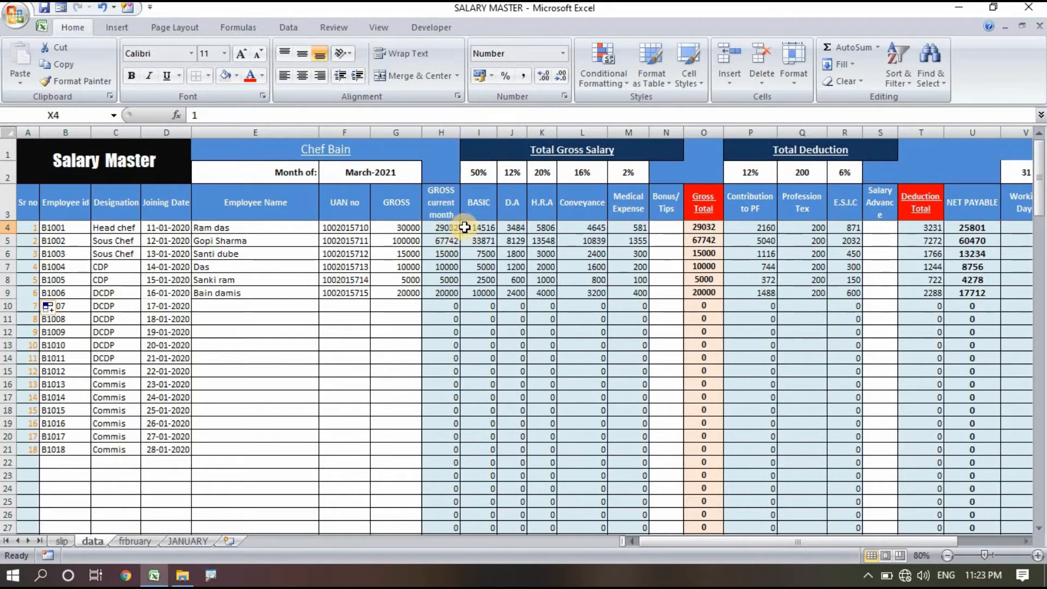
left_click(441, 226)
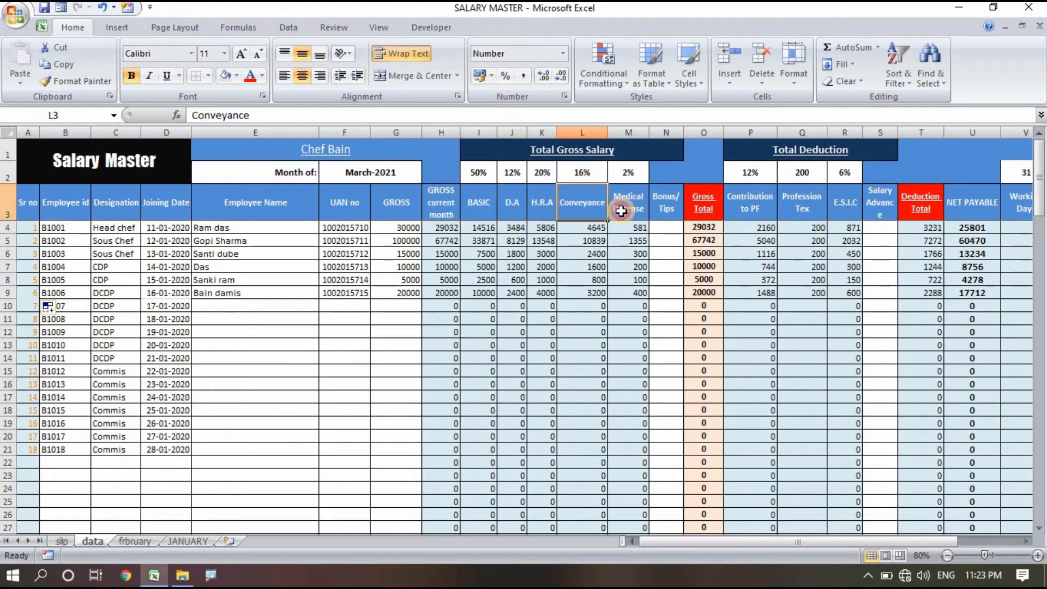
left_click(628, 202)
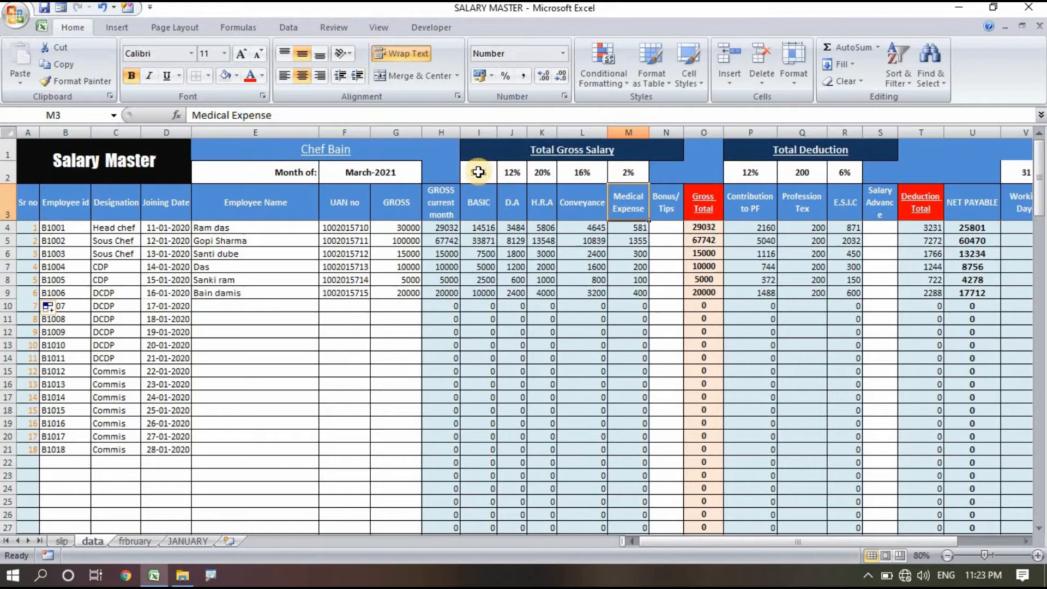
left_click(325, 149)
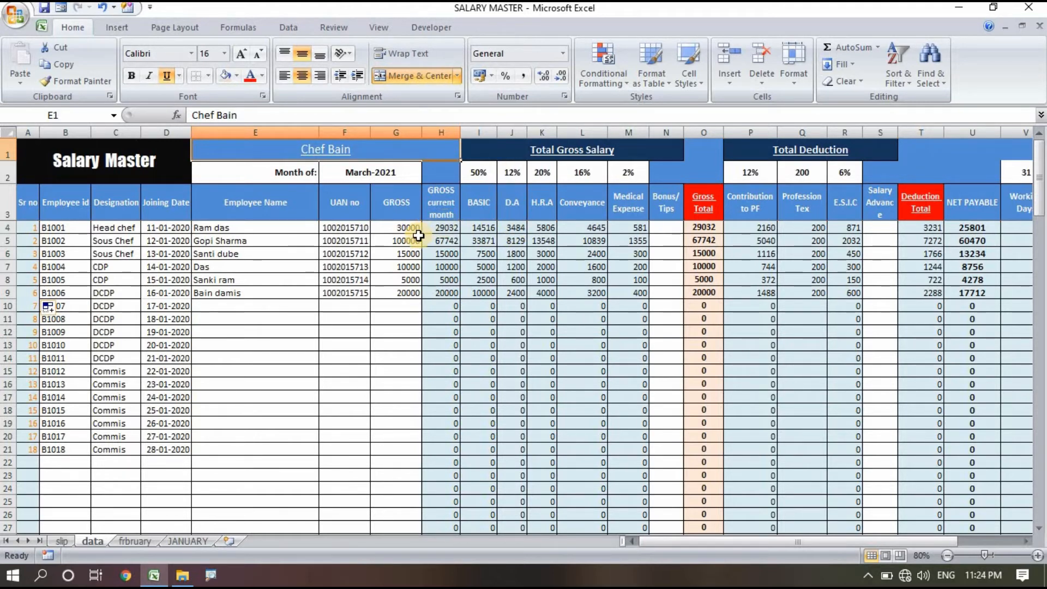
mouse_move(541, 183)
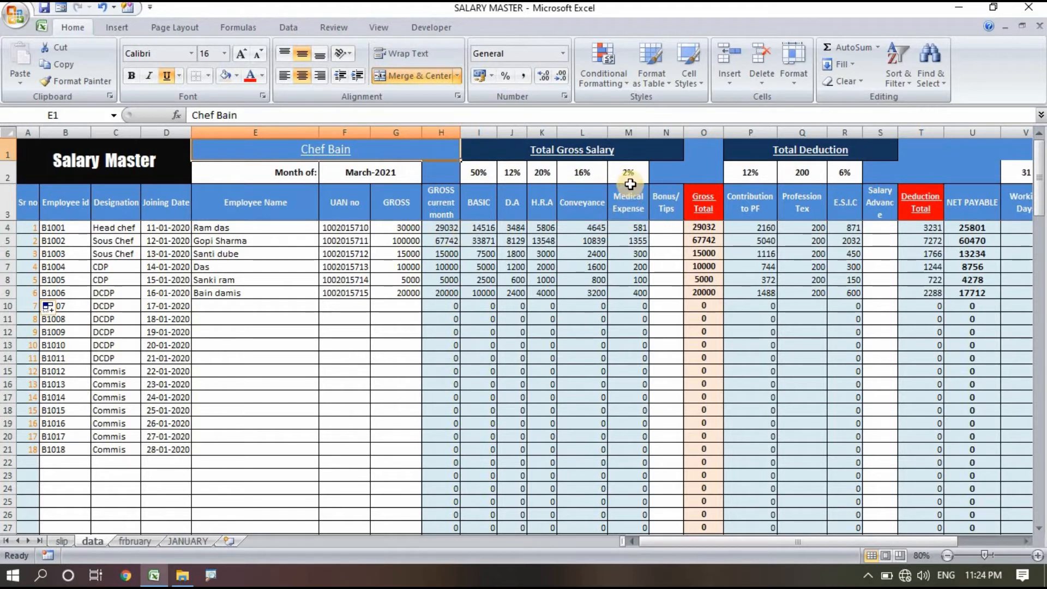
mouse_move(632, 220)
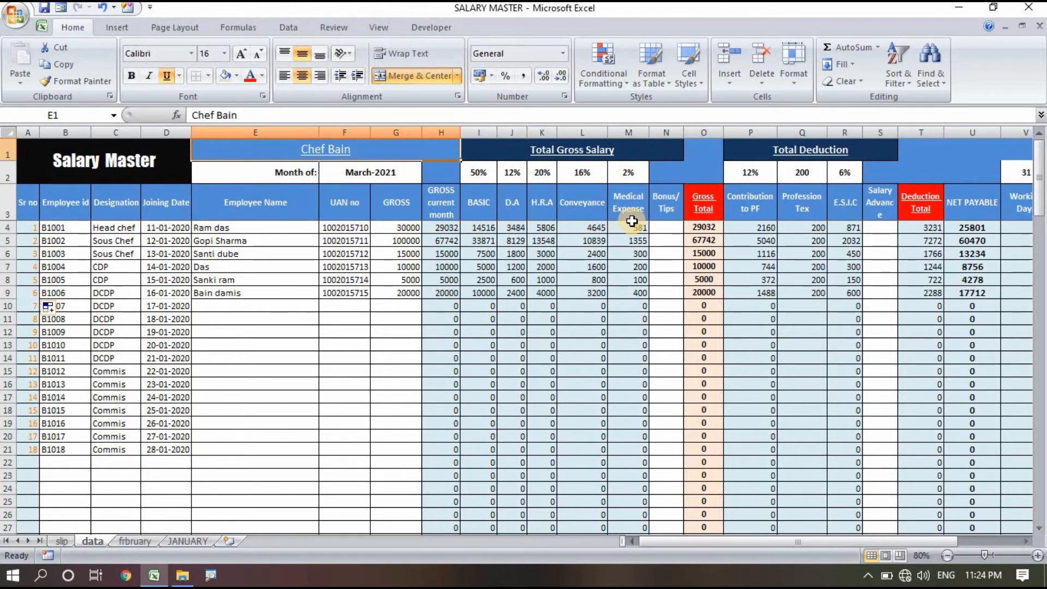
left_click(666, 266)
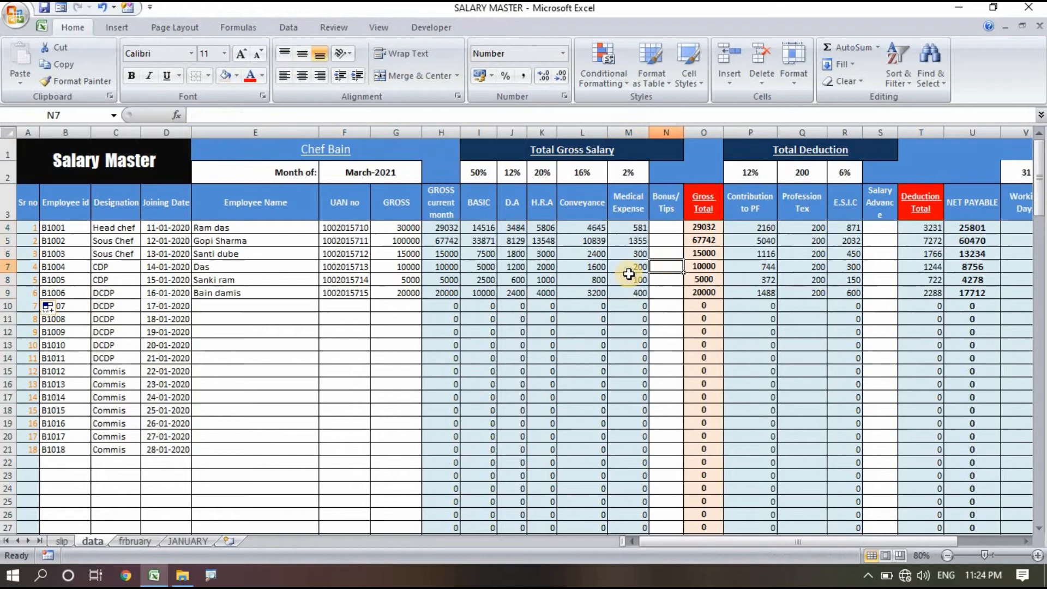
scroll("right", 3)
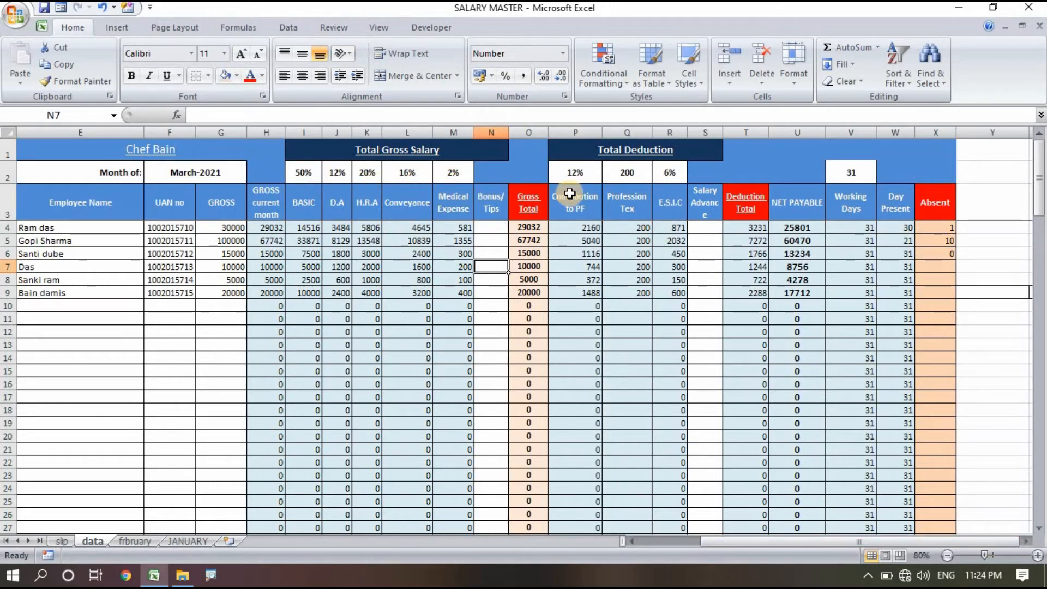
mouse_move(558, 196)
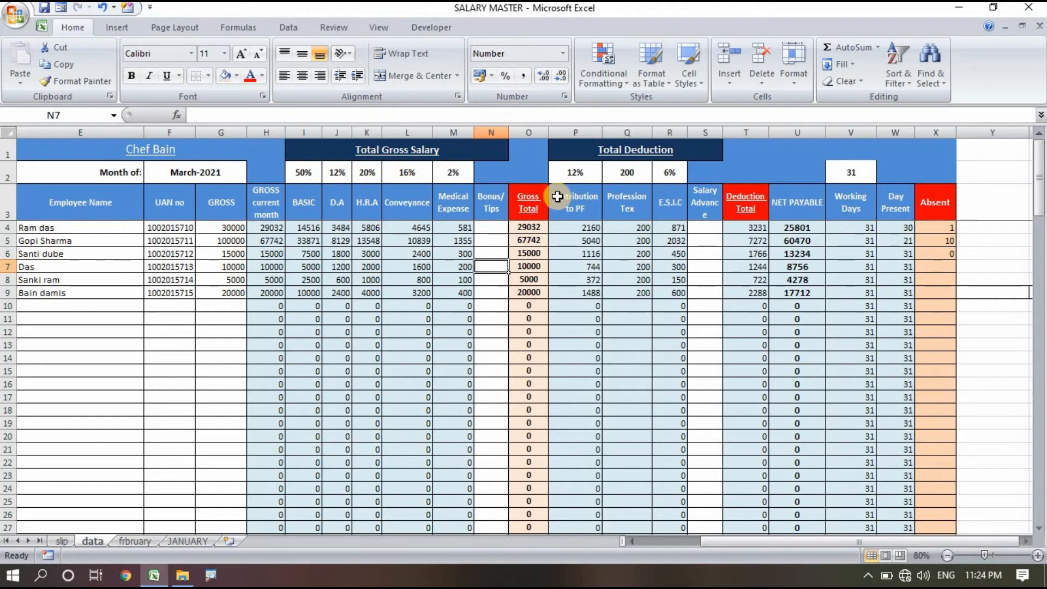
mouse_move(476, 216)
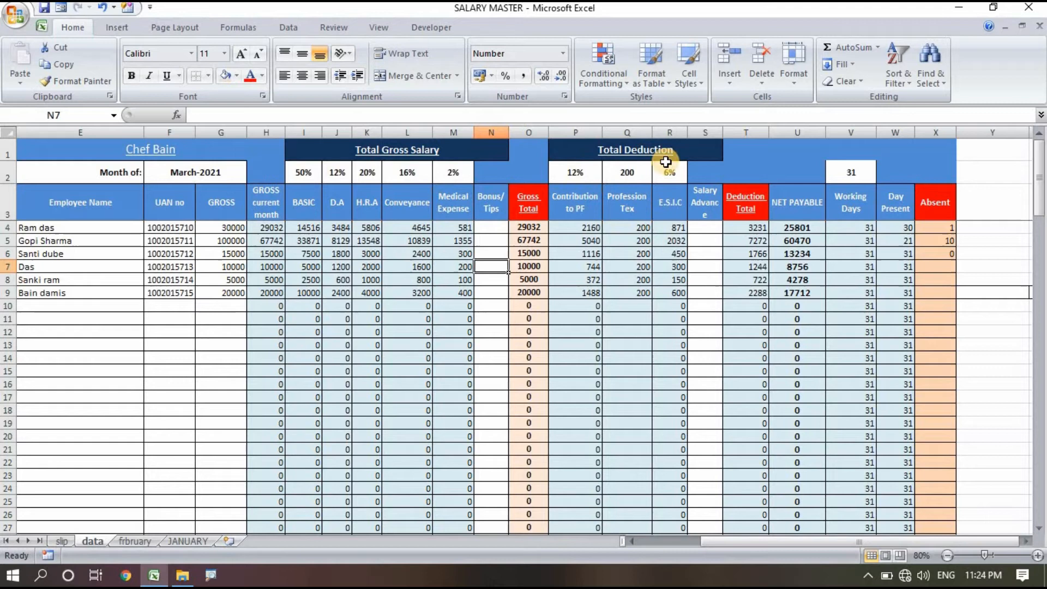
left_click(746, 172)
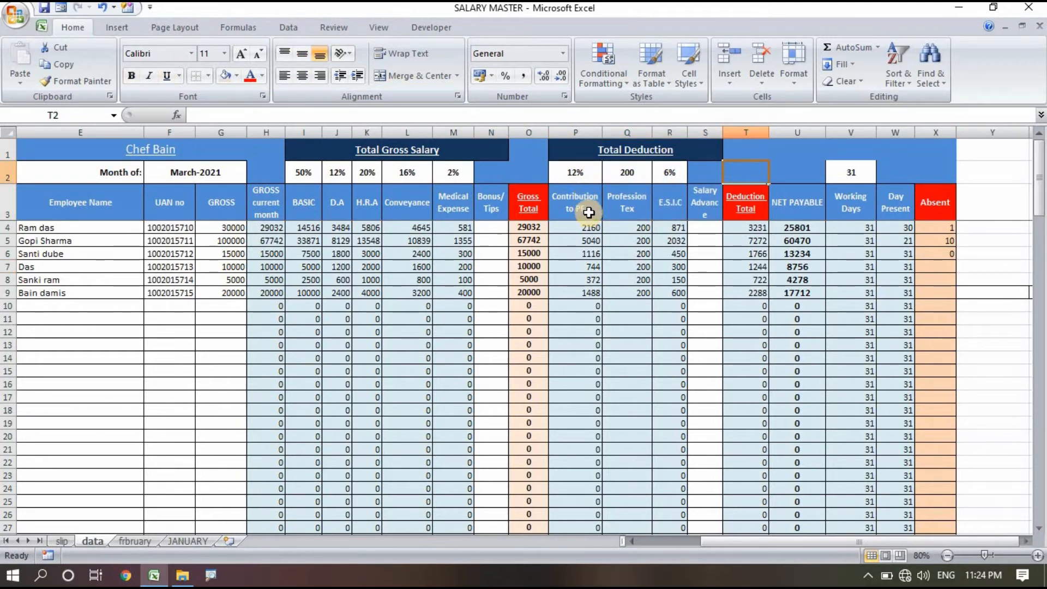
left_click(626, 201)
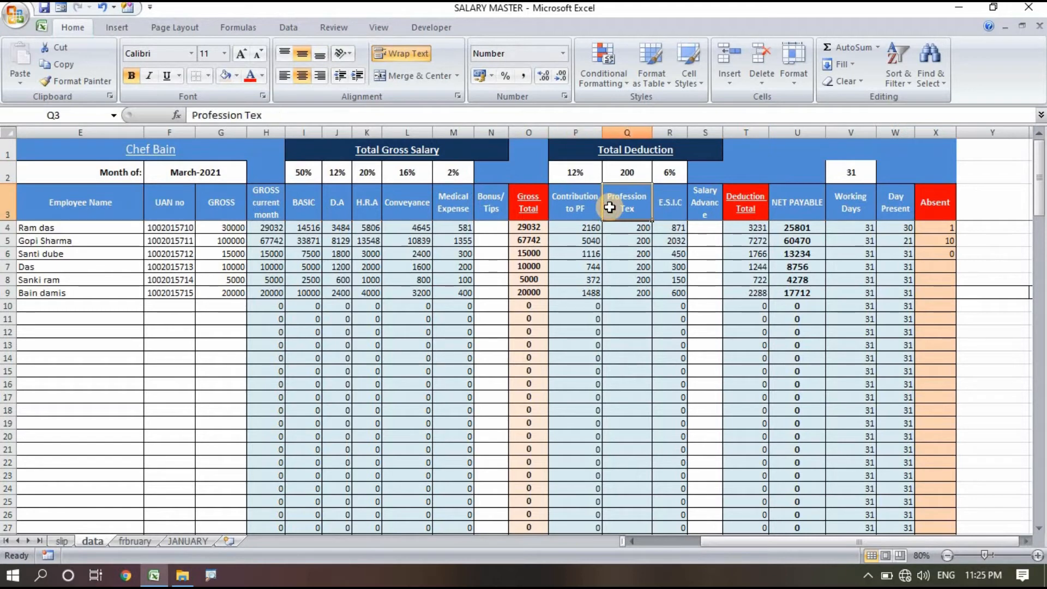
left_click(670, 214)
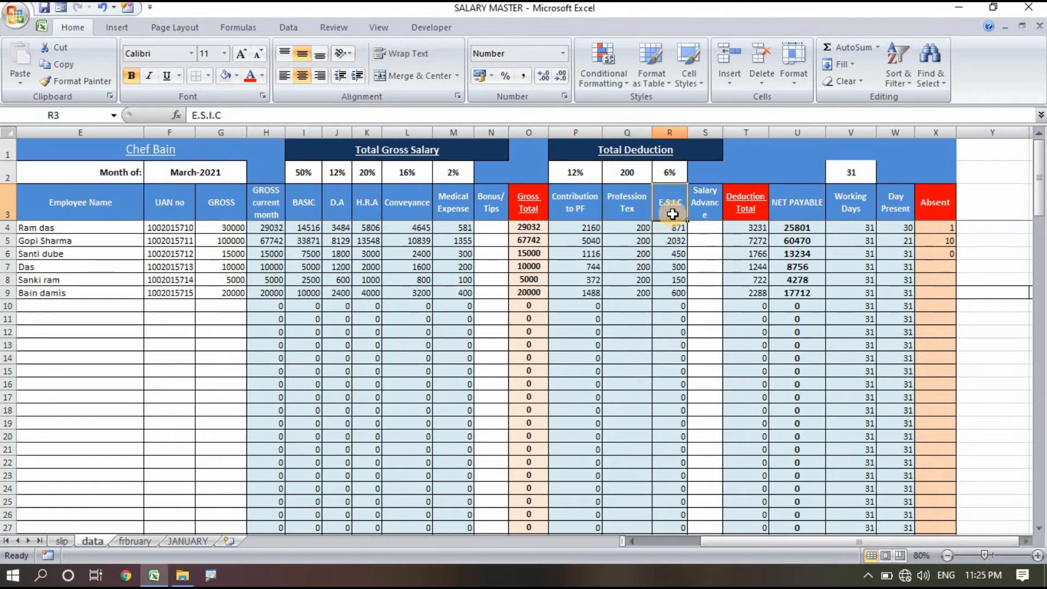
left_click(705, 201)
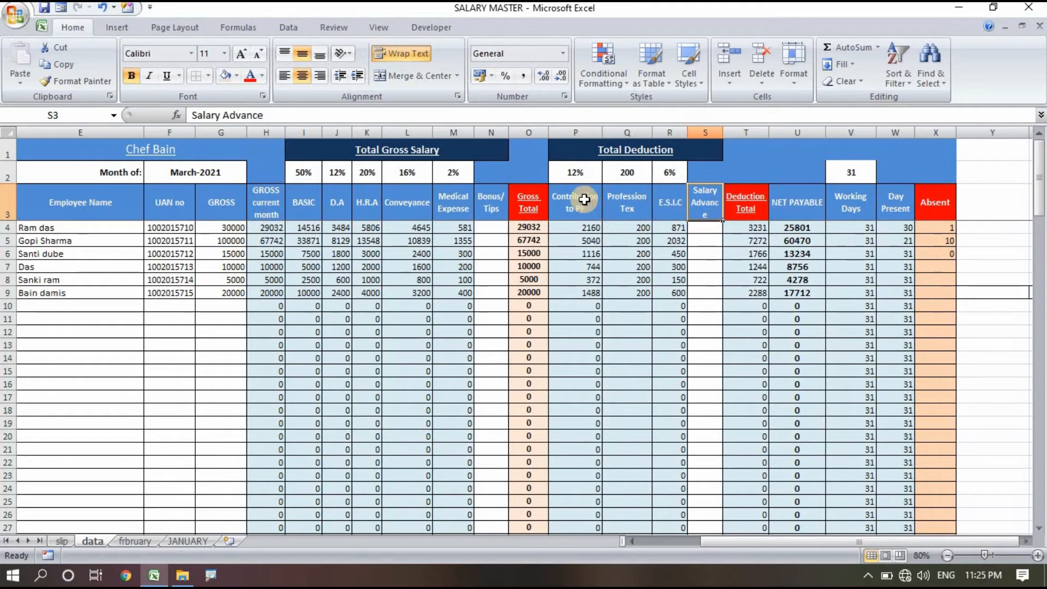
mouse_move(586, 179)
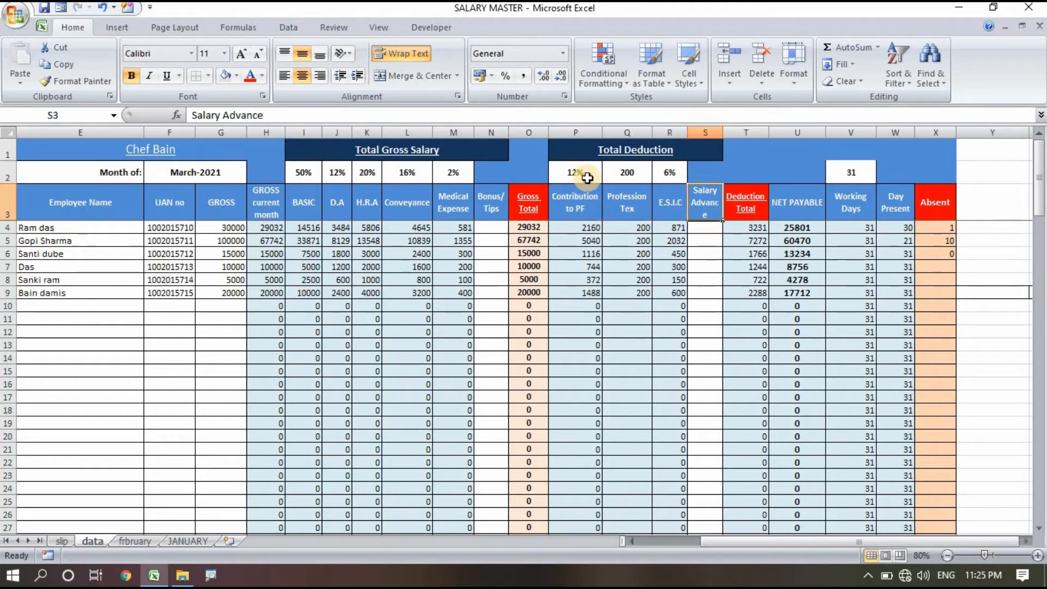
left_click(575, 172)
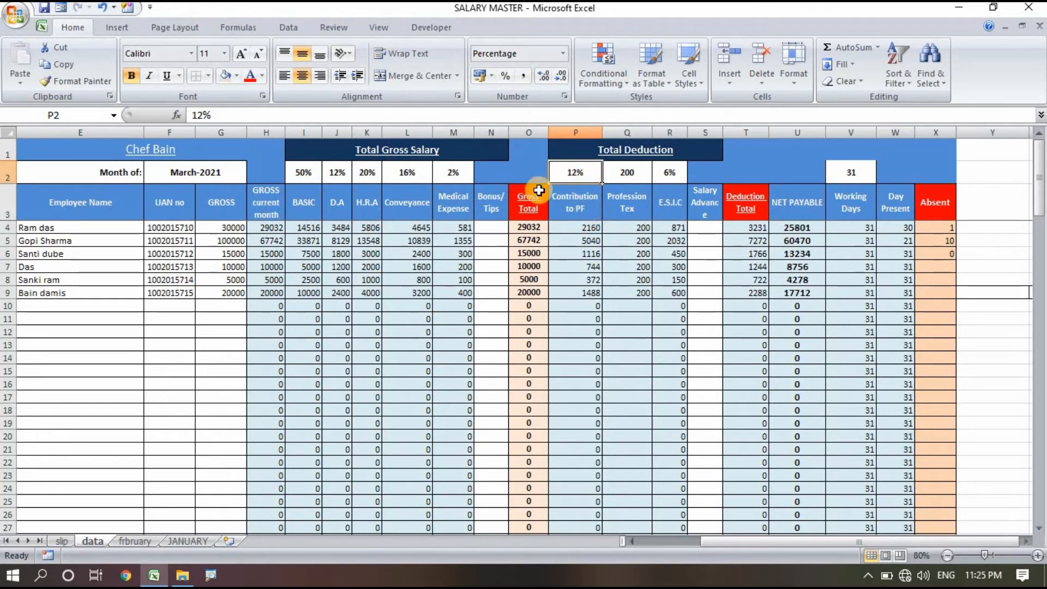
mouse_move(306, 208)
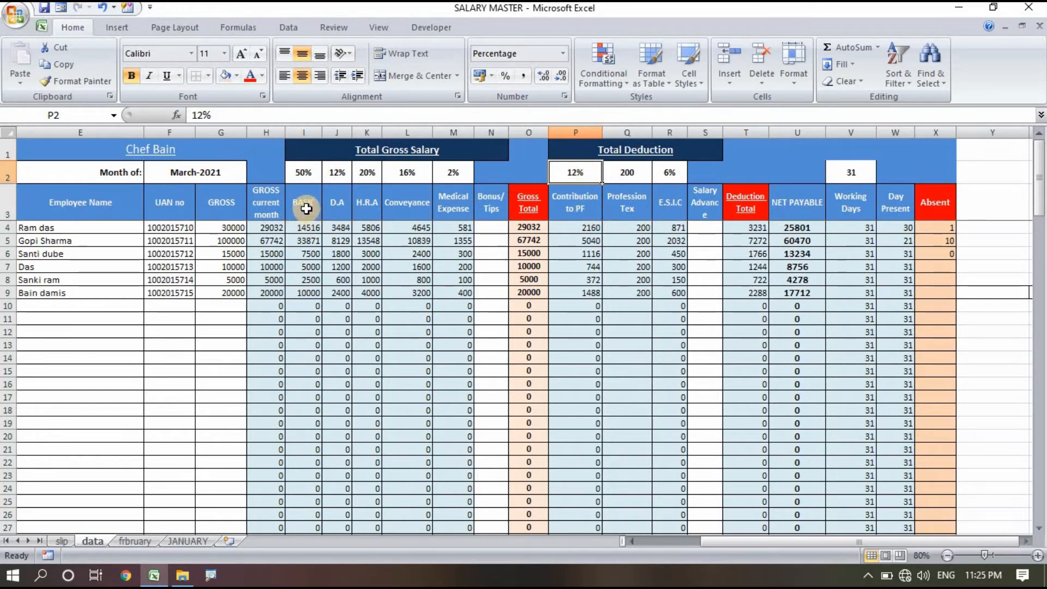
left_click(337, 203)
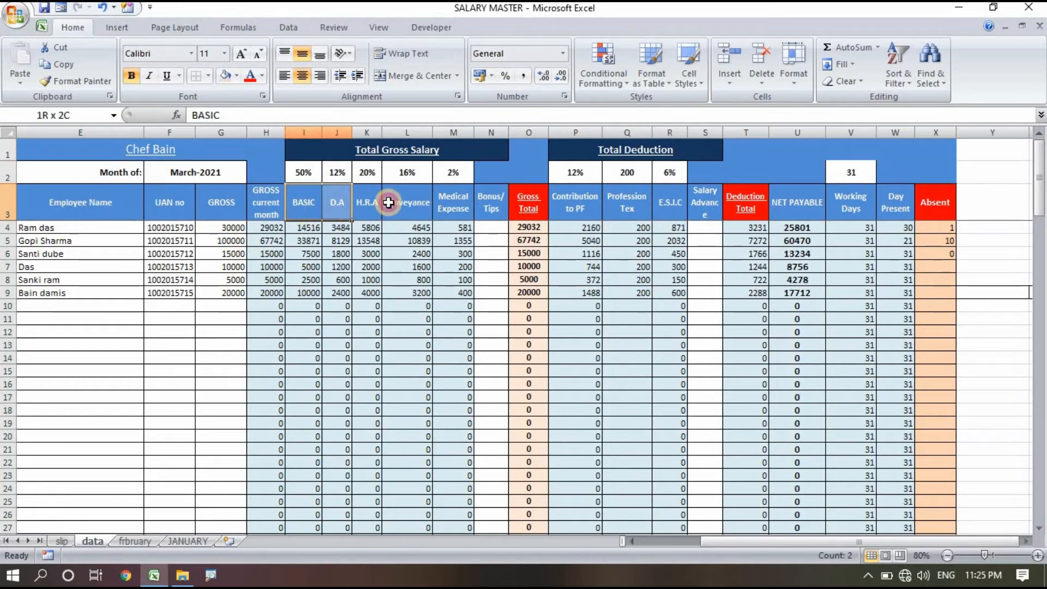
left_click(575, 173)
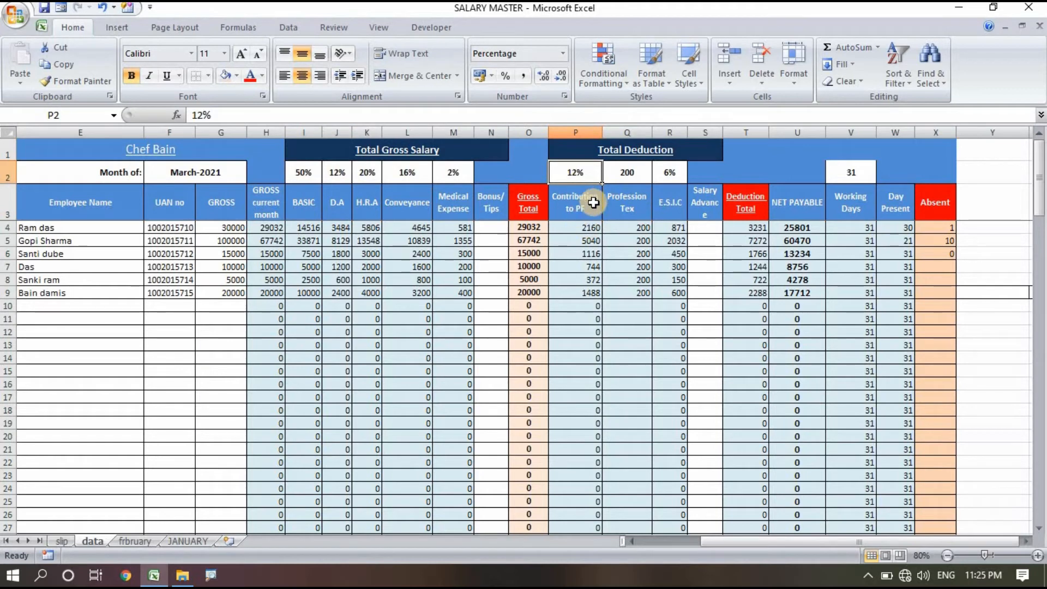
mouse_move(636, 203)
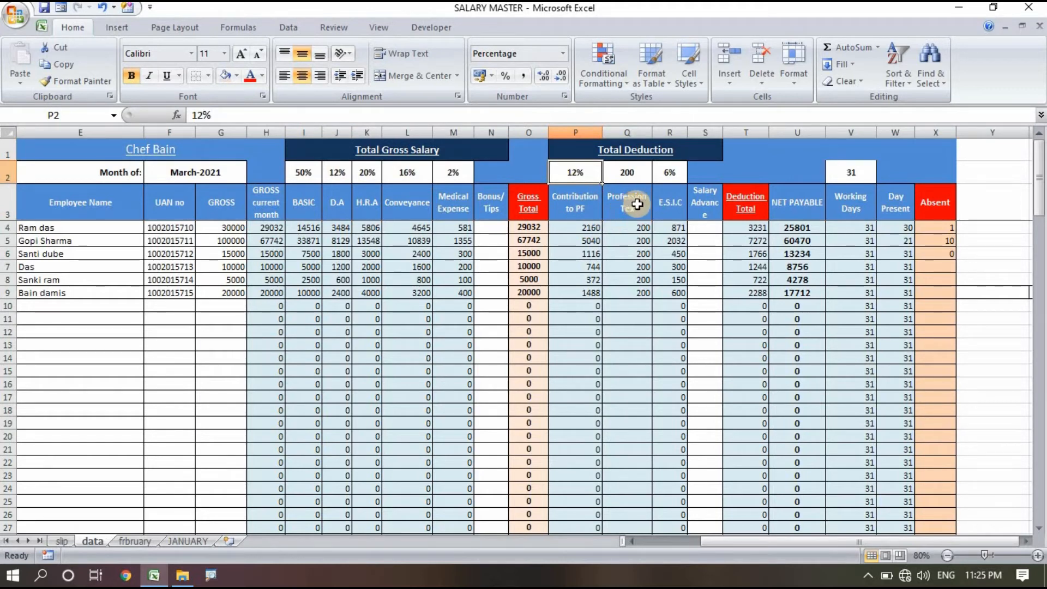
left_click(627, 202)
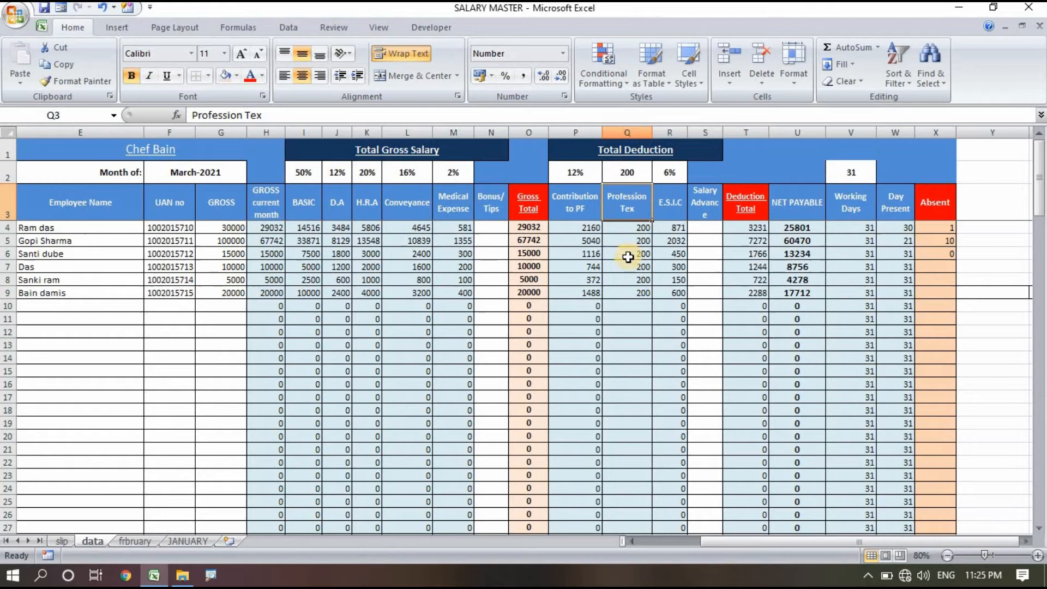
mouse_move(273, 235)
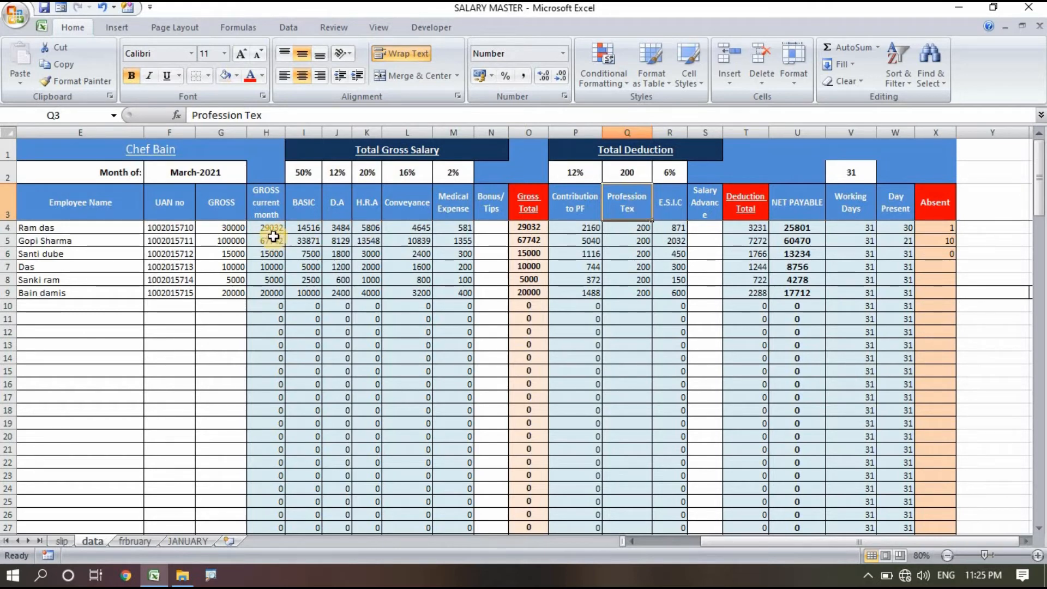
mouse_move(673, 224)
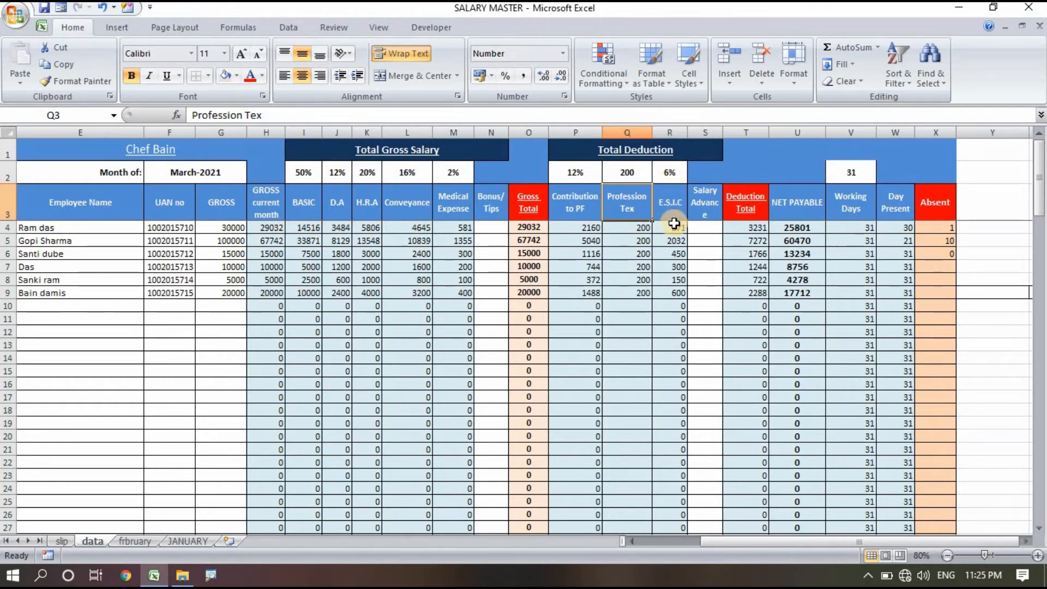
left_click(669, 227)
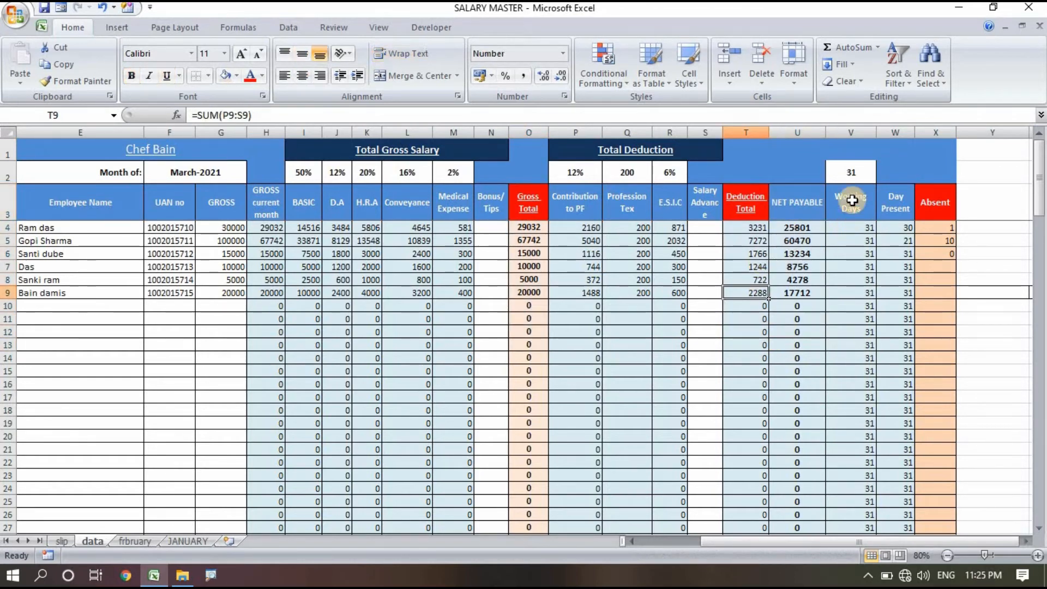
left_click(851, 173)
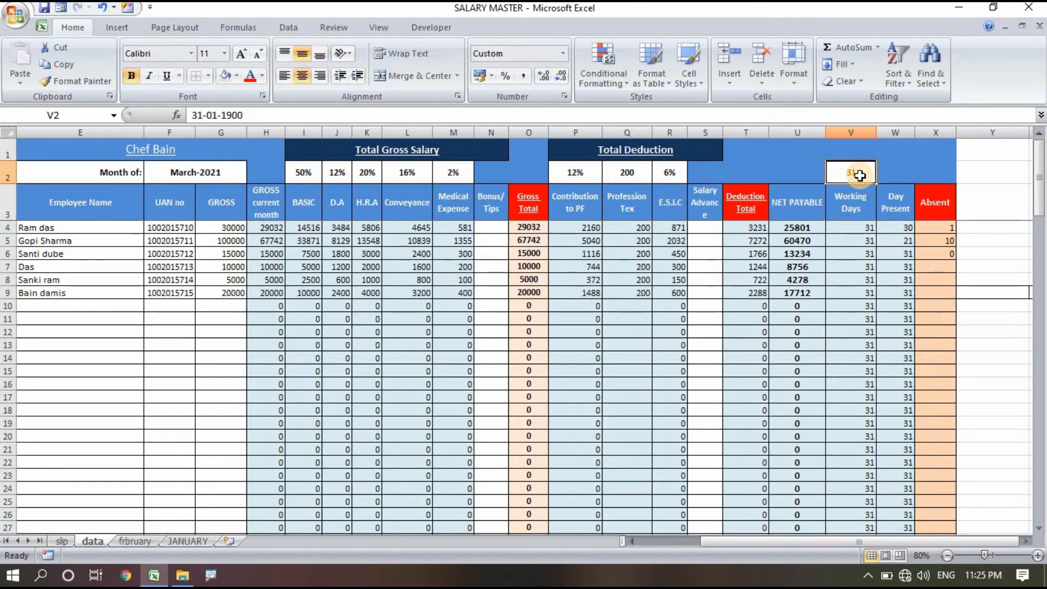
left_click(196, 172)
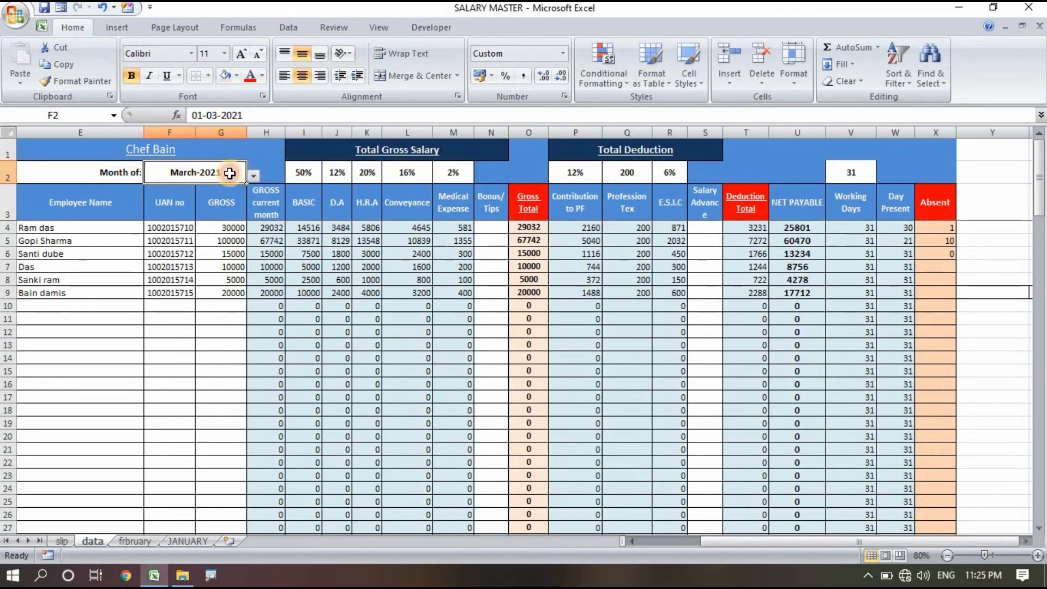
left_click(253, 175)
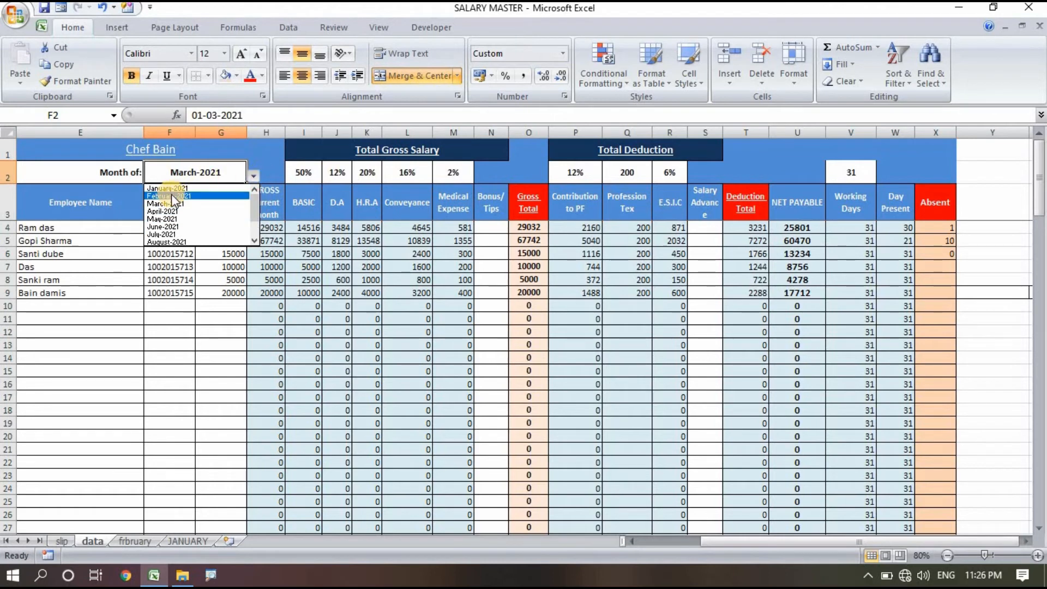
left_click(169, 196)
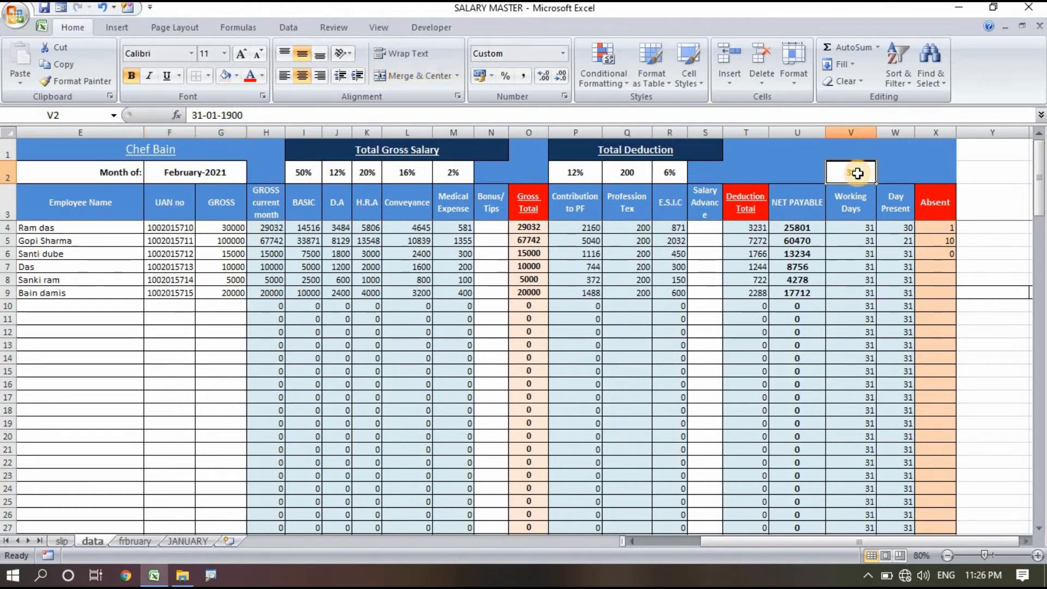
type("28")
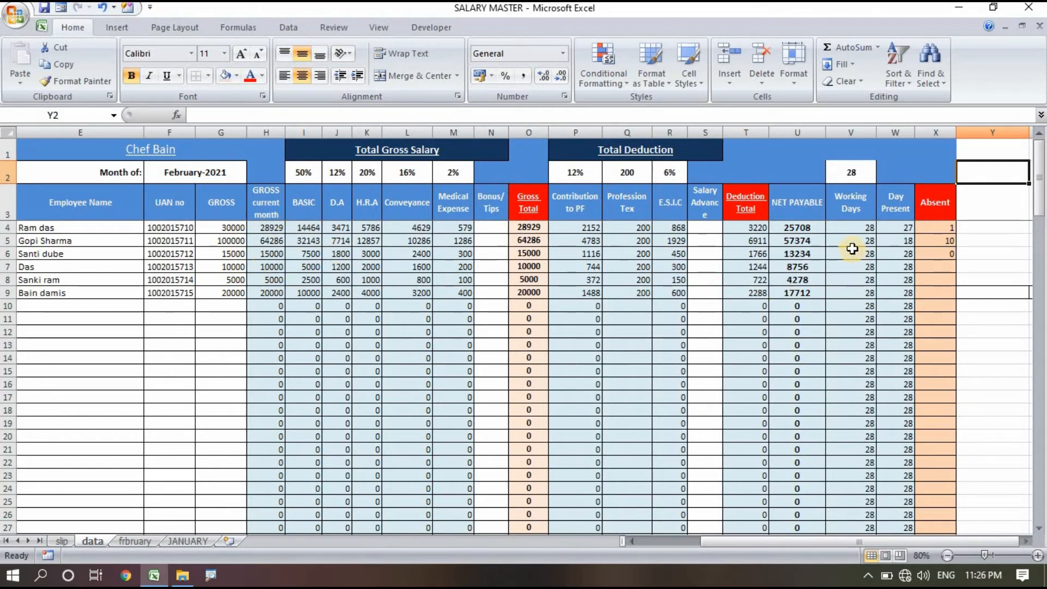
left_click(935, 228)
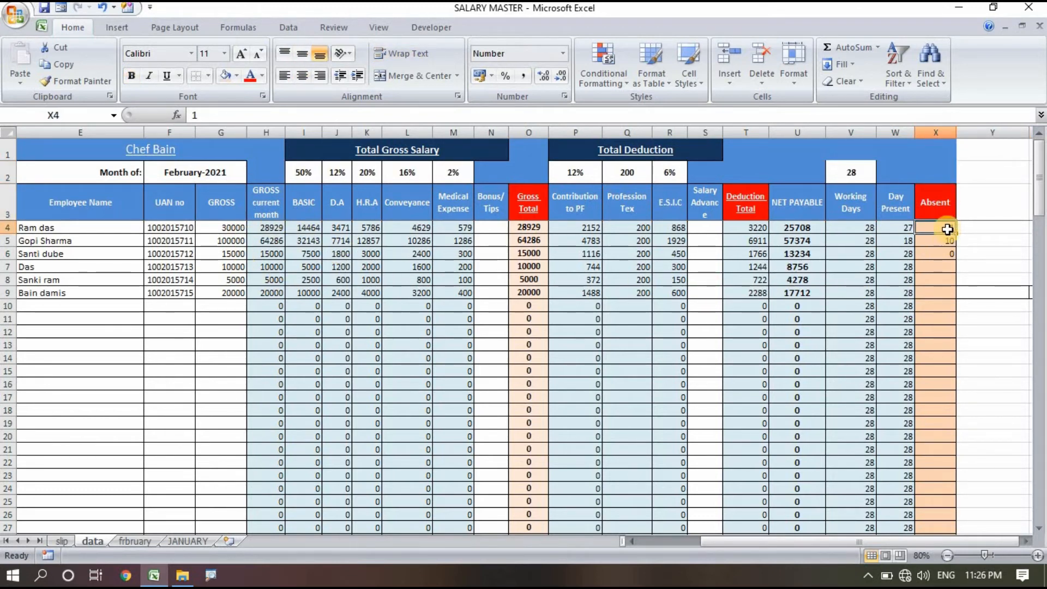
type("5")
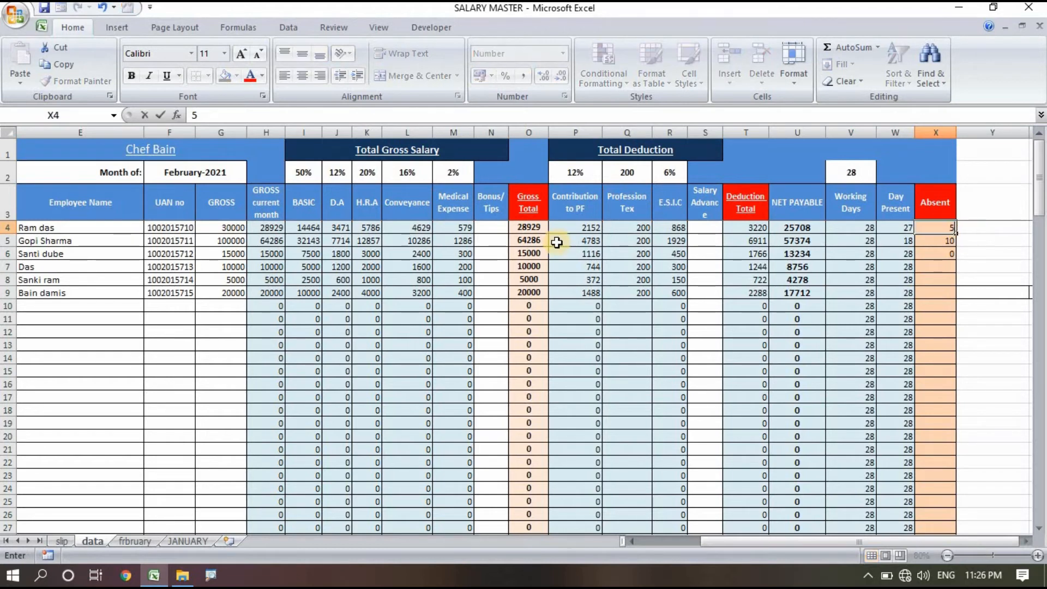
mouse_move(801, 230)
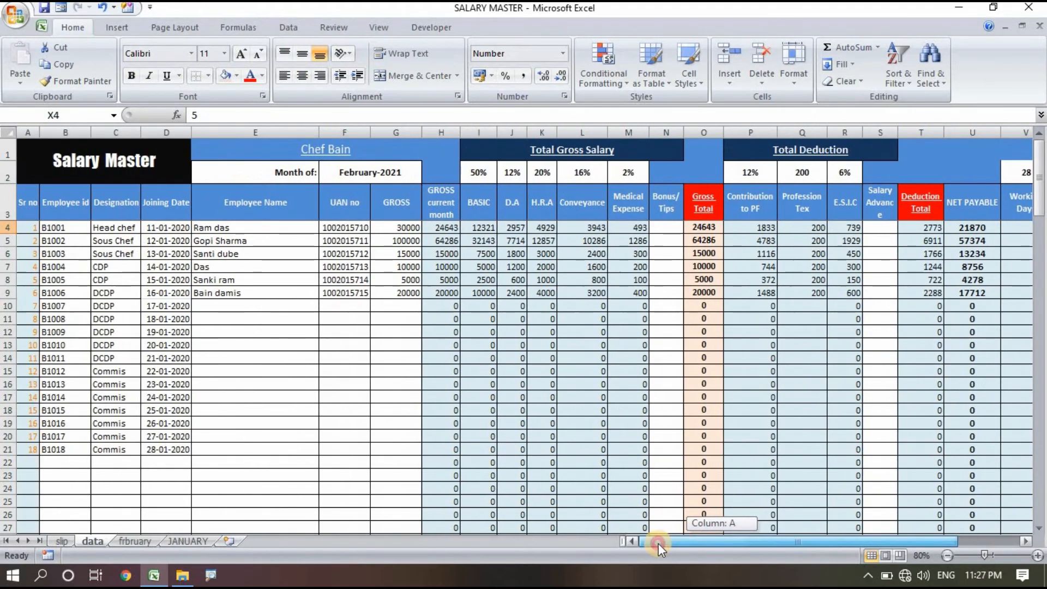
left_click(255, 306)
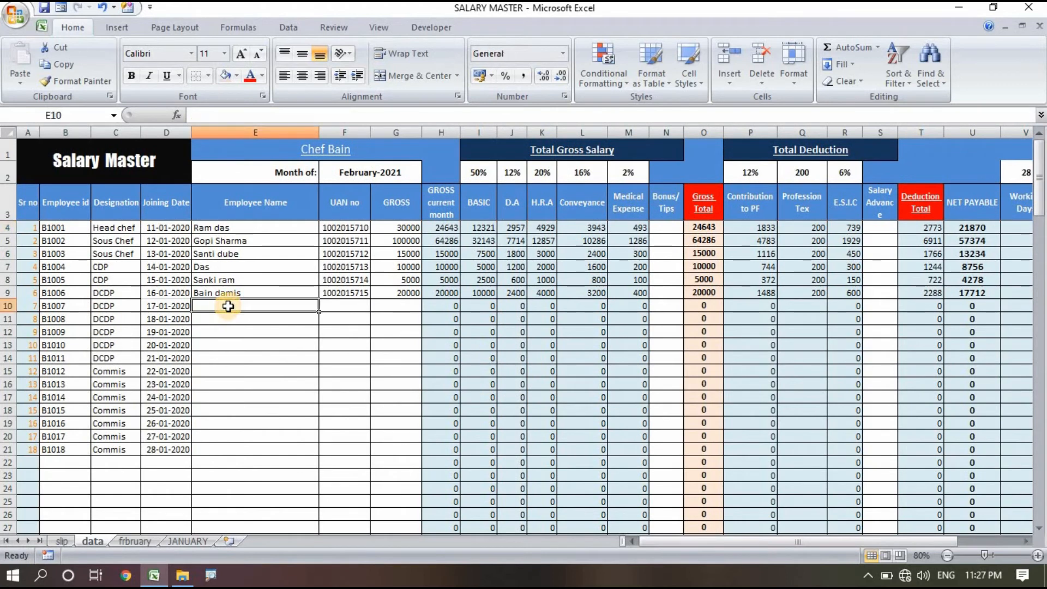
type("Bl")
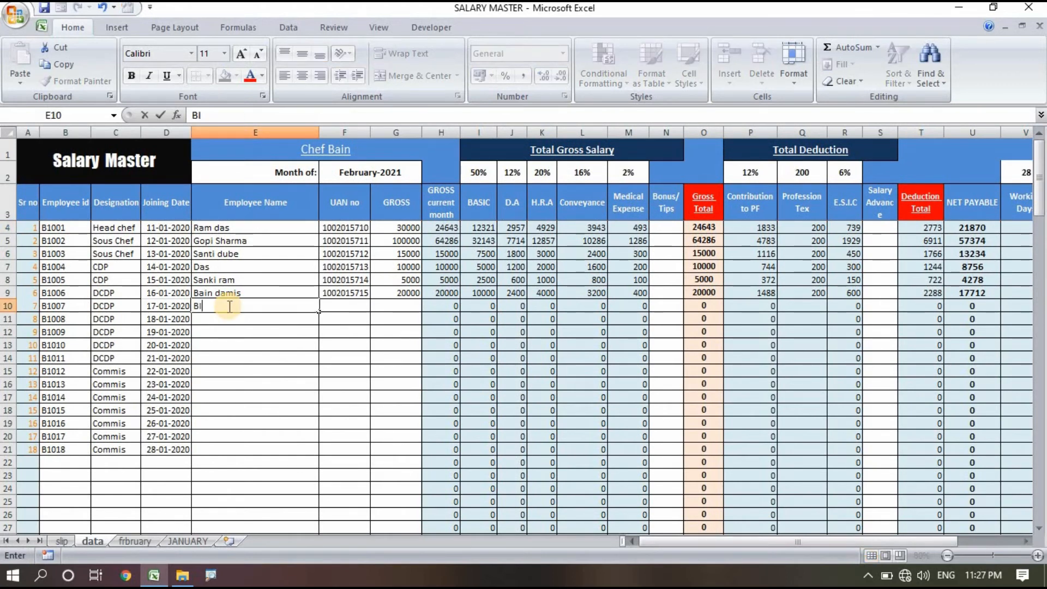
type("ISWAJIT")
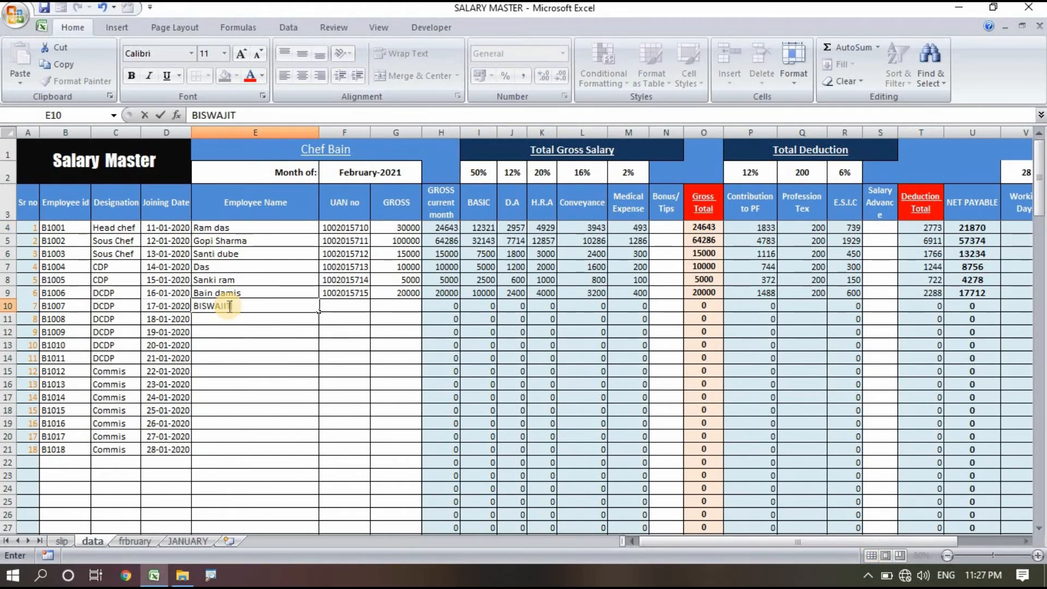
type("BAIN")
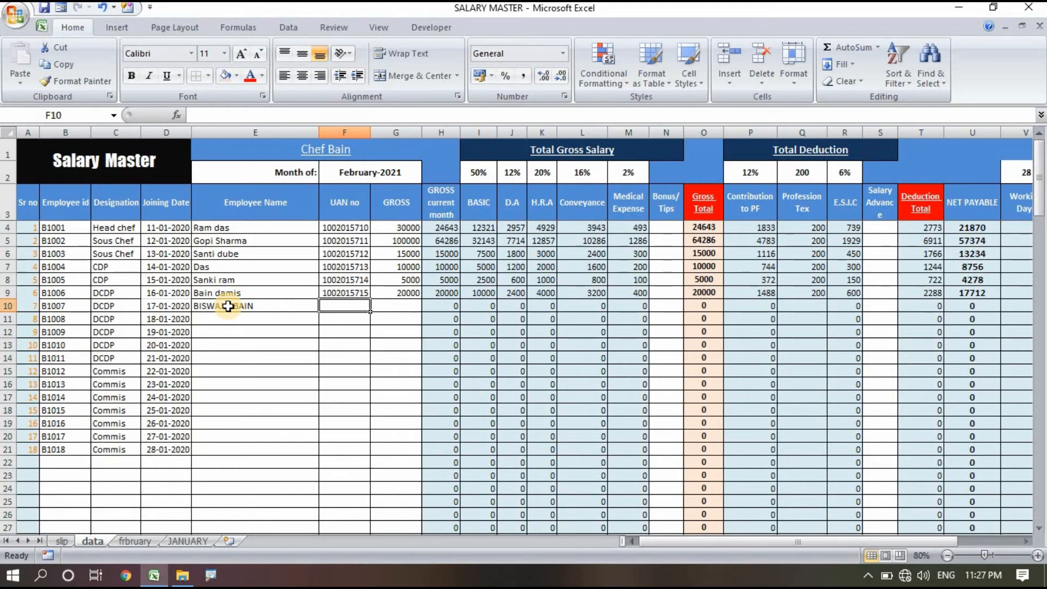
type("1")
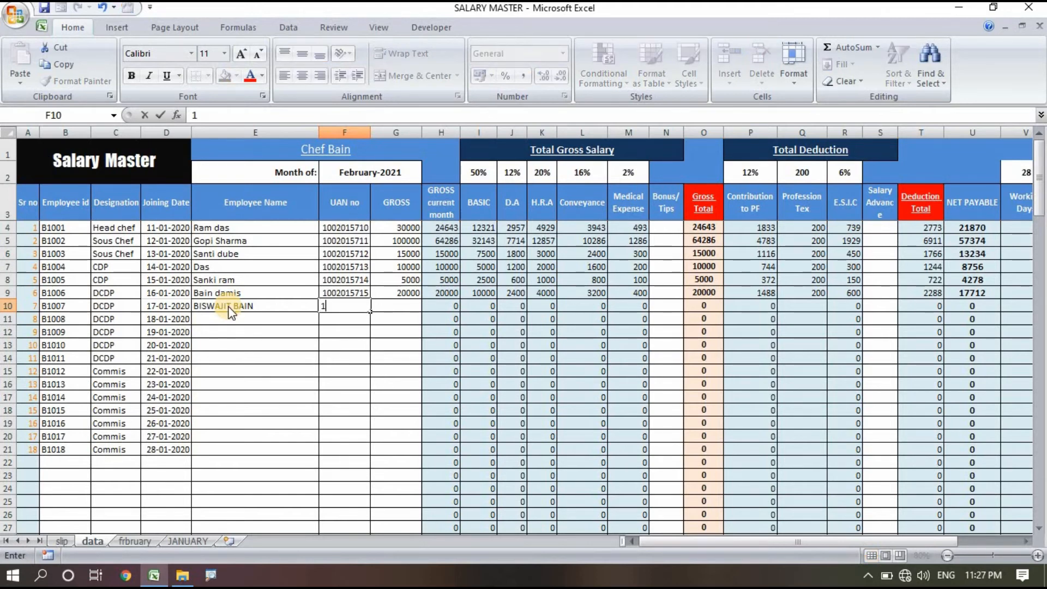
type("002515463")
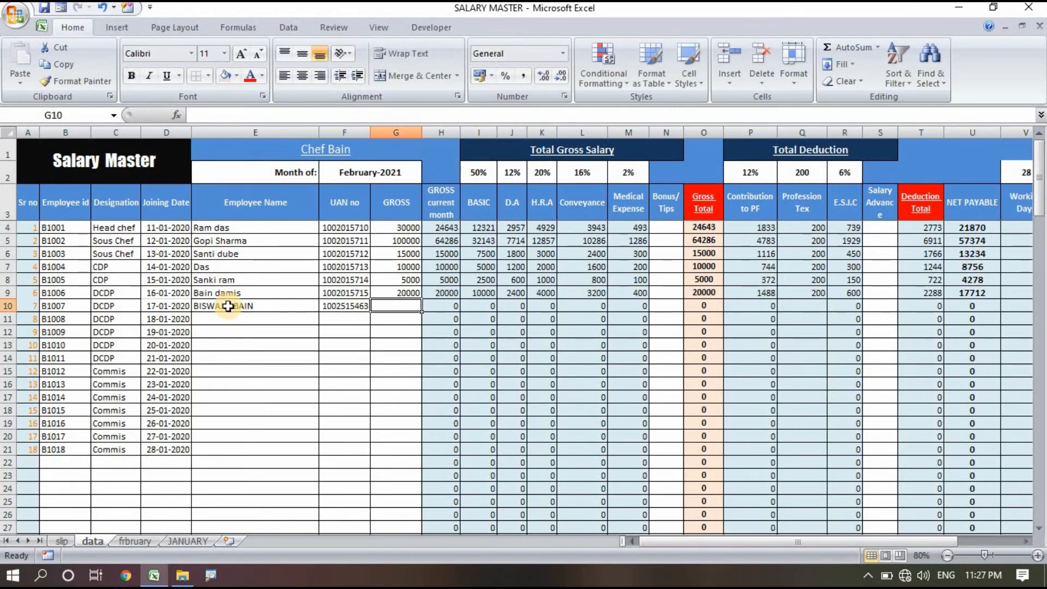
type("50000")
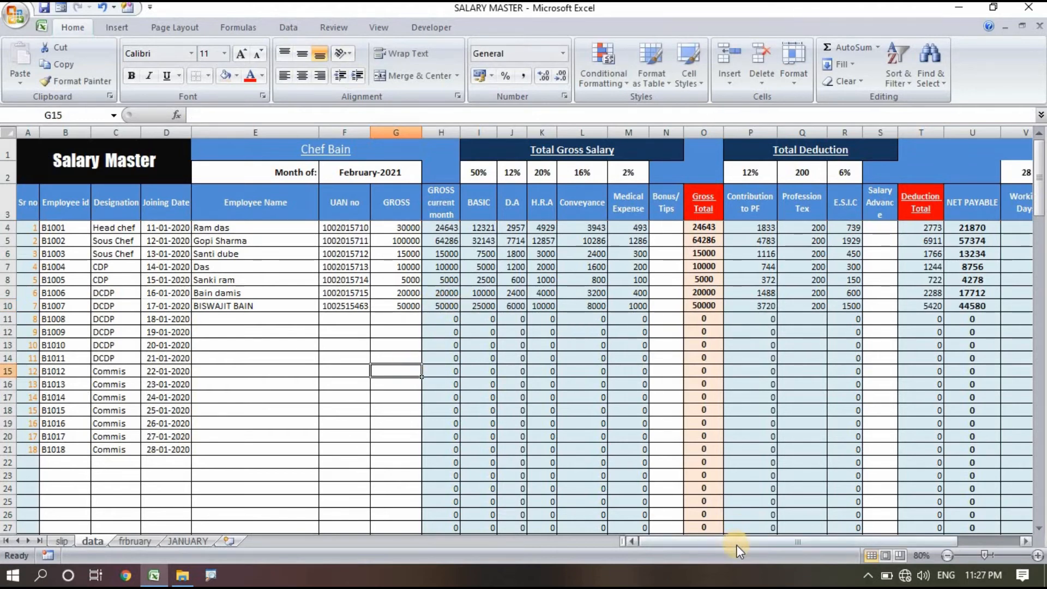
scroll("right", 3)
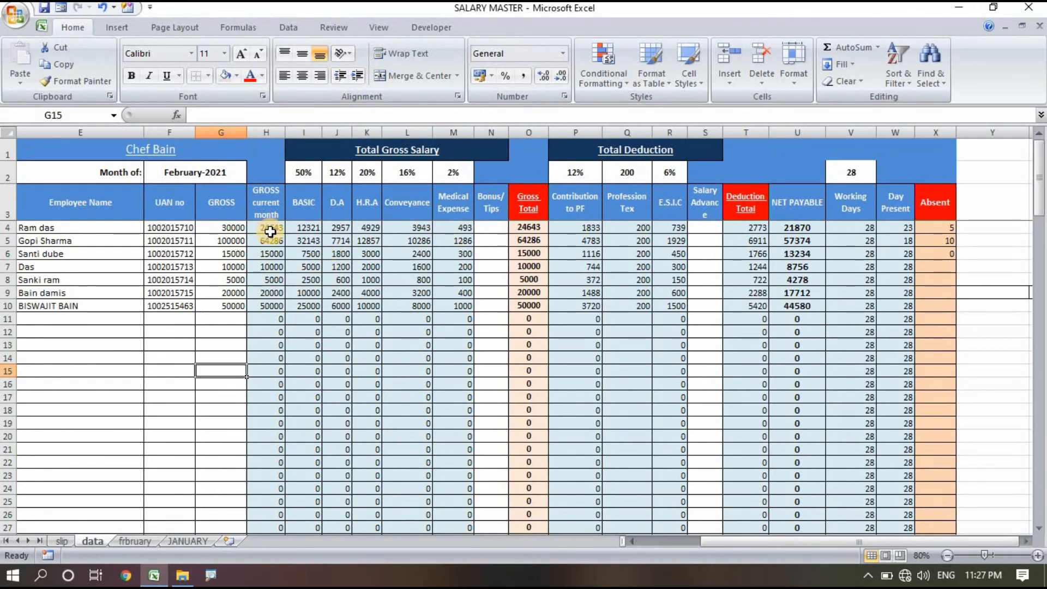
mouse_move(889, 282)
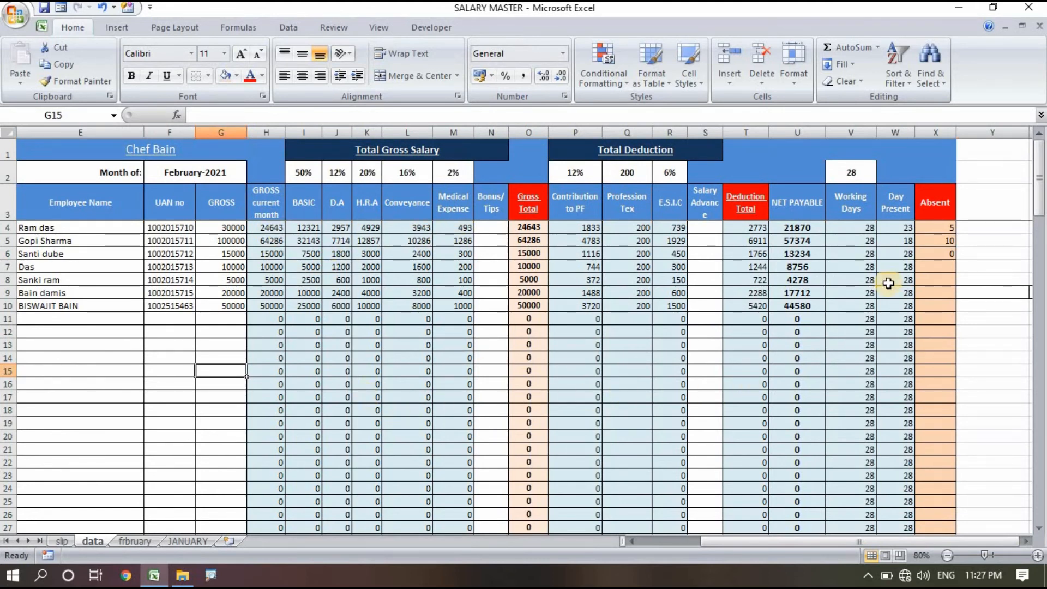
mouse_move(932, 309)
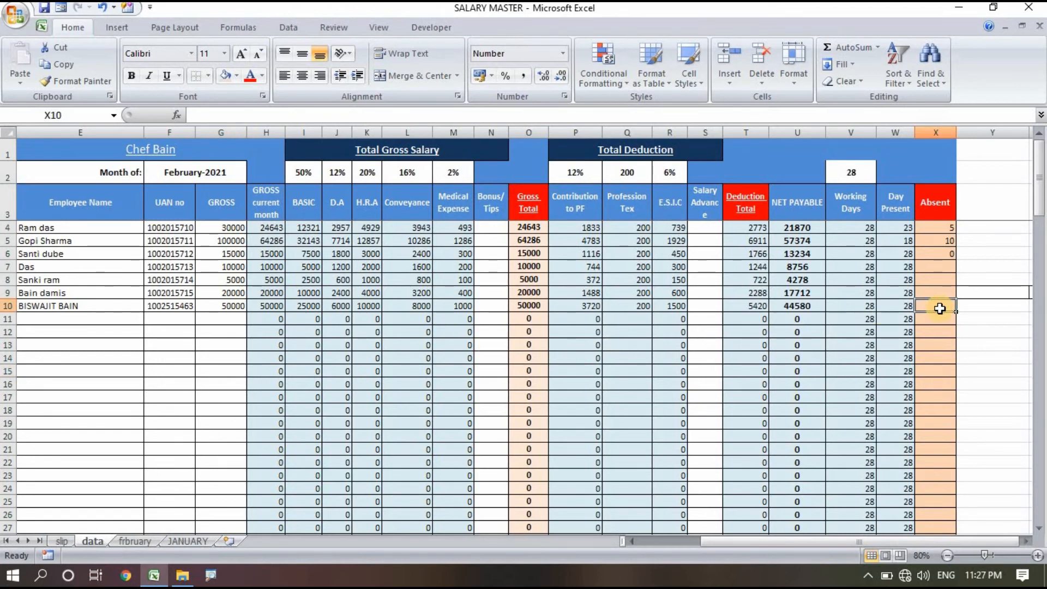
mouse_move(935, 309)
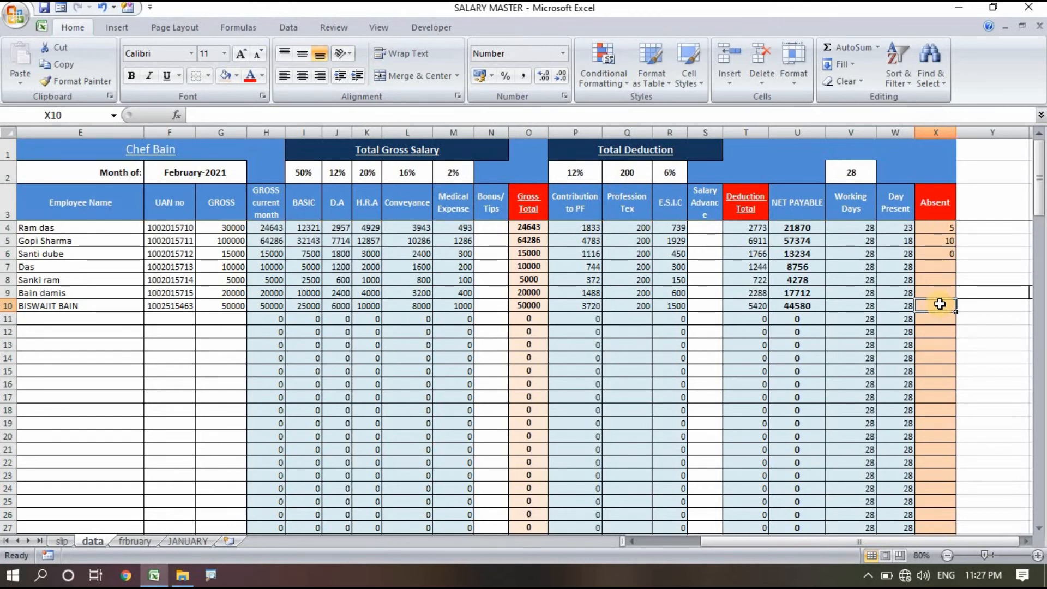
type("4")
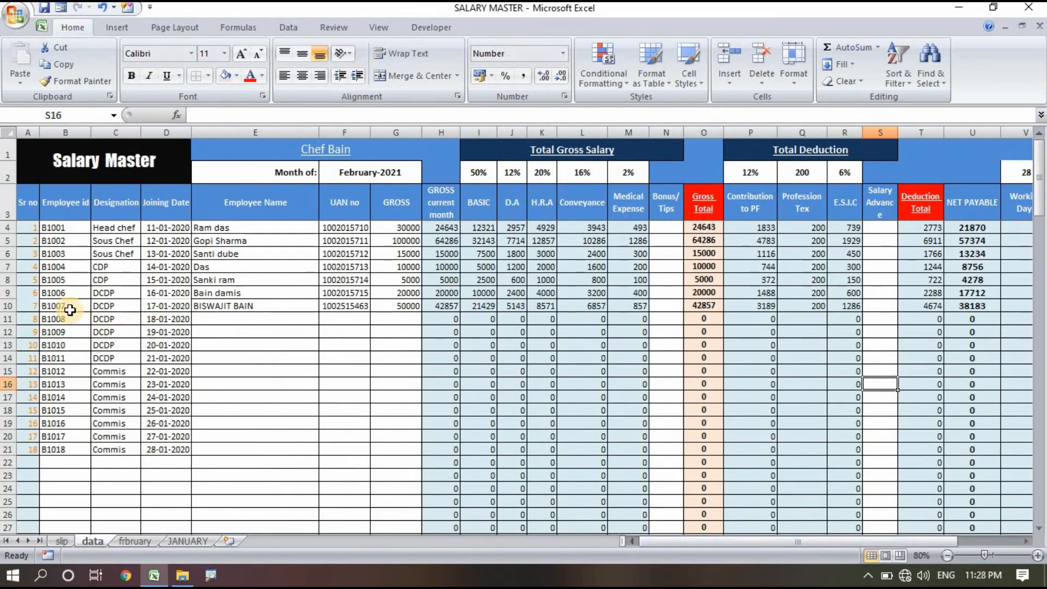
Step: Choose employee B1007 from the slip's Employee id dropdown
left_click(66, 306)
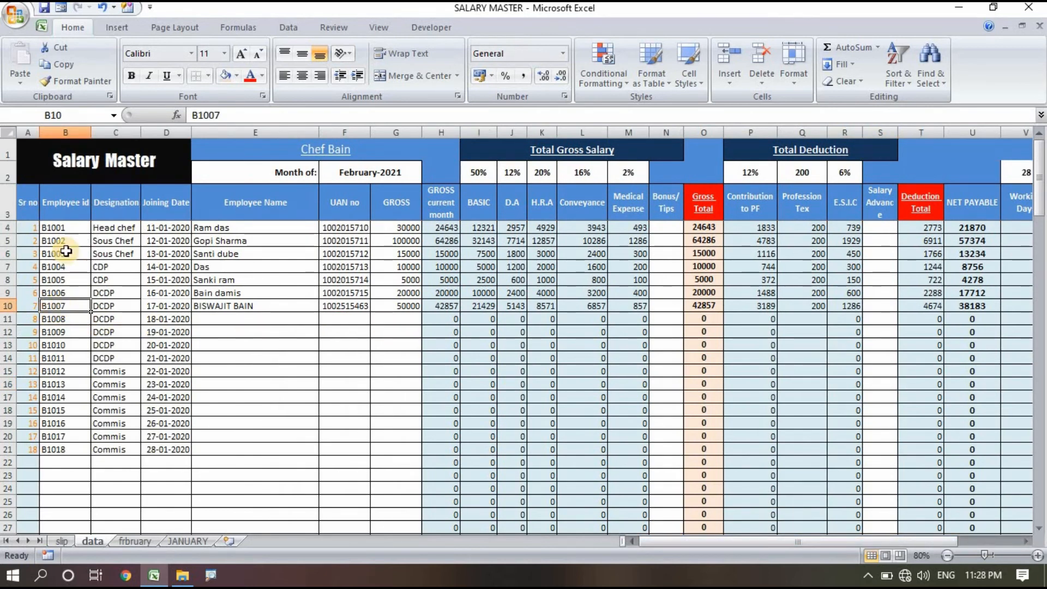
mouse_move(79, 302)
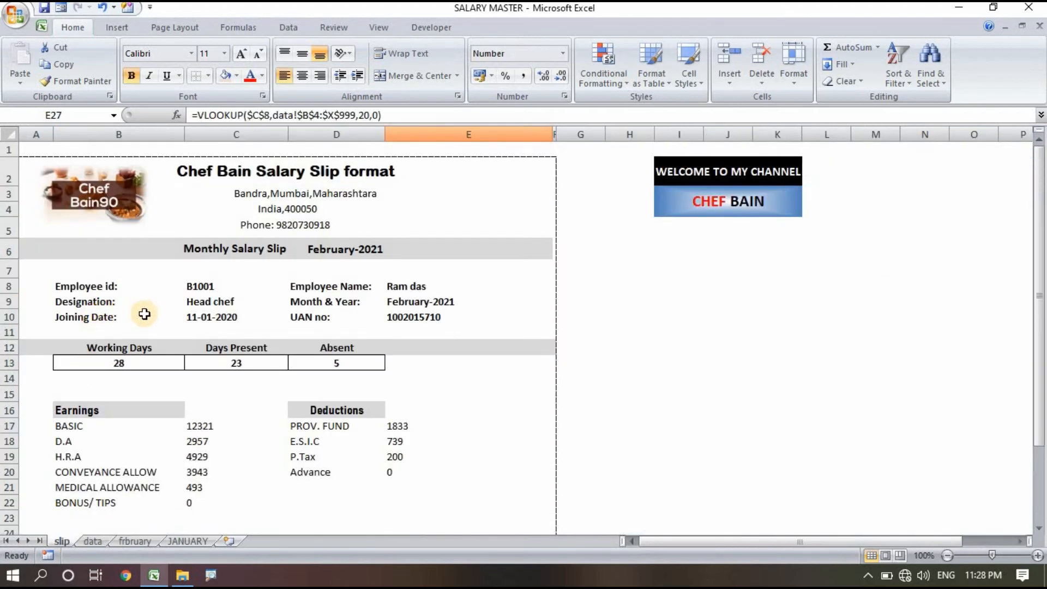
mouse_move(213, 285)
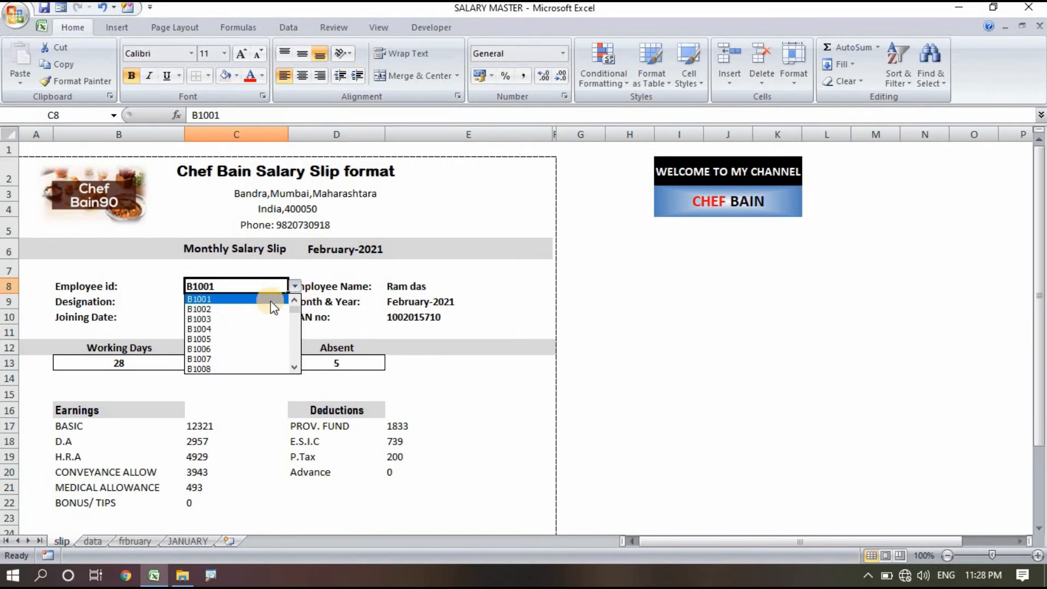
left_click(199, 349)
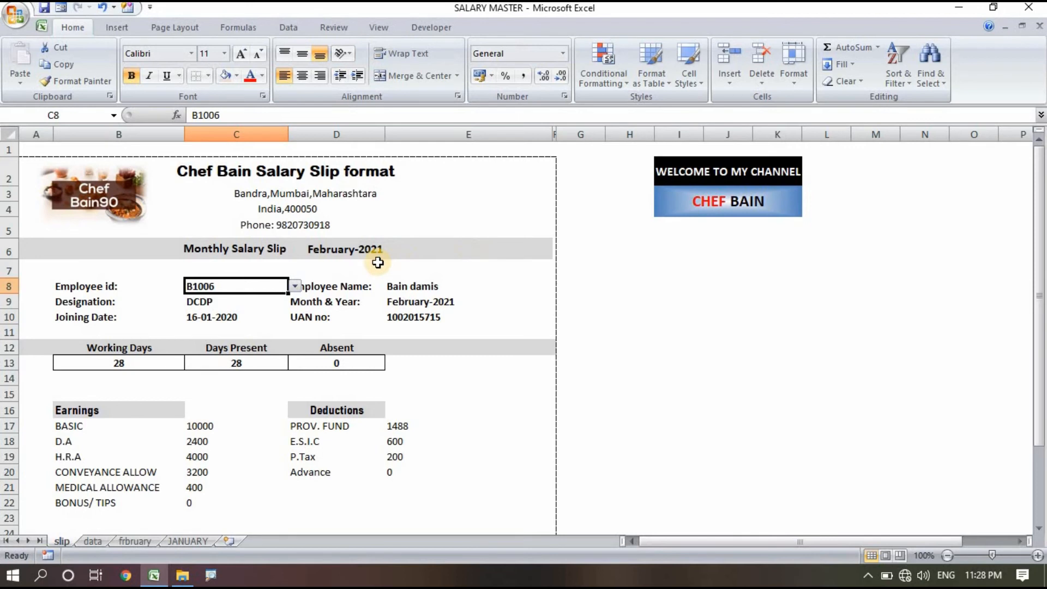
left_click(295, 286)
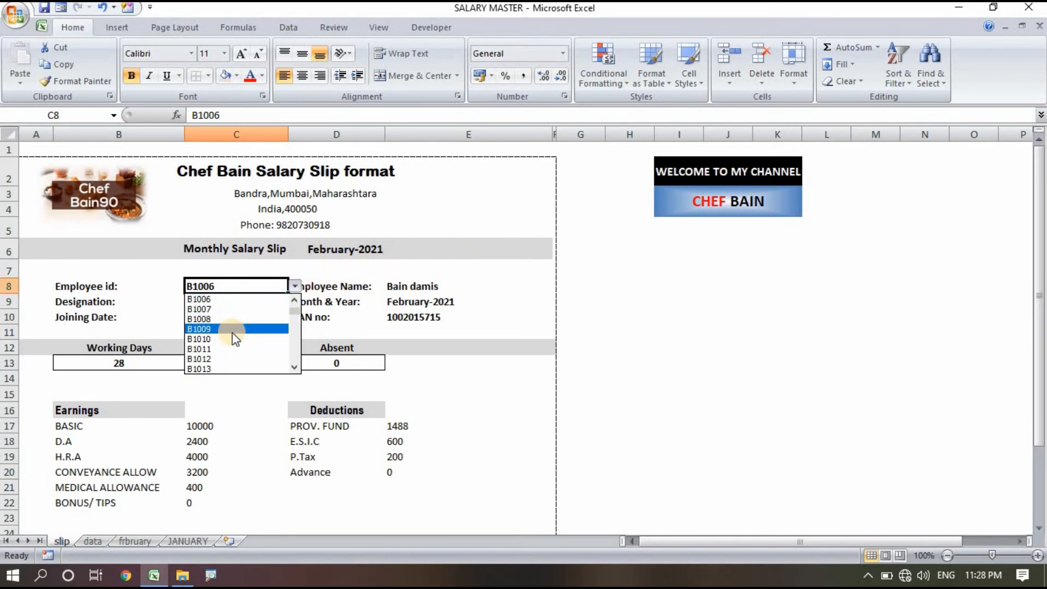
left_click(198, 310)
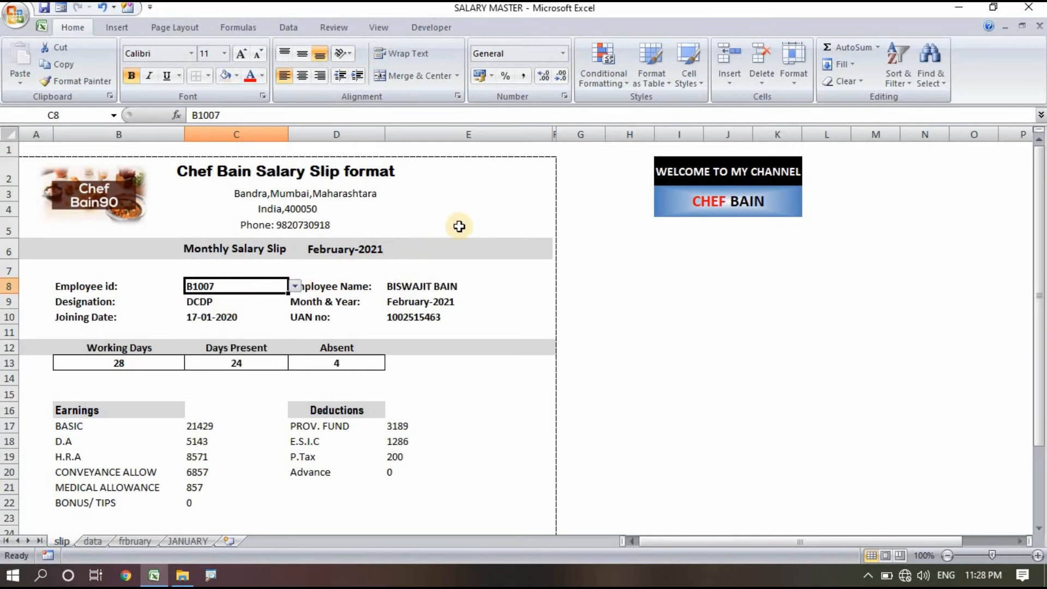
Step: Check the name, absent, working and present days lookup formulas, then scroll to the totals
left_click(467, 286)
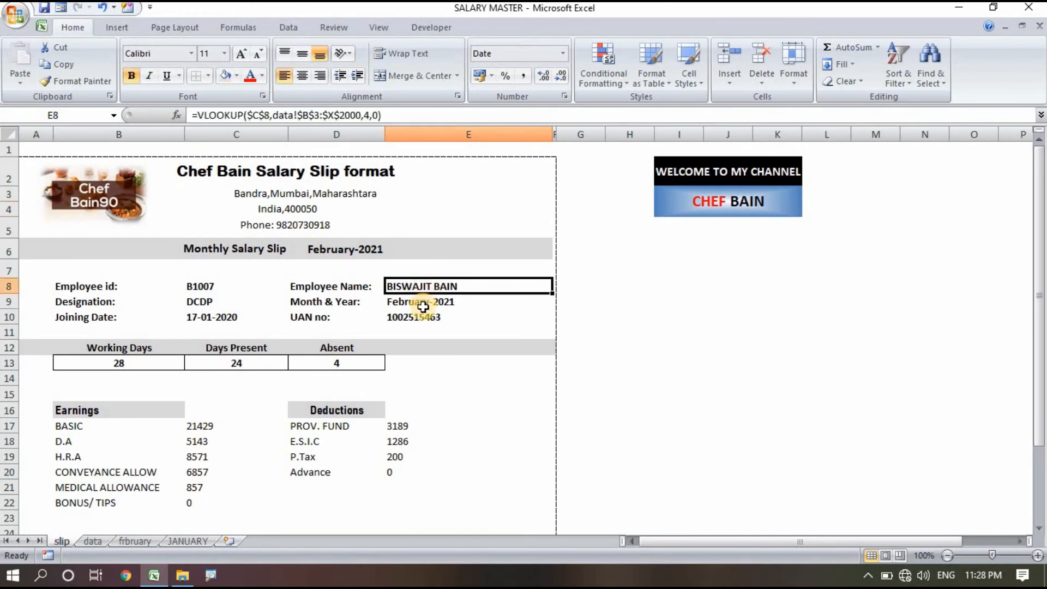
left_click(337, 363)
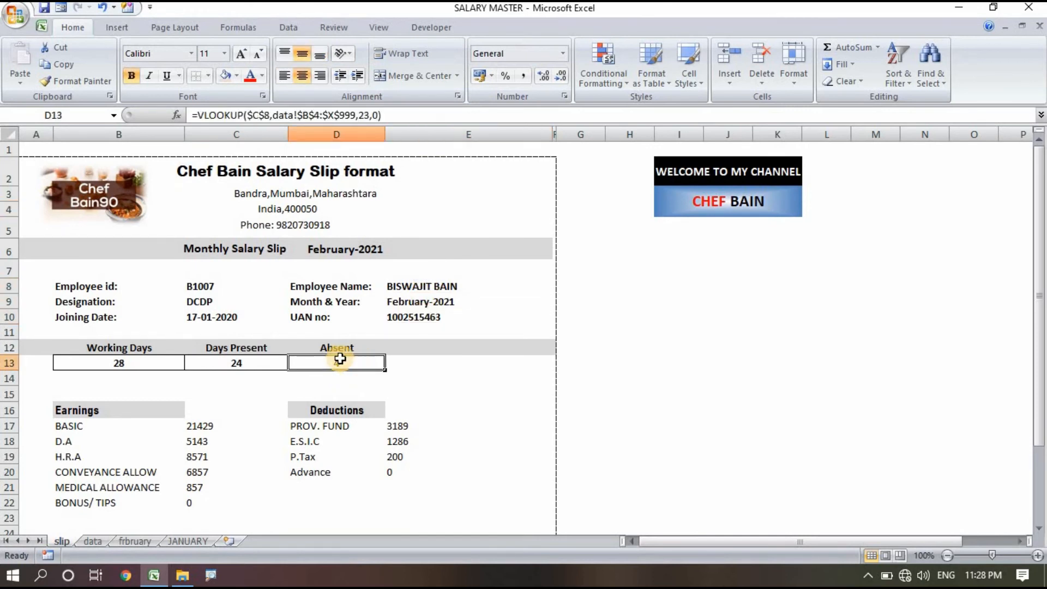
left_click(118, 362)
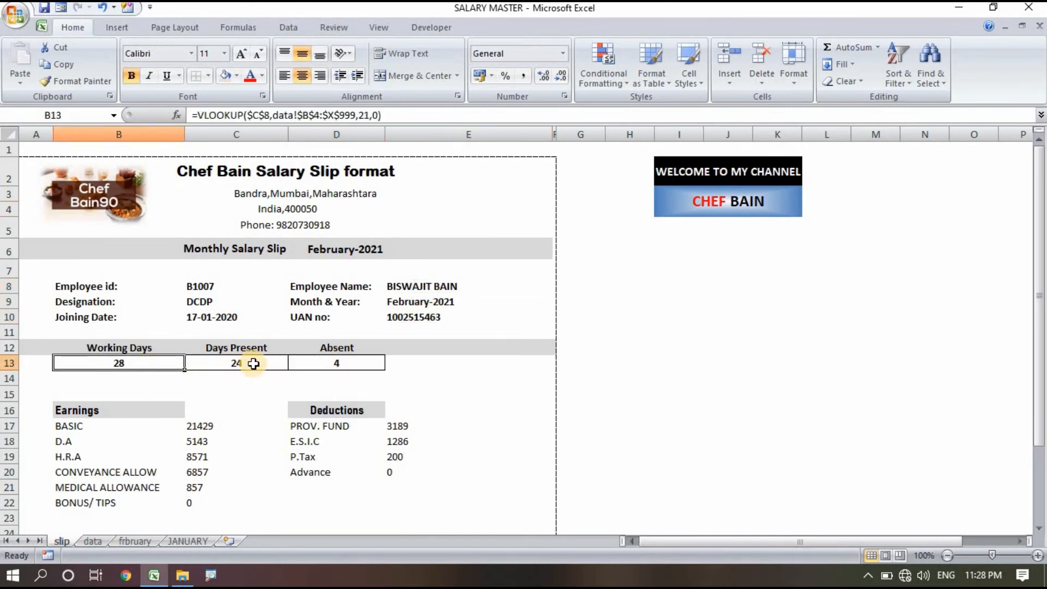
left_click(236, 363)
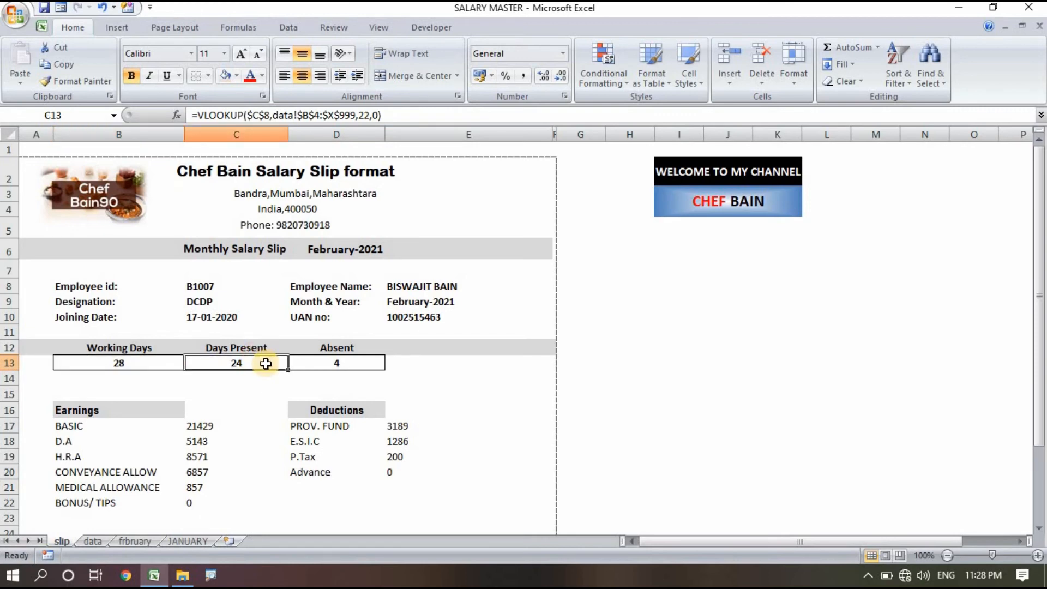
scroll("down", 3)
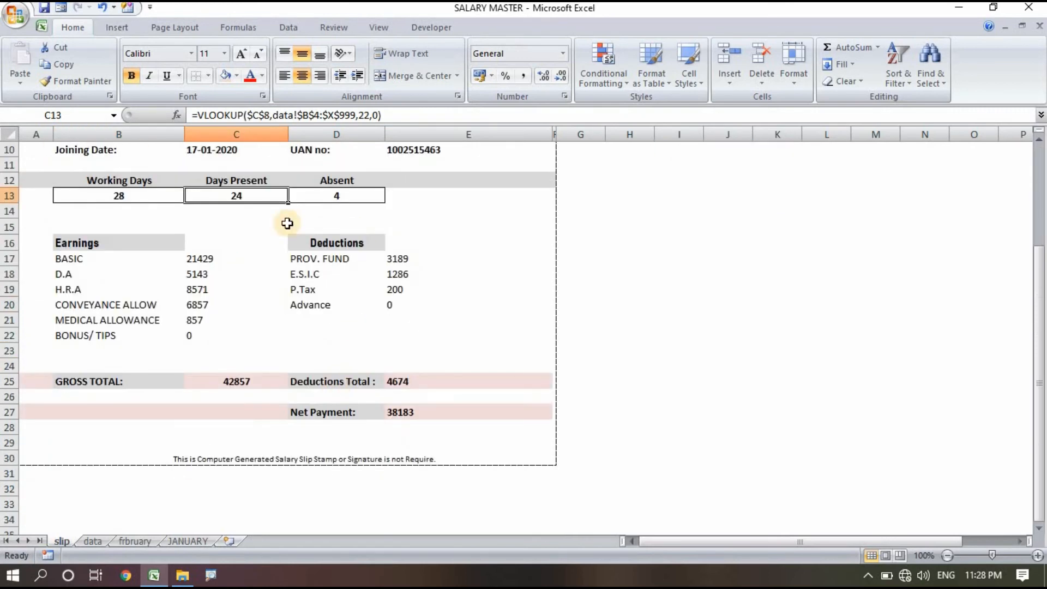
mouse_move(427, 415)
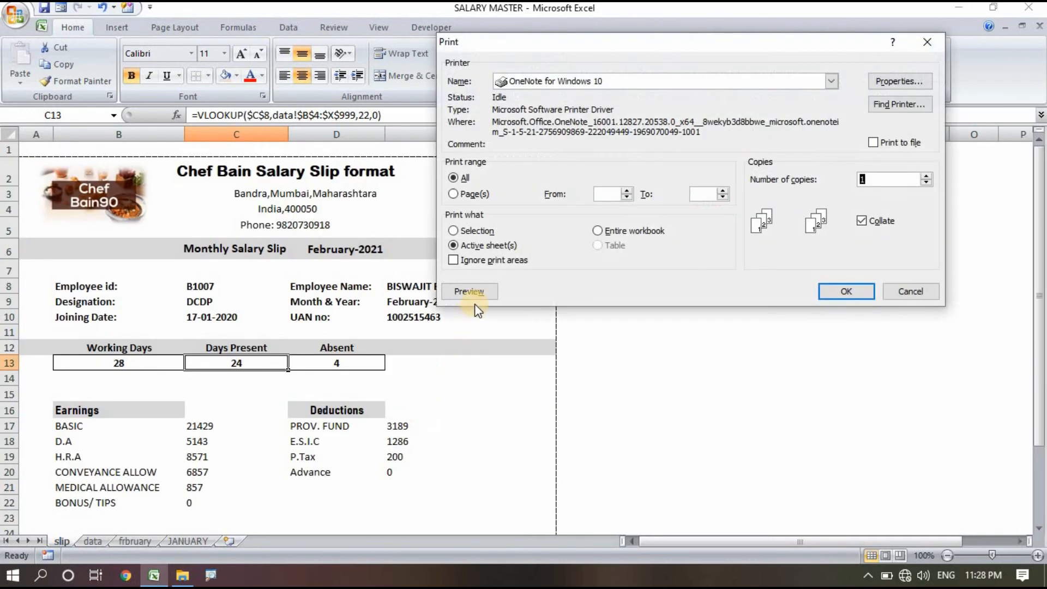
Step: Preview B1007's salary slip for printing, close the preview and return to the data sheet
left_click(469, 292)
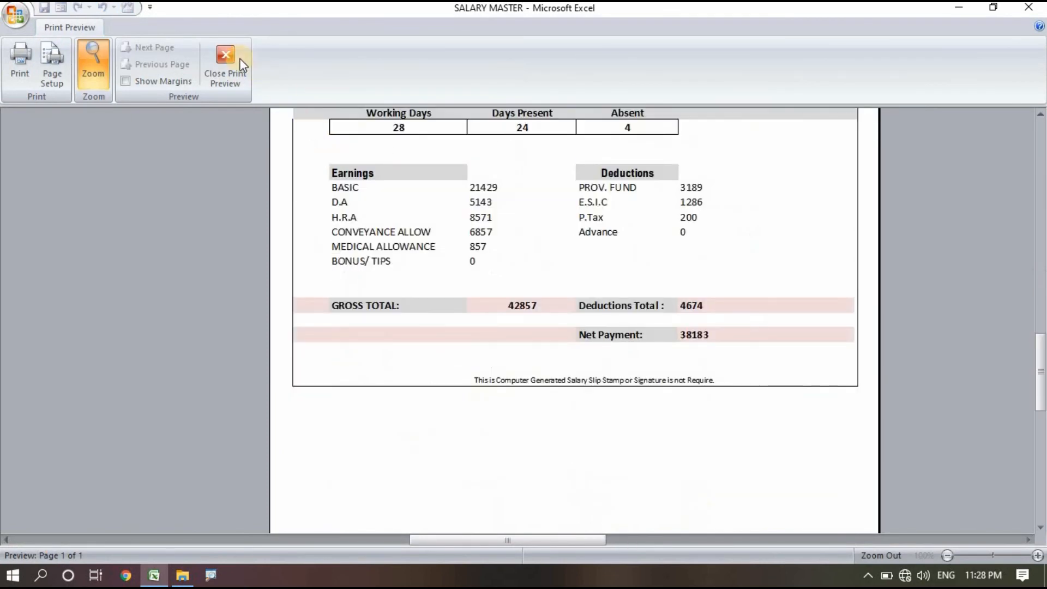
left_click(225, 66)
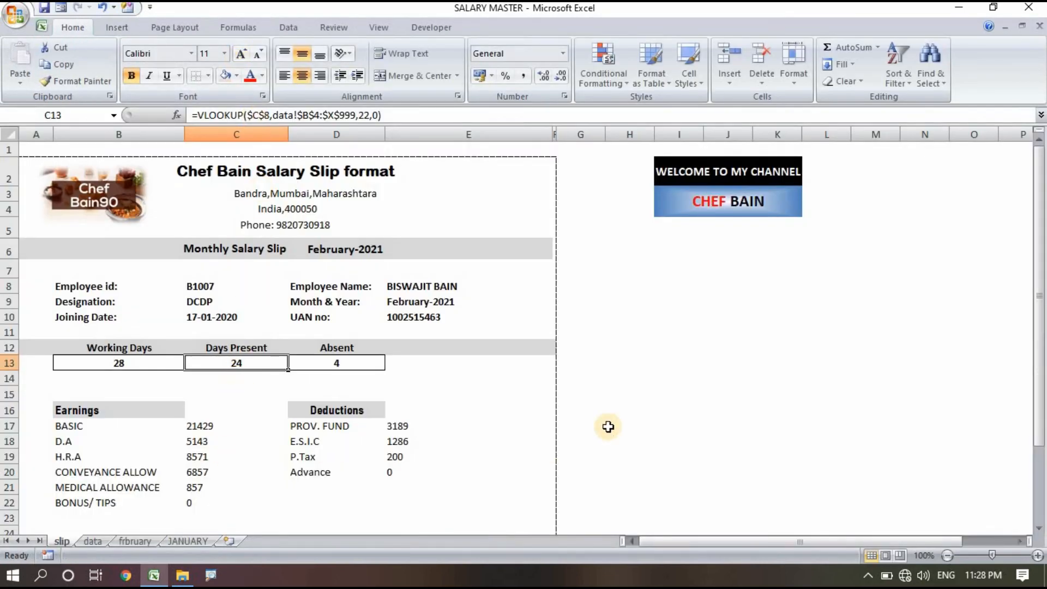
left_click(92, 541)
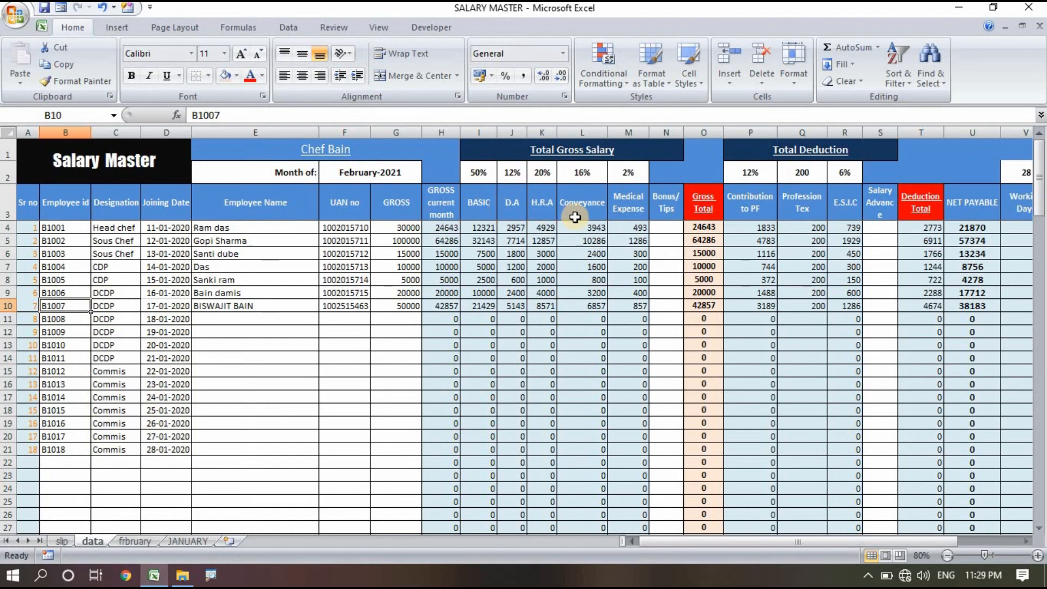
mouse_move(402, 202)
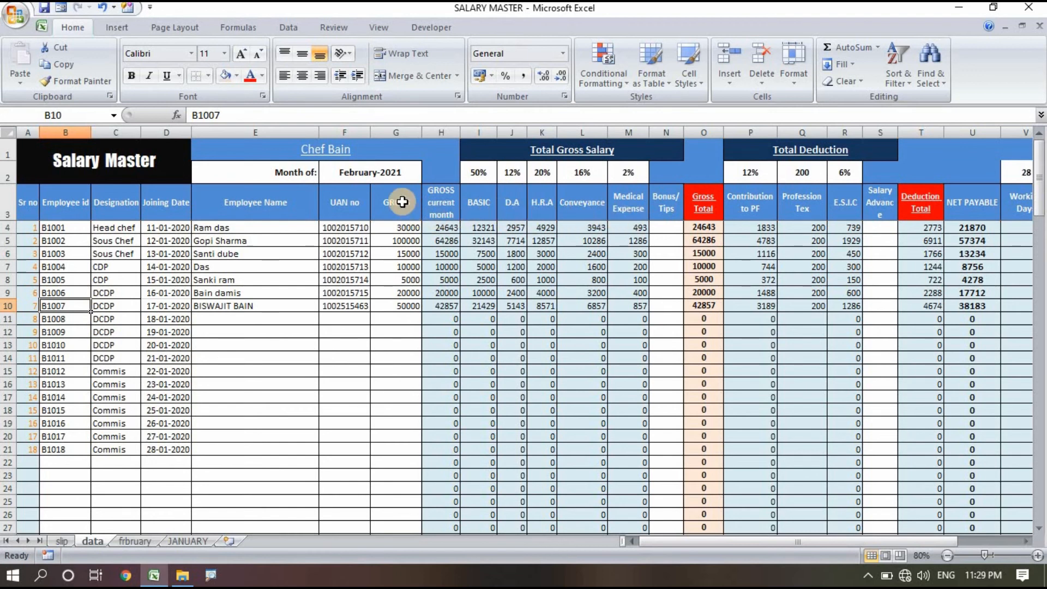
mouse_move(435, 327)
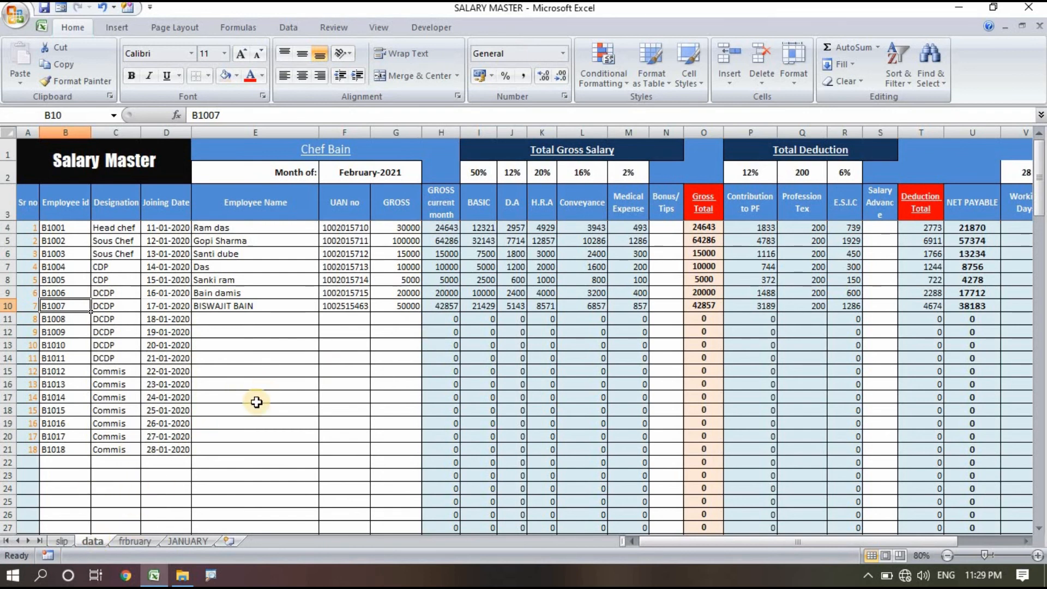
mouse_move(208, 374)
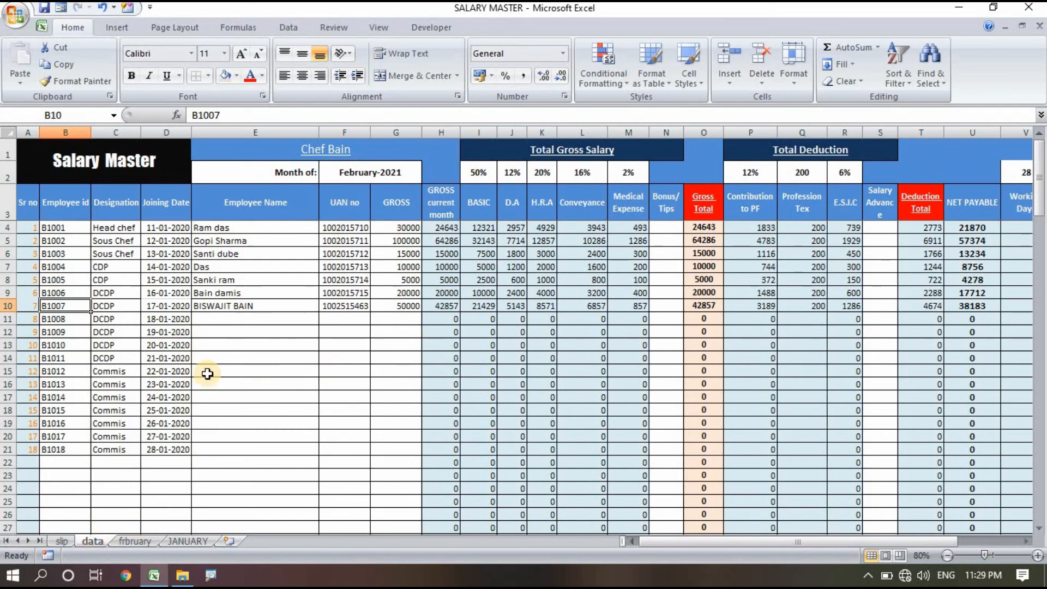
Step: Copy the data sheet with Move or Copy and rename the copy FEB
right_click(92, 541)
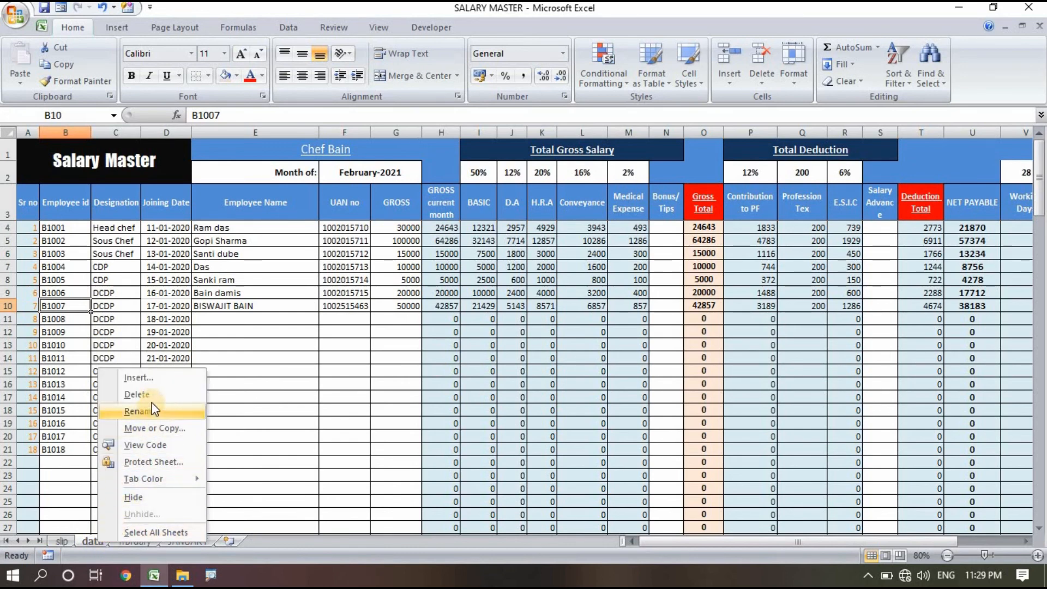
left_click(155, 428)
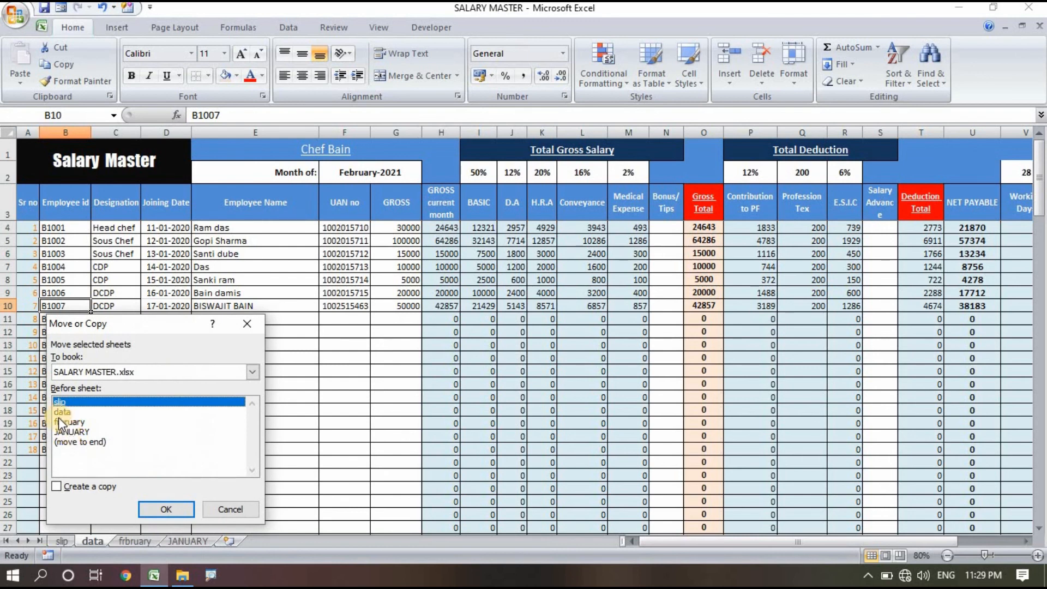
left_click(63, 411)
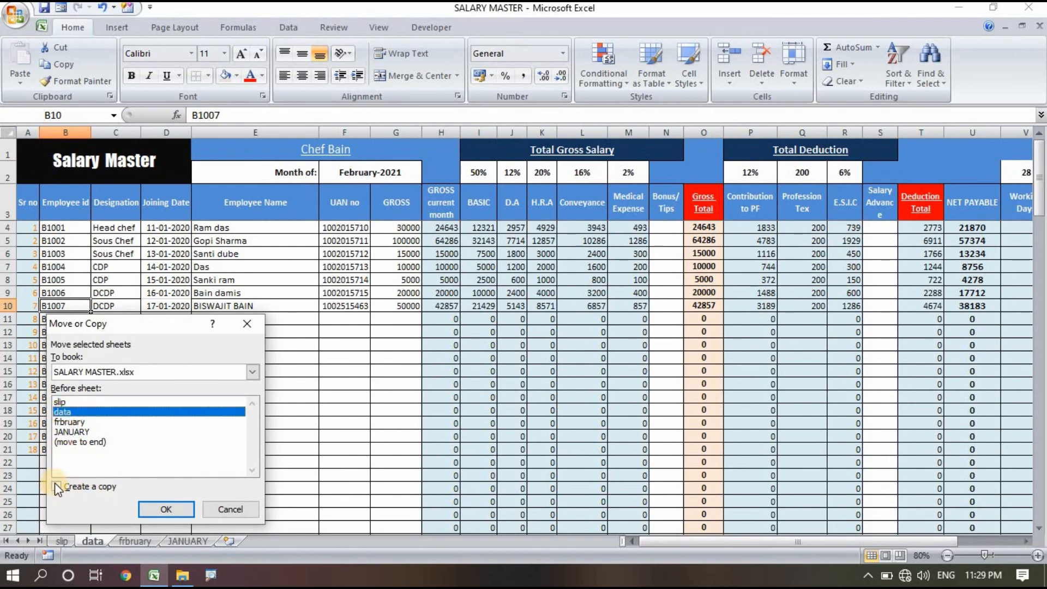
left_click(167, 509)
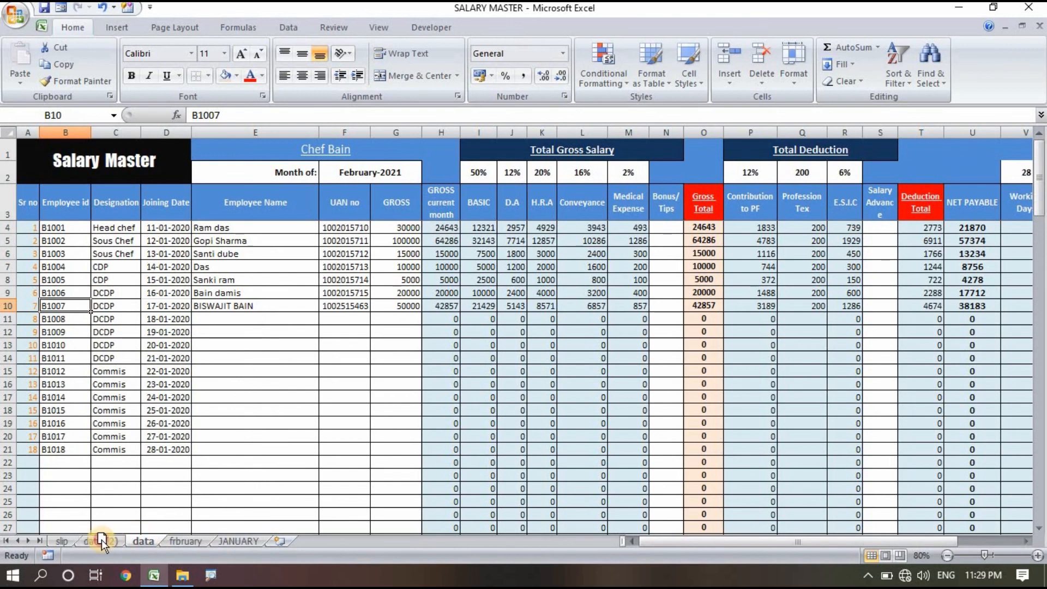
left_click(93, 541)
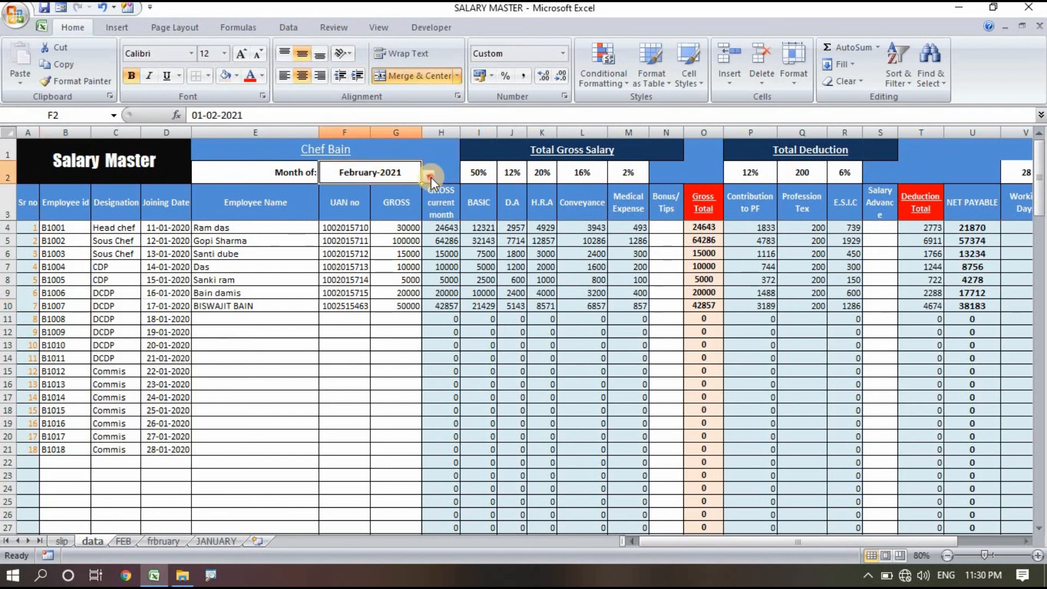
Step: Set the data sheet's month to March-2021 with 31 working days and review the recalculated salaries
left_click(428, 175)
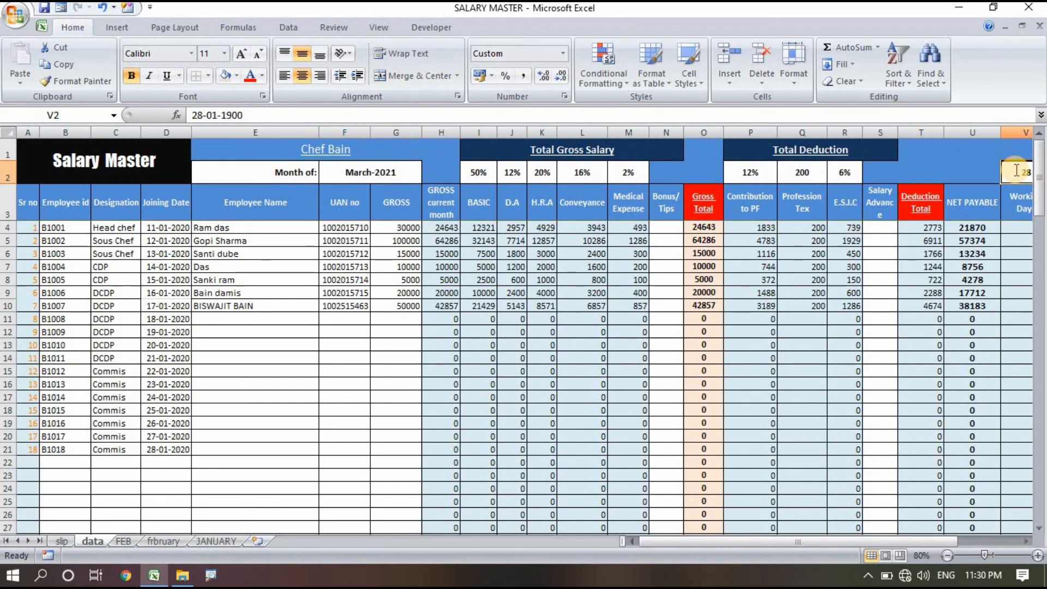
type("31")
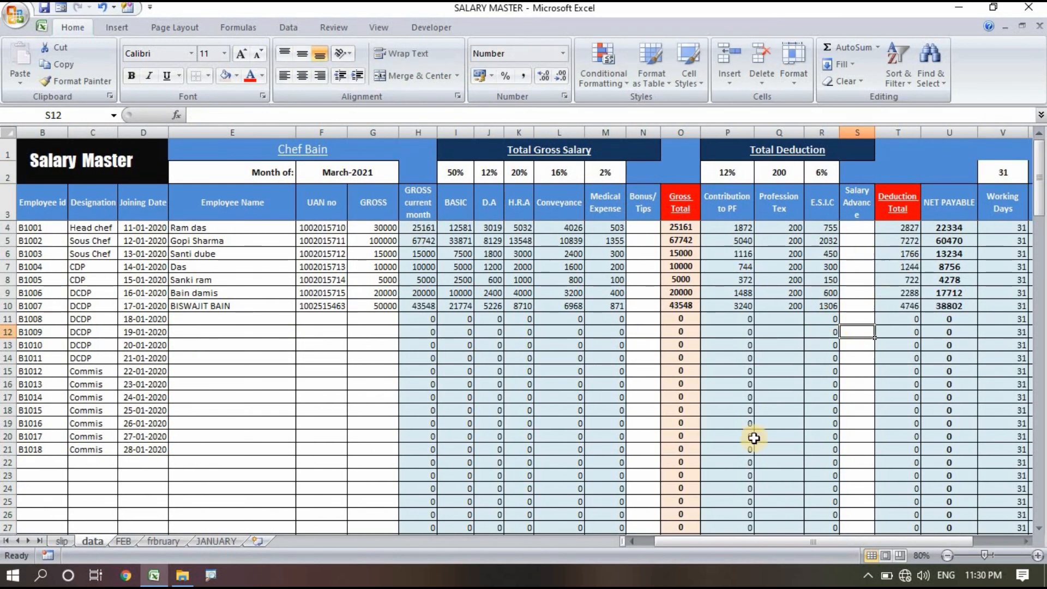
scroll("right", 3)
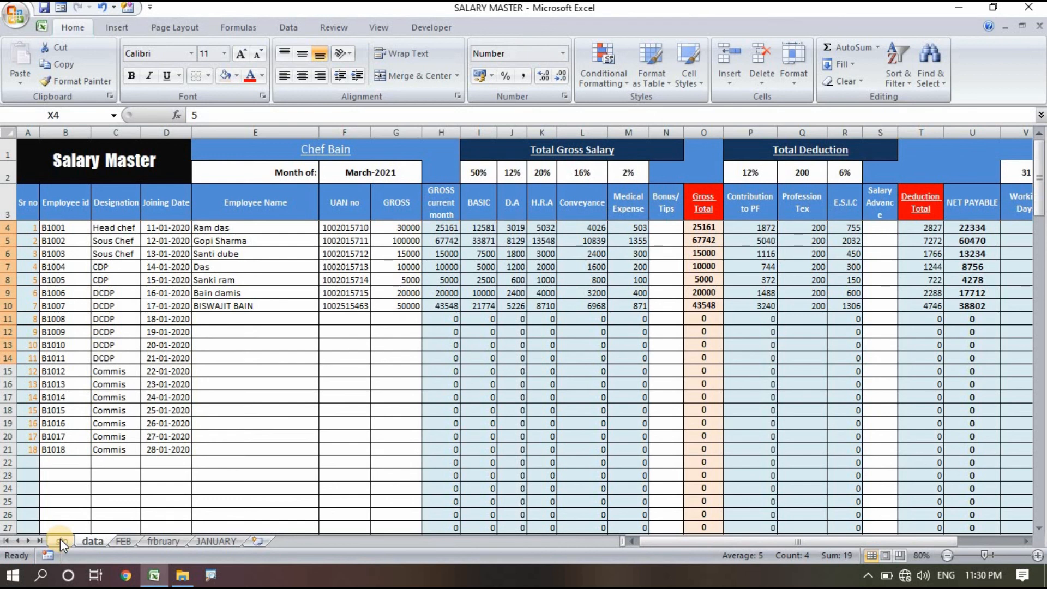
left_click(60, 541)
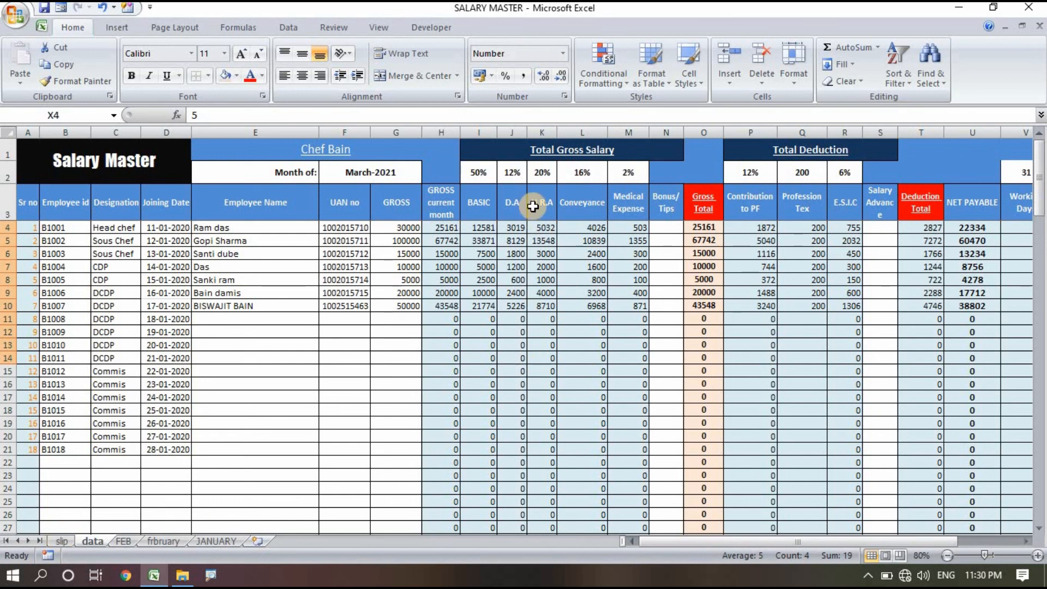